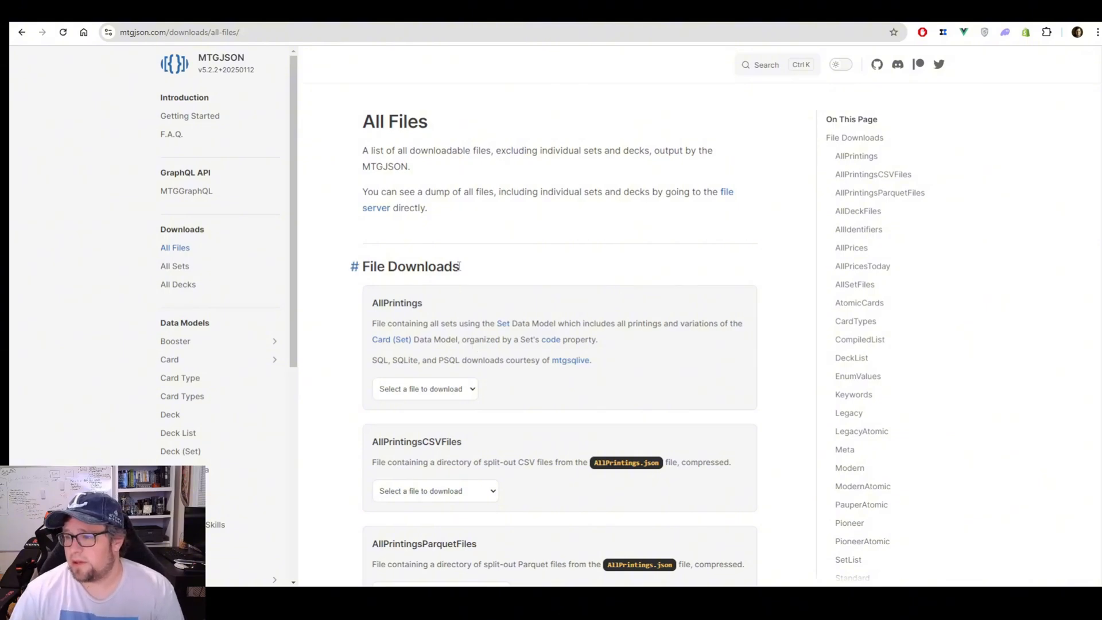
Open the output_1 file and read through its card descriptions.
{"action": "scroll", "scroll_direction": "down", "scroll_amount": 3}
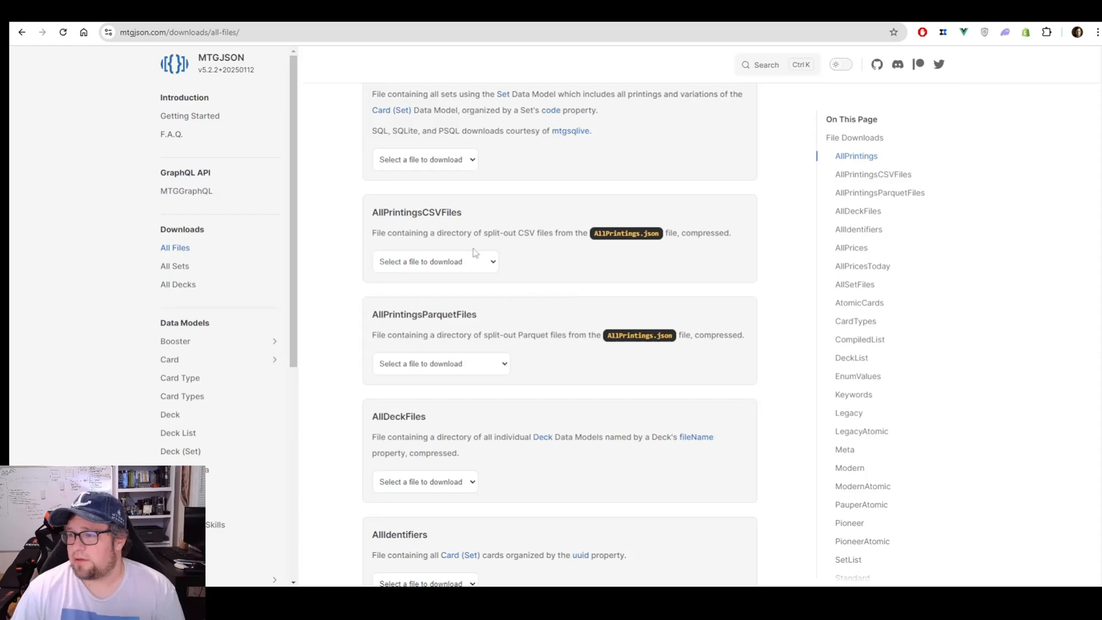
{"action": "mouse_move", "coordinate": [473, 304]}
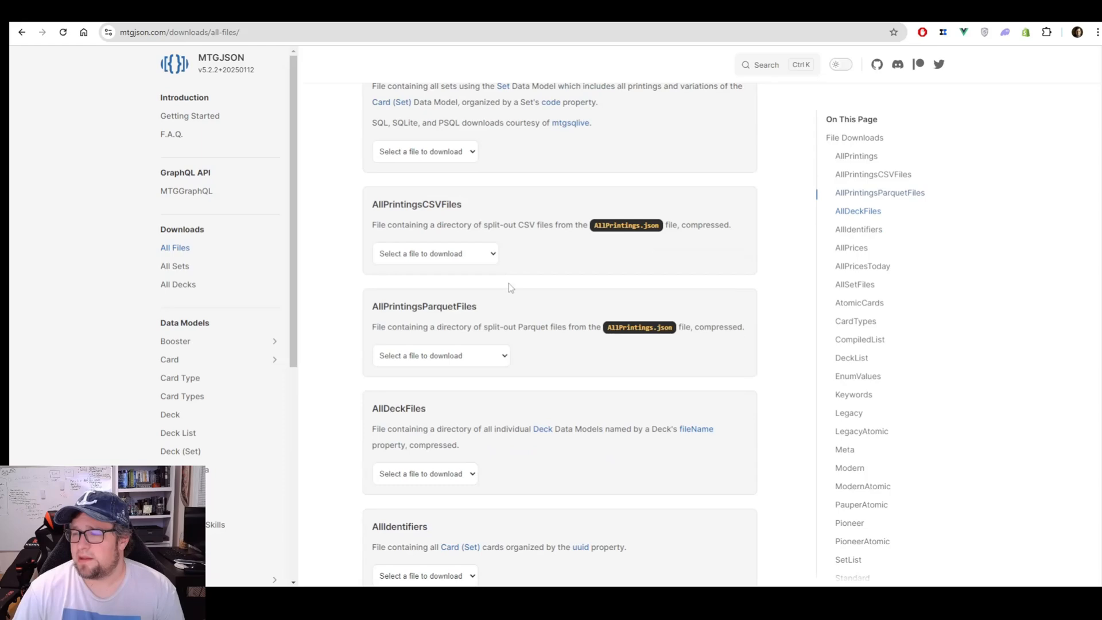
{"action": "scroll", "scroll_direction": "up", "scroll_amount": 3}
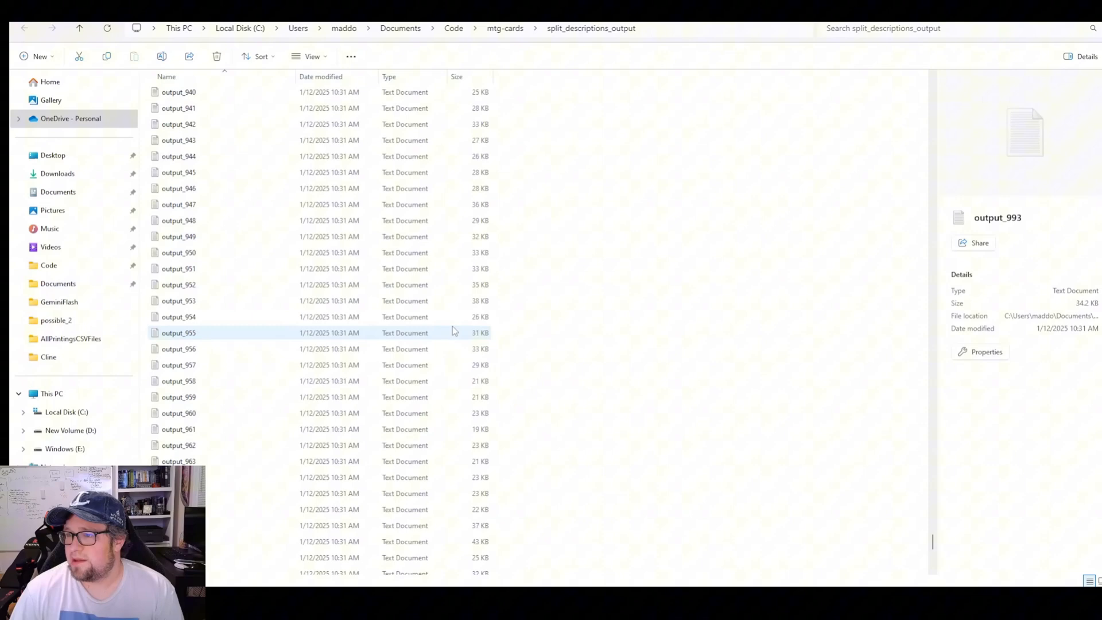
{"action": "scroll", "scroll_direction": "up", "scroll_amount": 3}
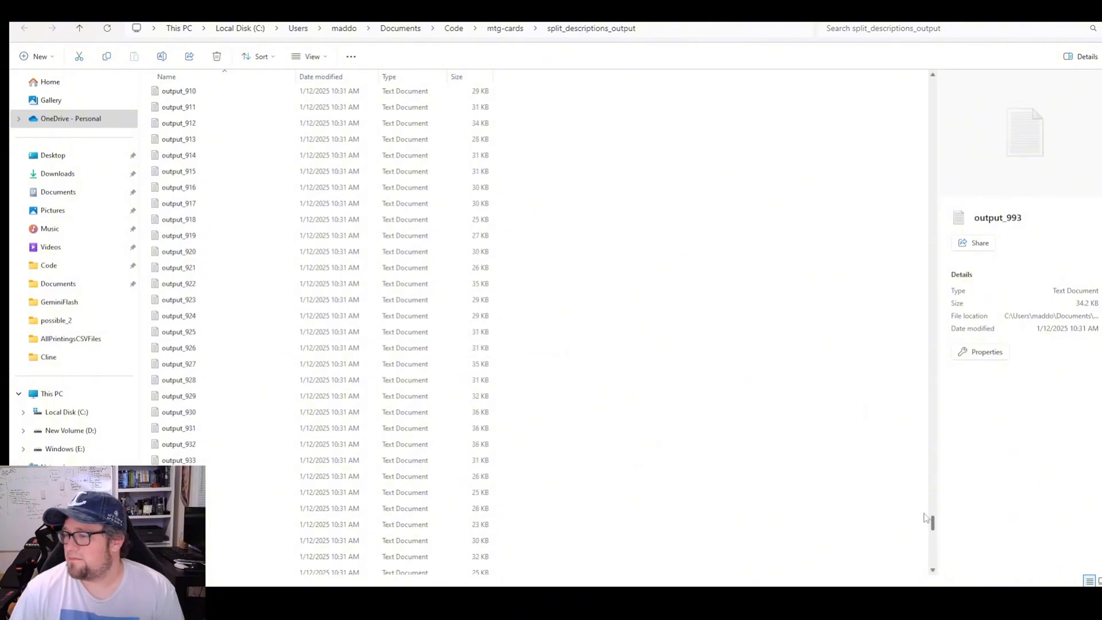
{"action": "scroll", "scroll_direction": "up", "scroll_amount": 3}
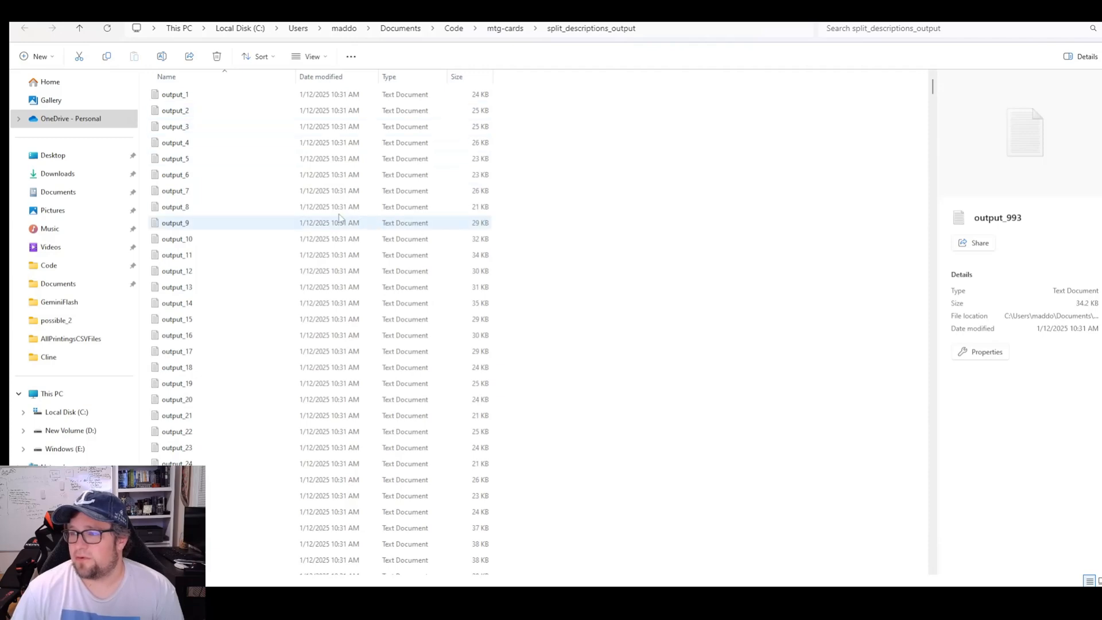
{"action": "mouse_move", "coordinate": [204, 112]}
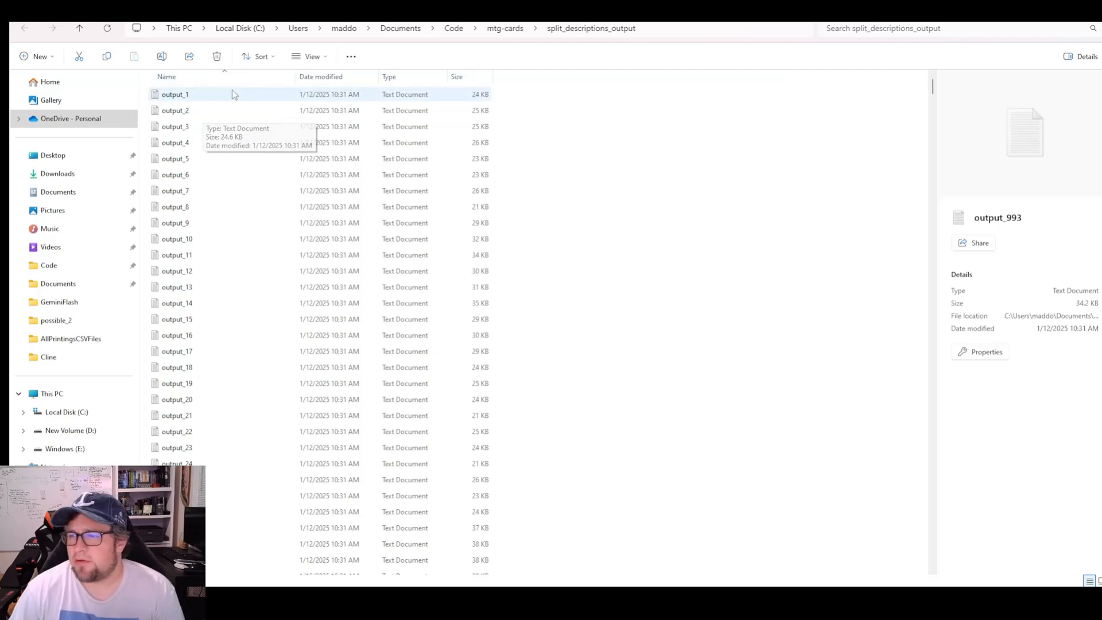
{"action": "double_click", "coordinate": [175, 94]}
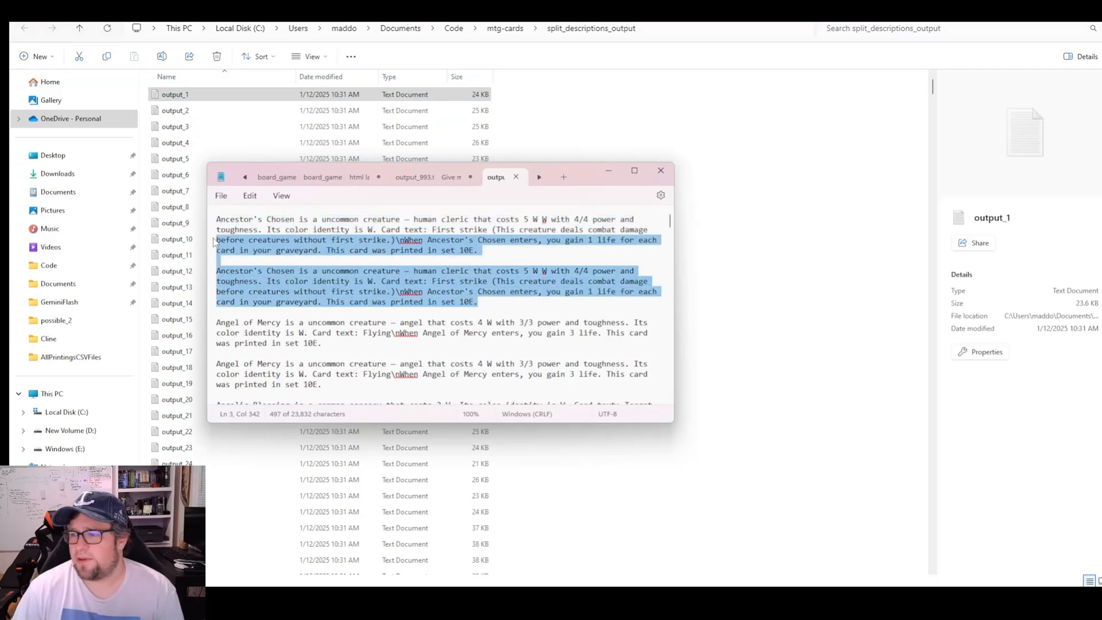
{"action": "left_click", "coordinate": [357, 338]}
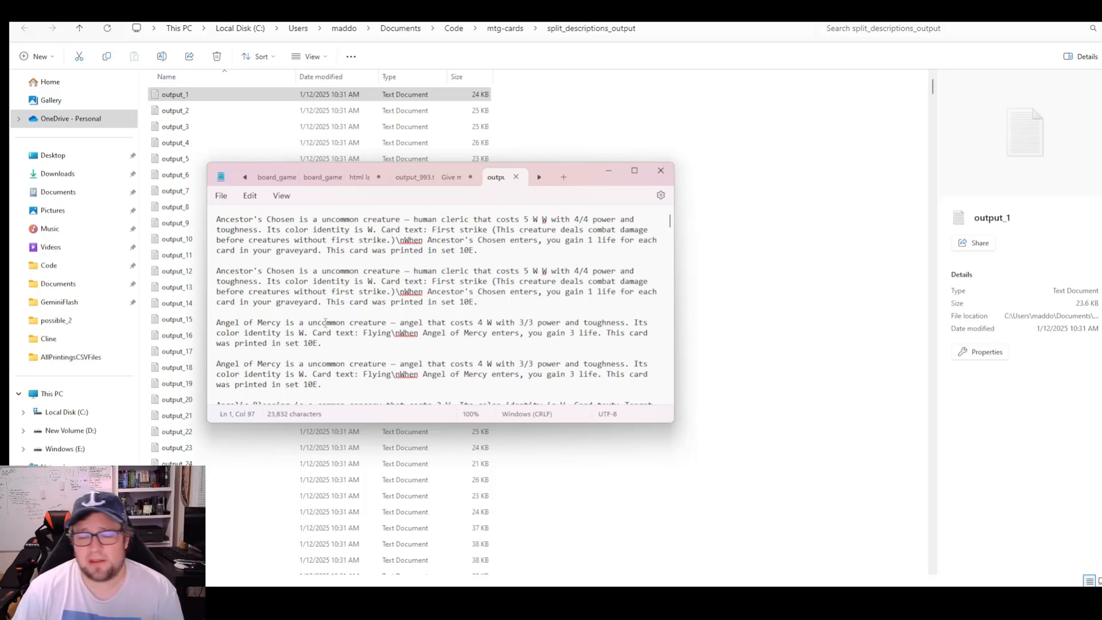
{"action": "scroll", "scroll_direction": "down", "scroll_amount": 3}
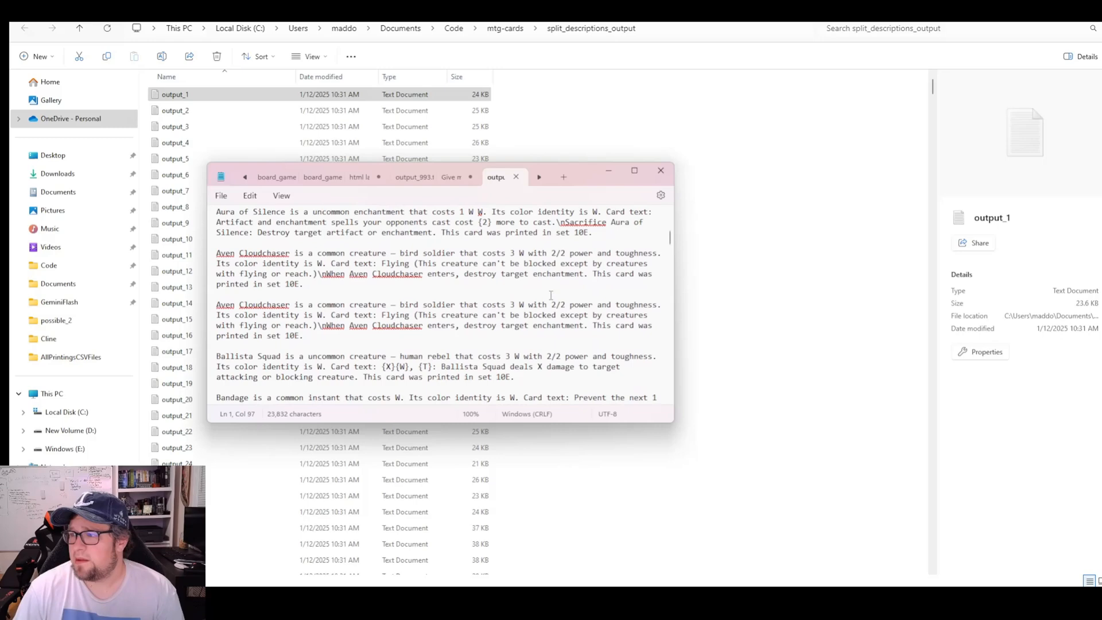
Check LM Studio, then view AnythingLLM's LLM provider settings and vector database list.
{"action": "left_click", "coordinate": [660, 170]}
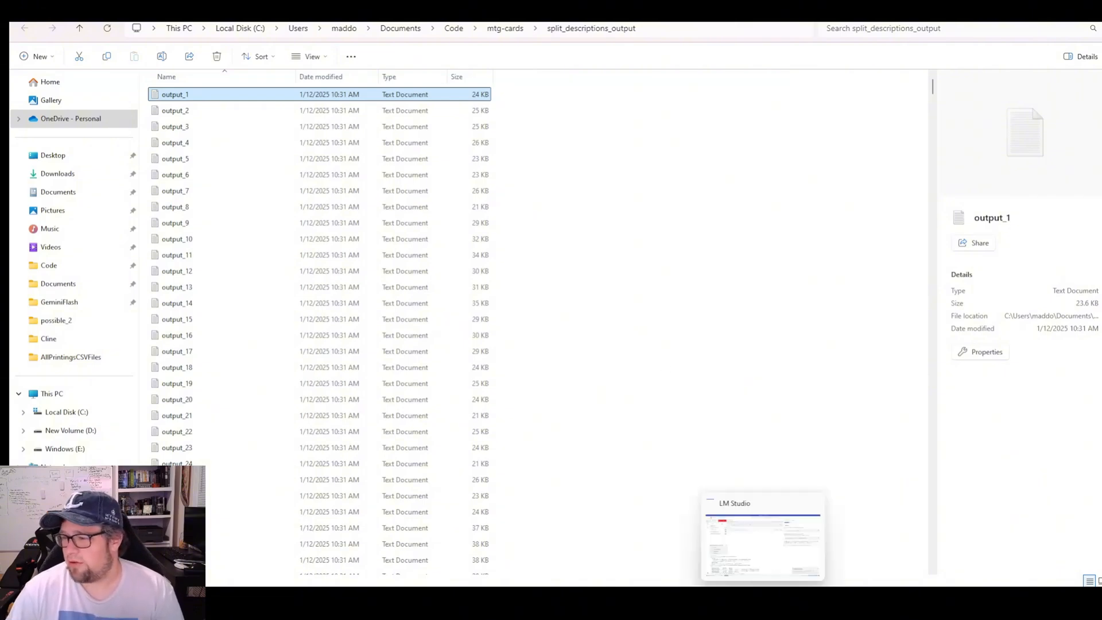
{"action": "left_click", "coordinate": [761, 538]}
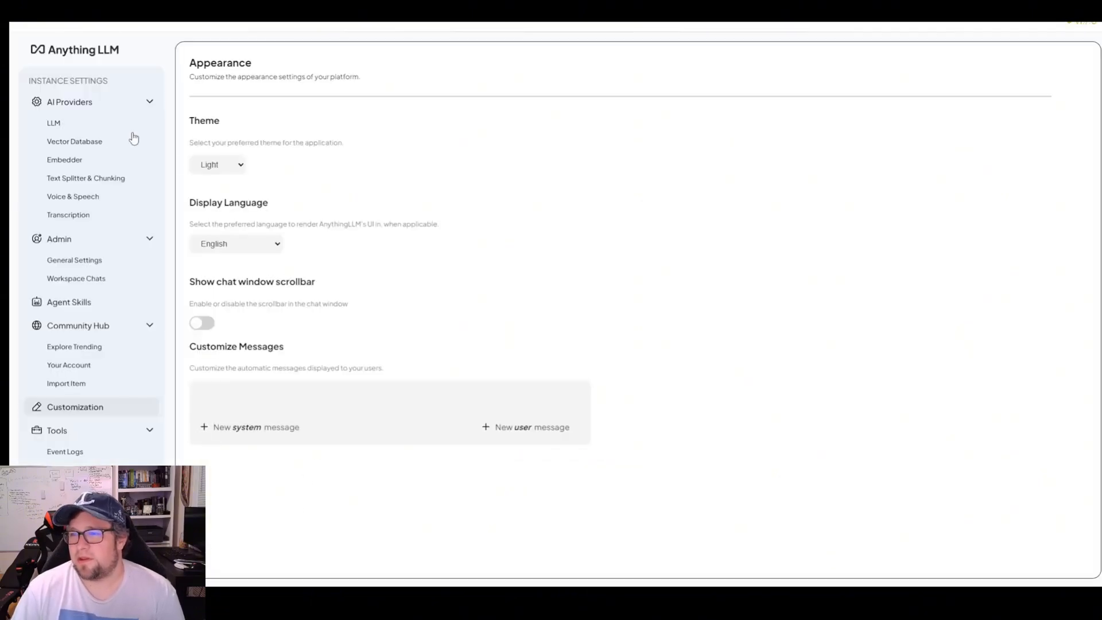
{"action": "left_click", "coordinate": [53, 123]}
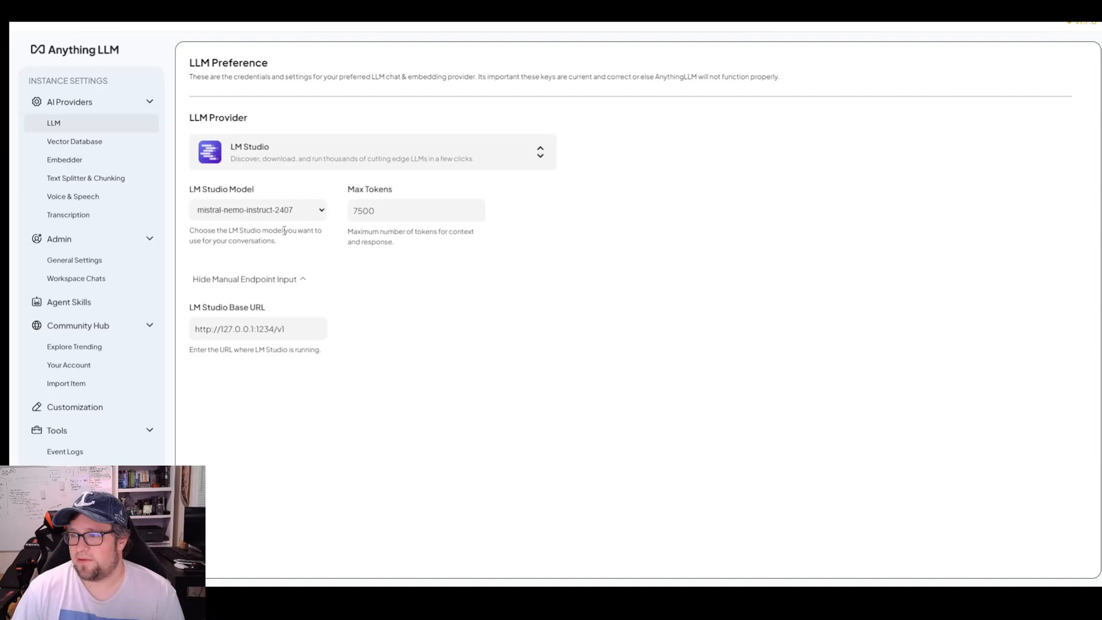
{"action": "mouse_move", "coordinate": [402, 244]}
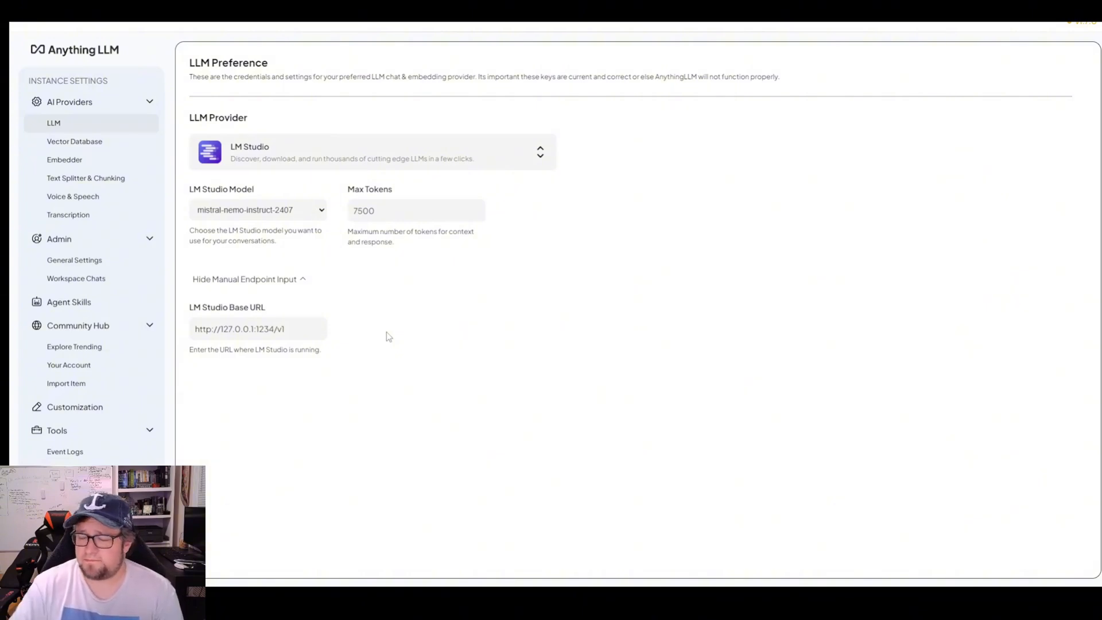
{"action": "left_click", "coordinate": [75, 141]}
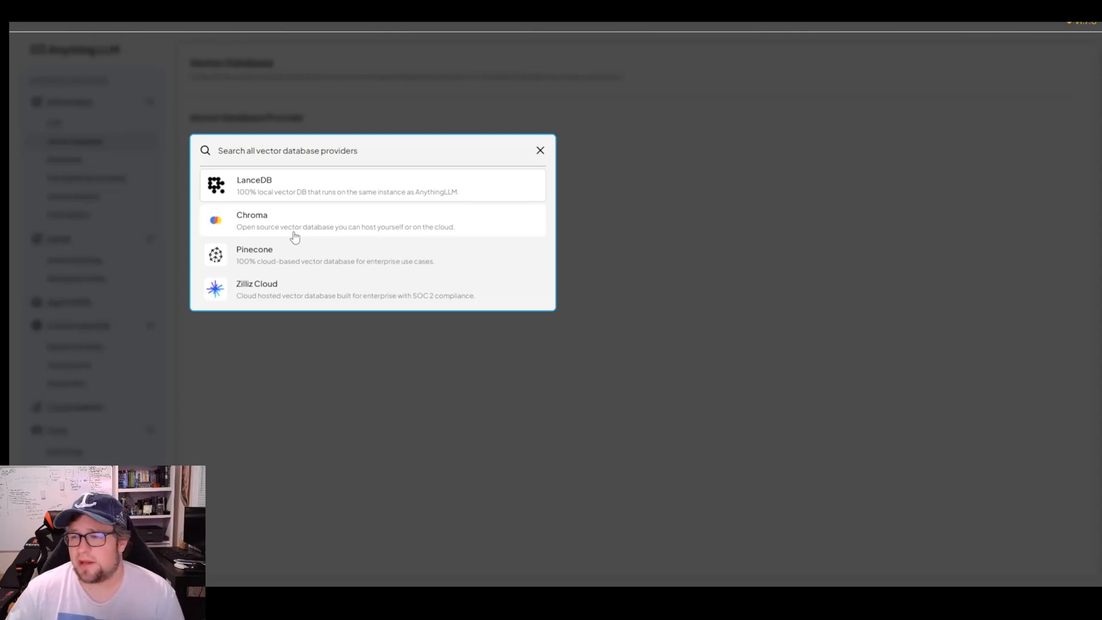
{"action": "mouse_move", "coordinate": [311, 354]}
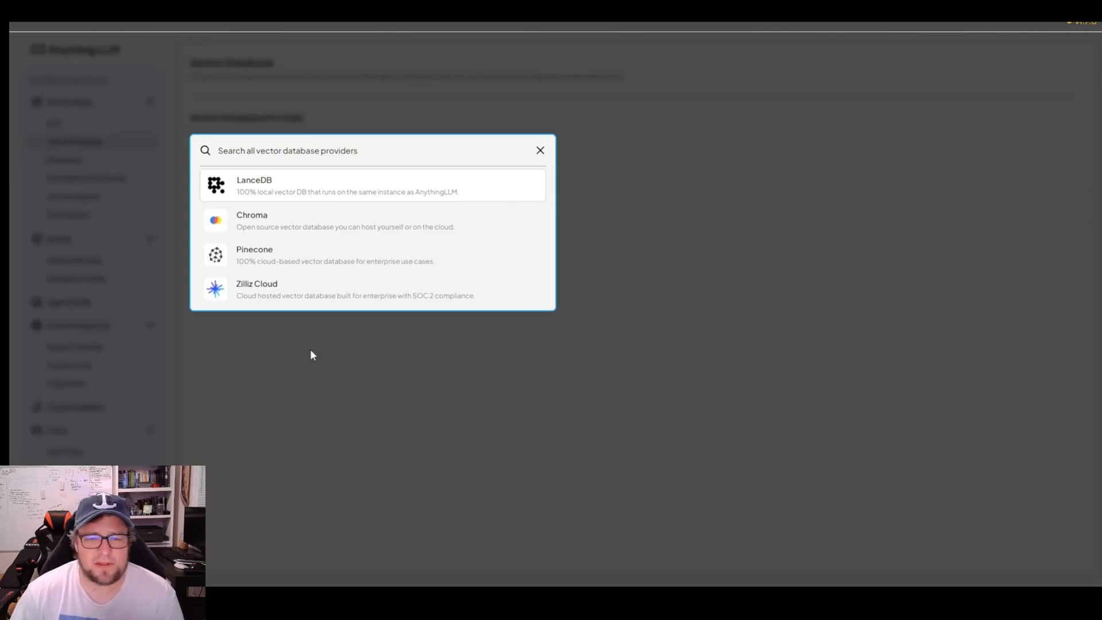
{"action": "scroll", "scroll_direction": "down", "scroll_amount": 3}
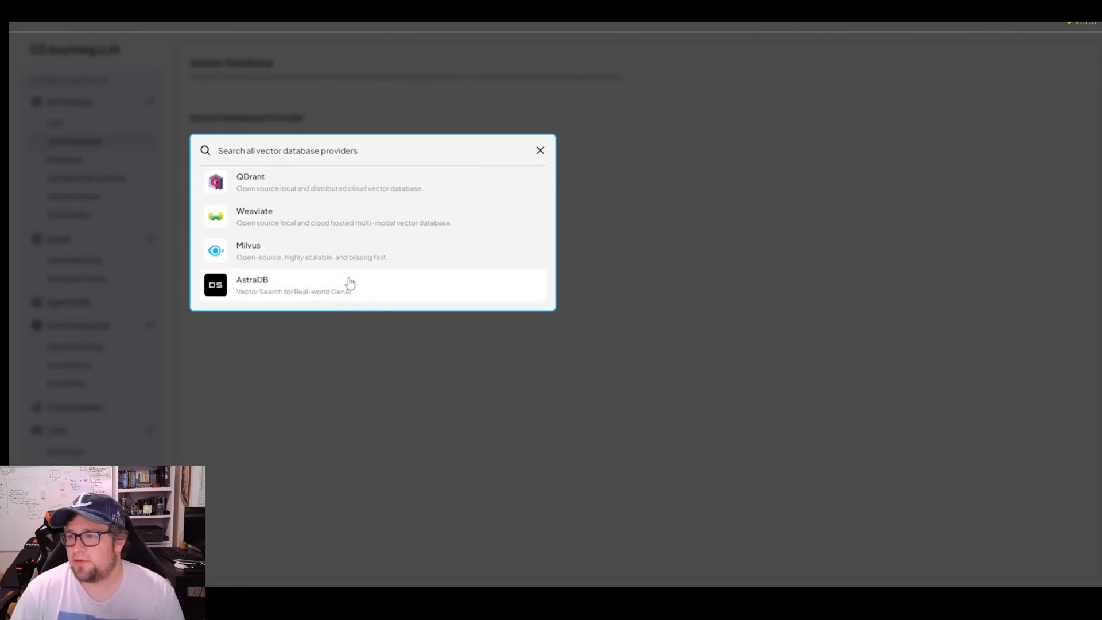
{"action": "mouse_move", "coordinate": [342, 291]}
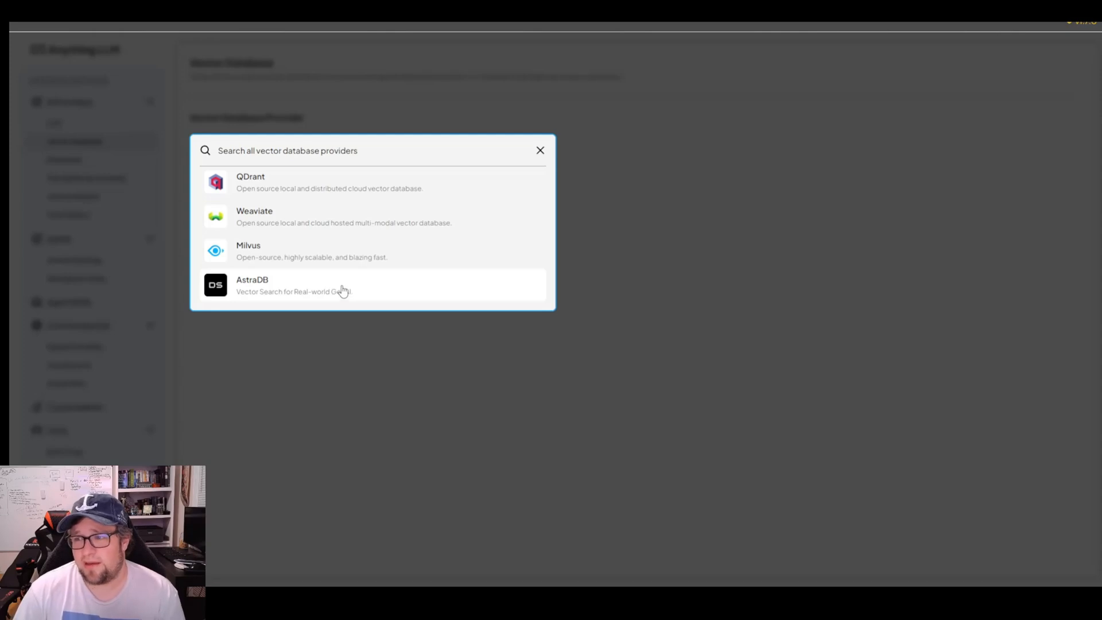
{"action": "scroll", "scroll_direction": "up", "scroll_amount": 3}
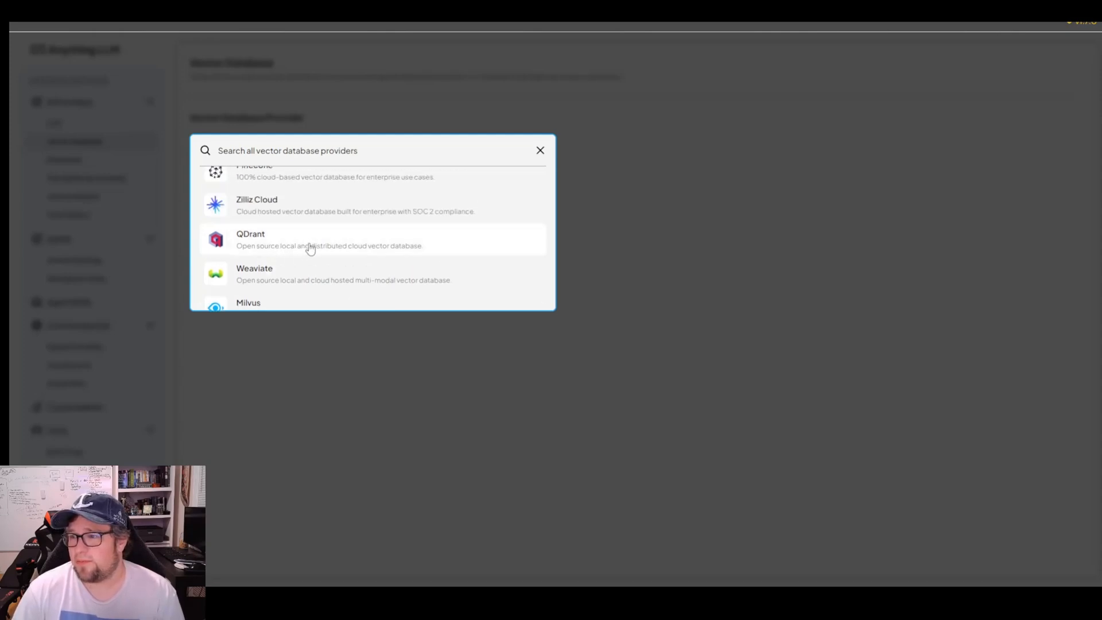
{"action": "scroll", "scroll_direction": "up", "scroll_amount": 3}
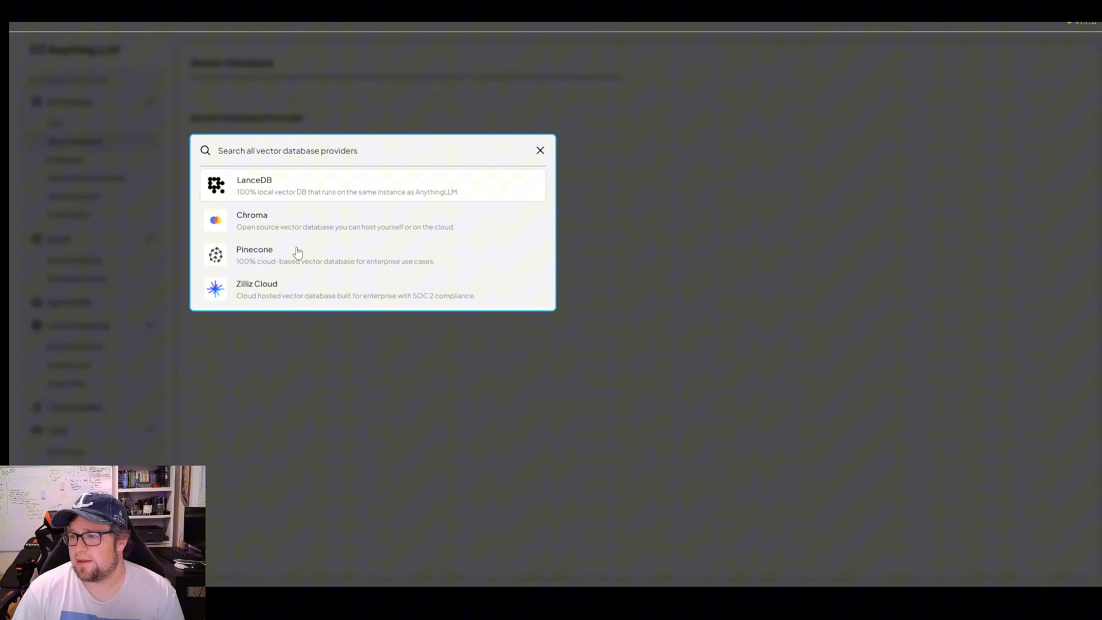
{"action": "scroll", "scroll_direction": "down", "scroll_amount": 3}
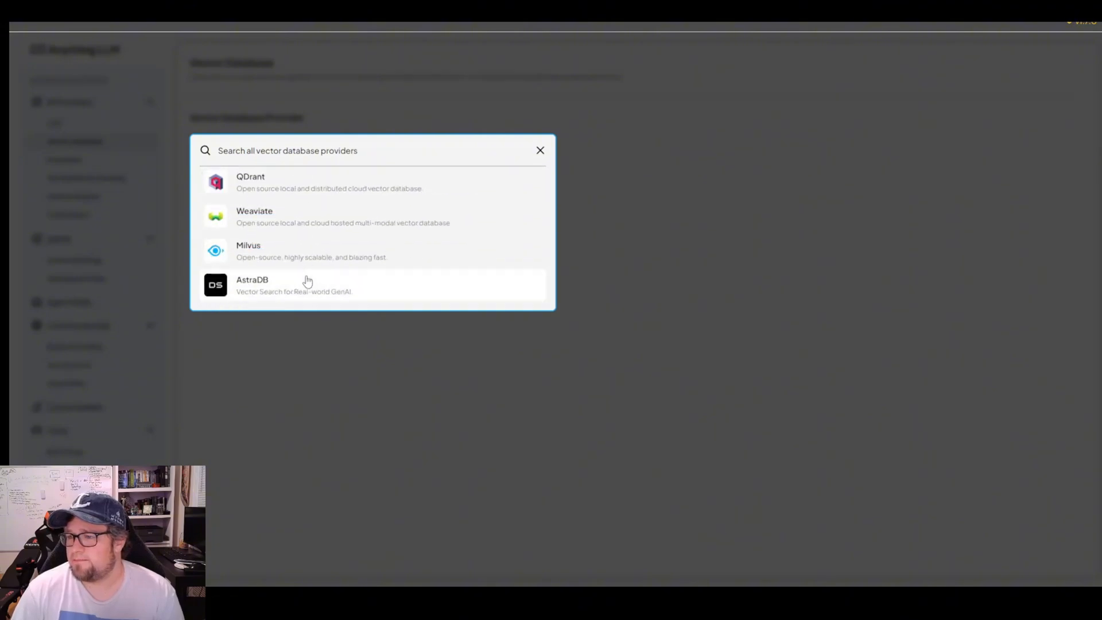
{"action": "mouse_move", "coordinate": [287, 279]}
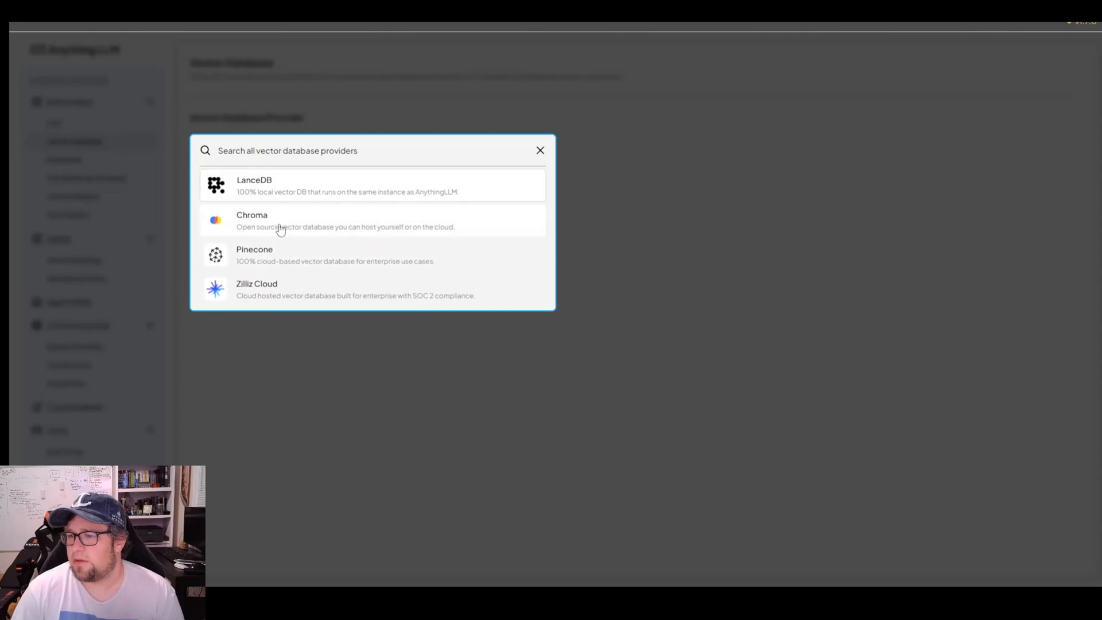
{"action": "mouse_move", "coordinate": [297, 273]}
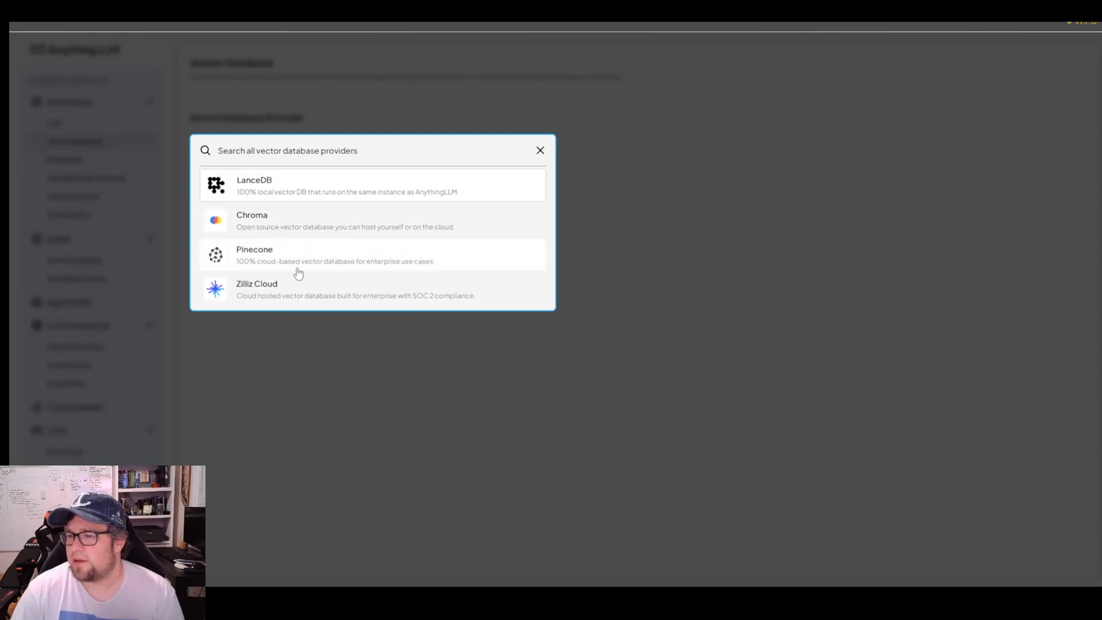
{"action": "scroll", "scroll_direction": "down", "scroll_amount": 3}
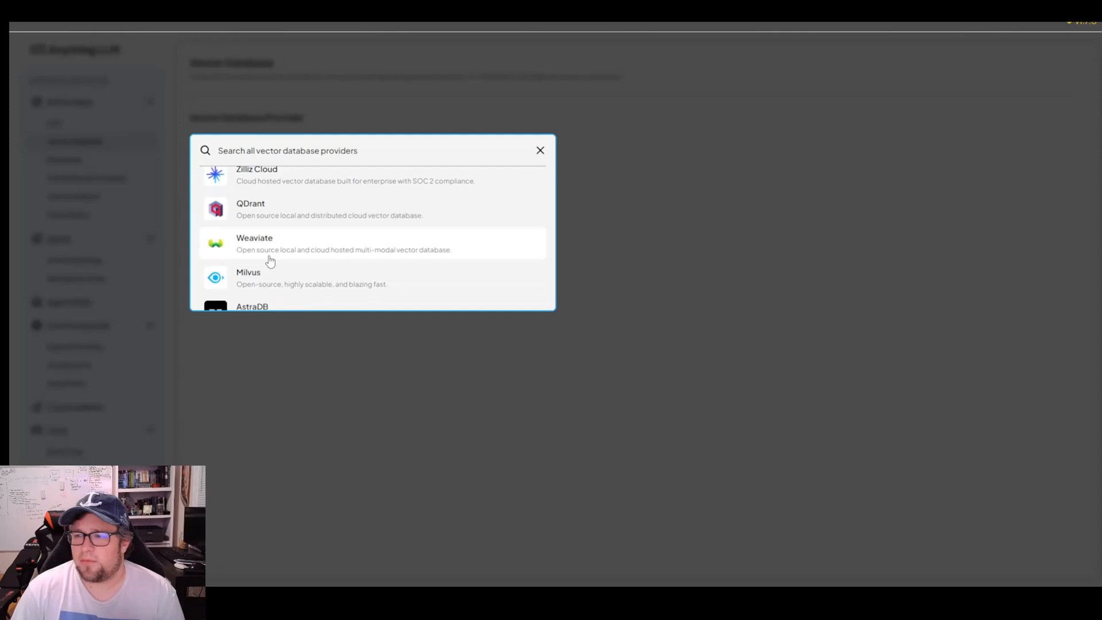
{"action": "scroll", "scroll_direction": "up", "scroll_amount": 3}
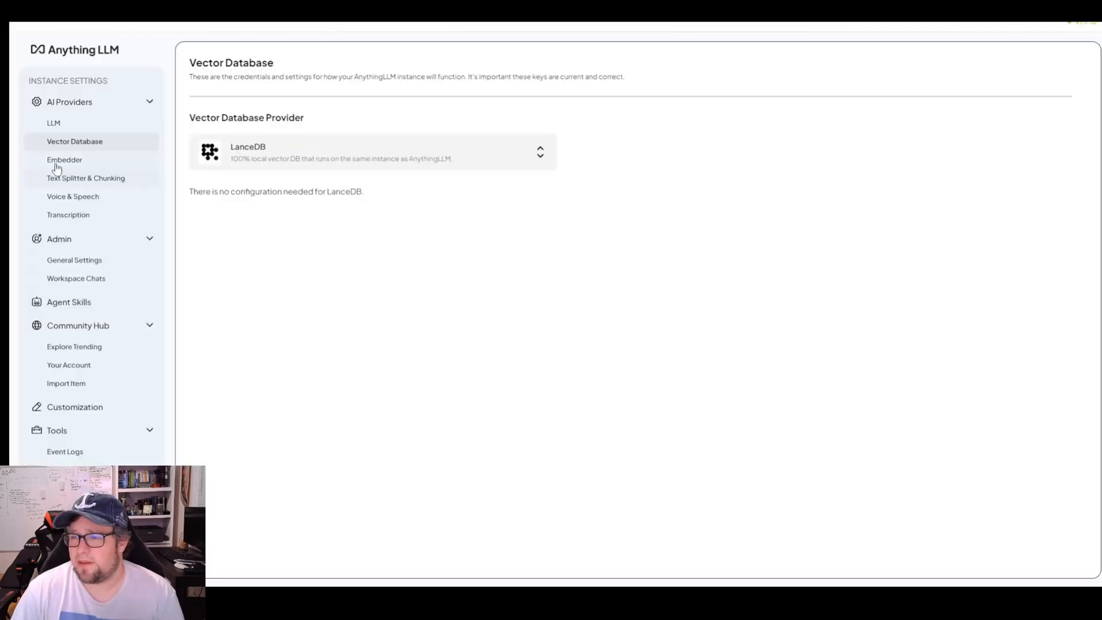
{"action": "left_click", "coordinate": [65, 160]}
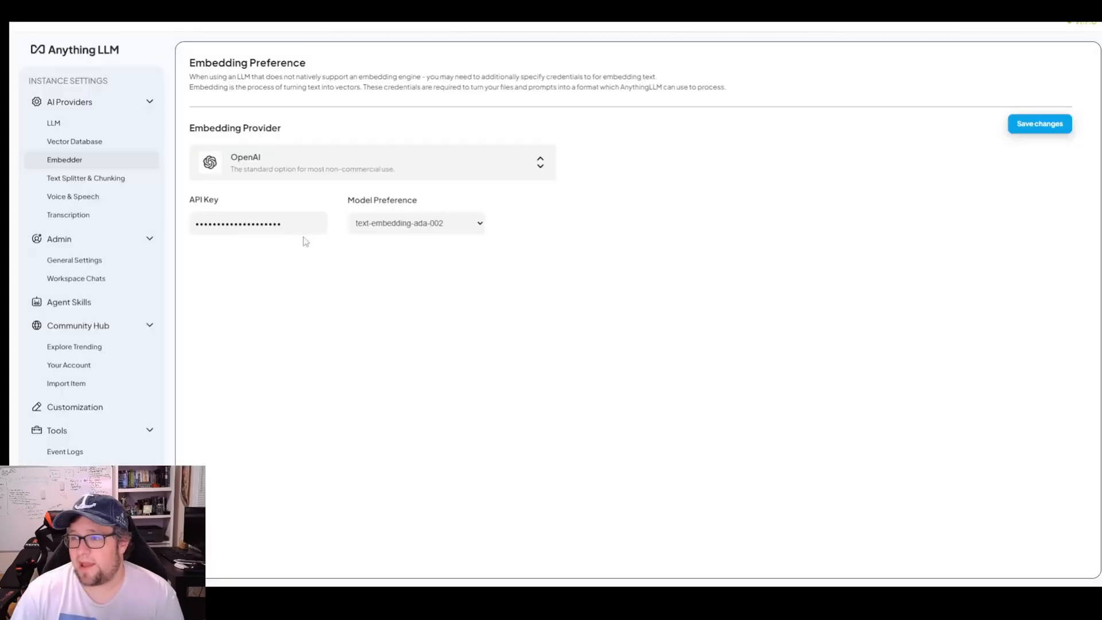
{"action": "mouse_move", "coordinate": [413, 225]}
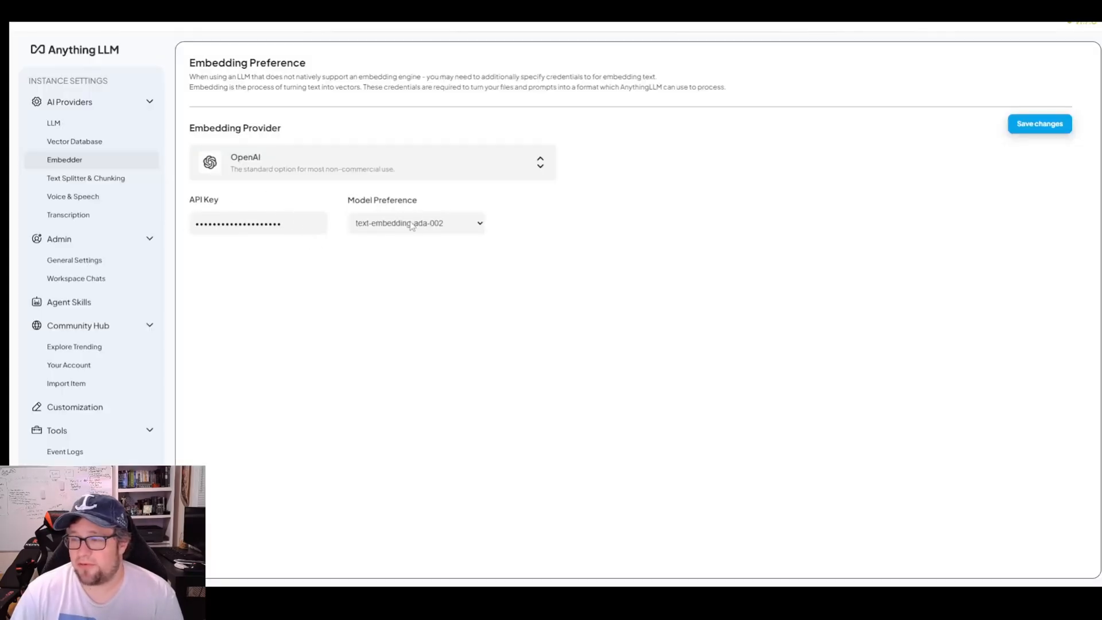
{"action": "mouse_move", "coordinate": [382, 229]}
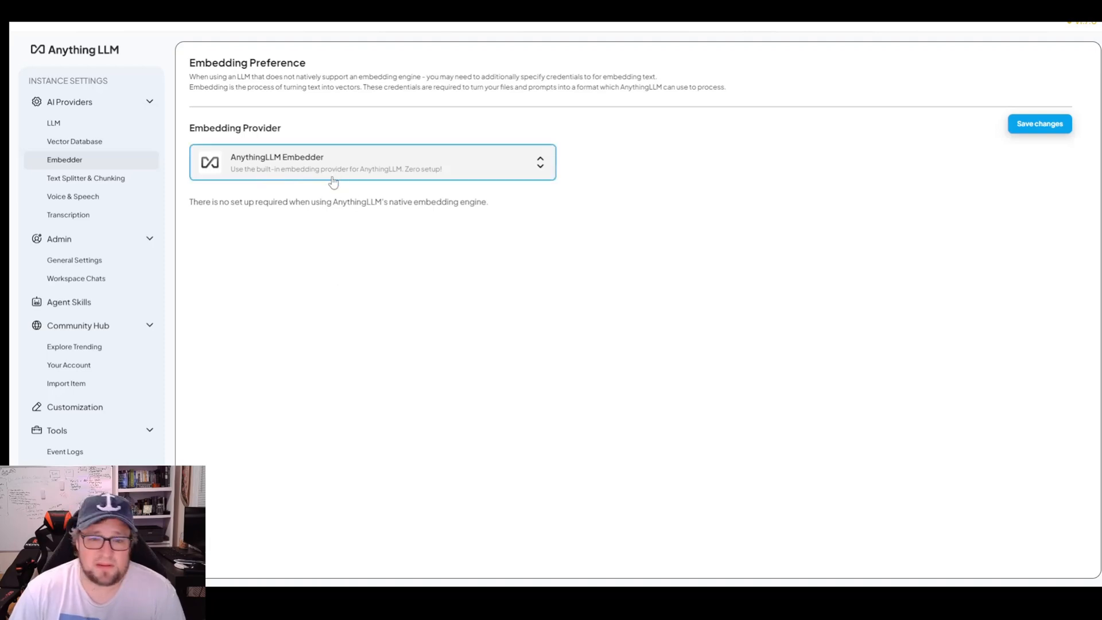
Set LM Studio as embedding provider and view chunking: size 500, overlap 20.
{"action": "left_click", "coordinate": [372, 162]}
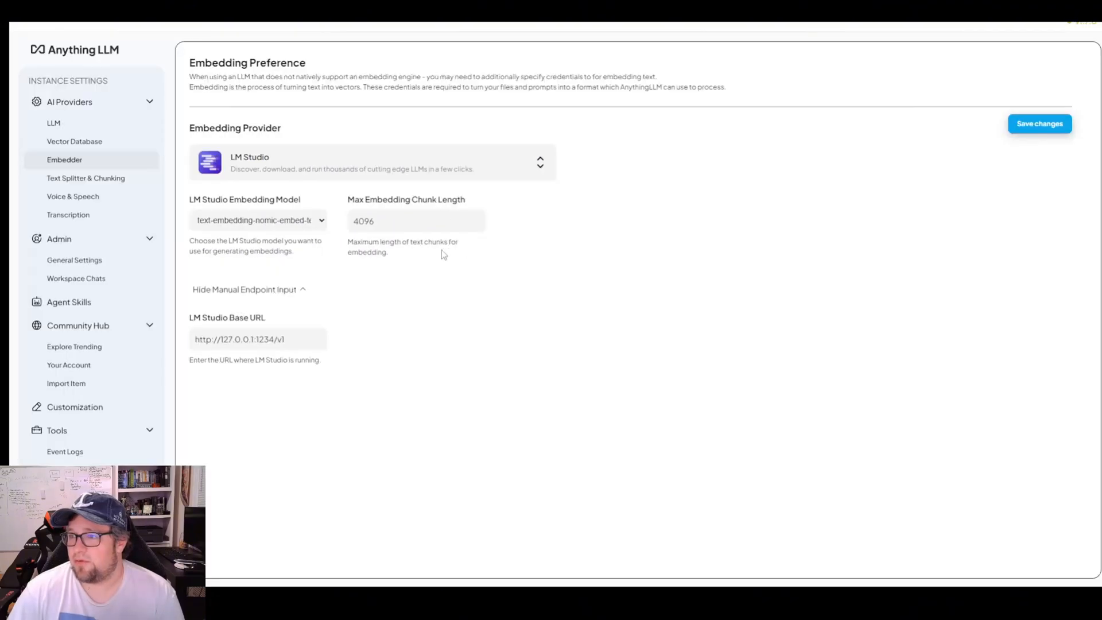
{"action": "mouse_move", "coordinate": [439, 304]}
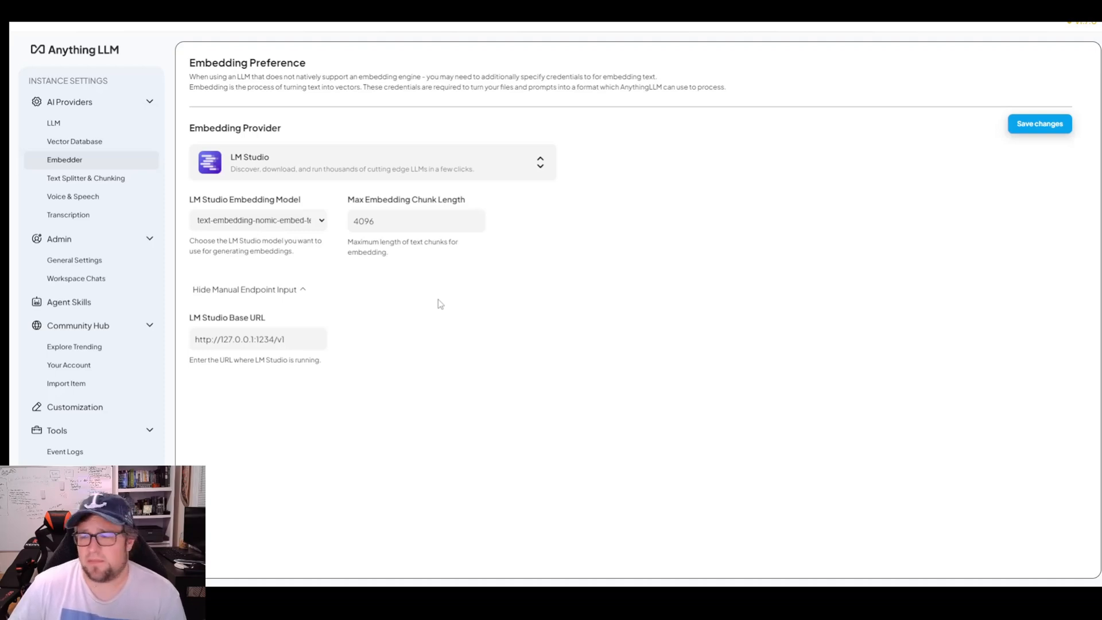
{"action": "left_click", "coordinate": [86, 178]}
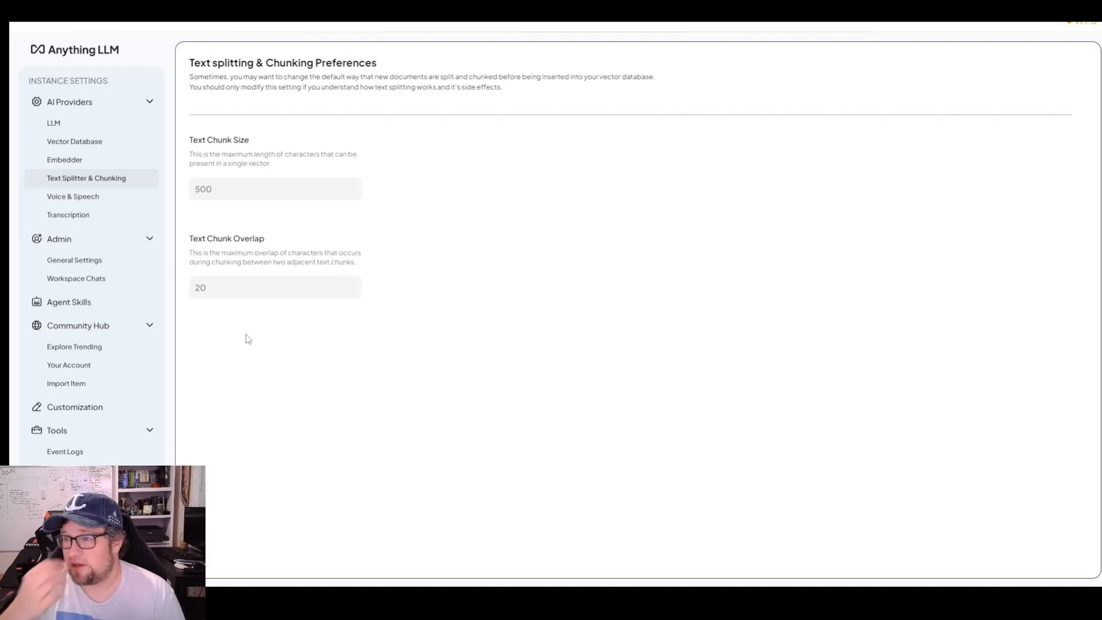
{"action": "mouse_move", "coordinate": [148, 455]}
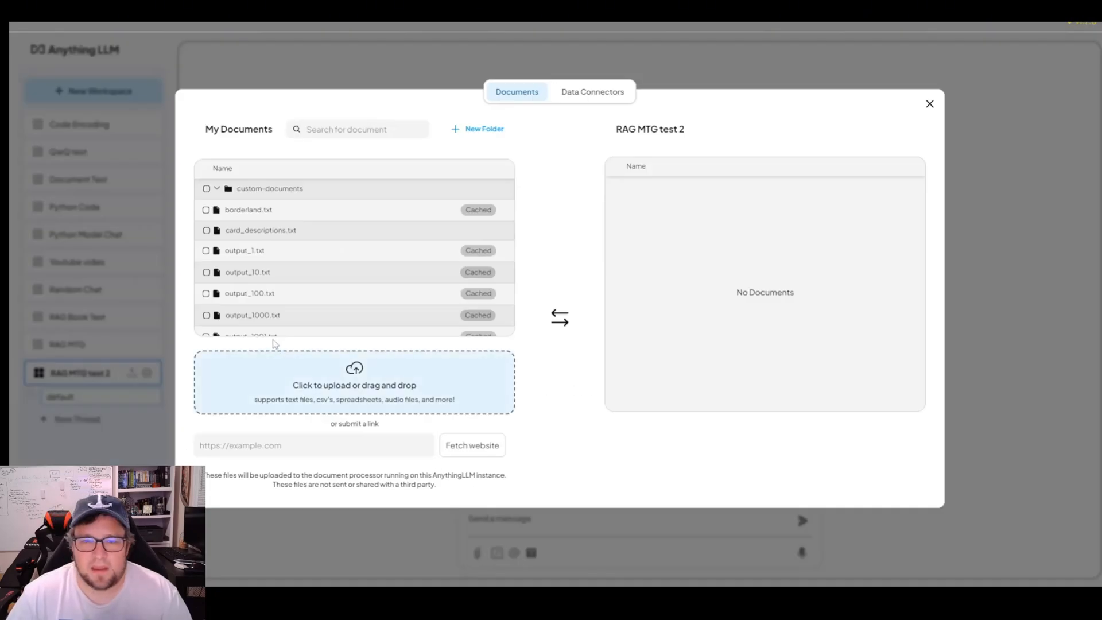
{"action": "mouse_move", "coordinate": [379, 293]}
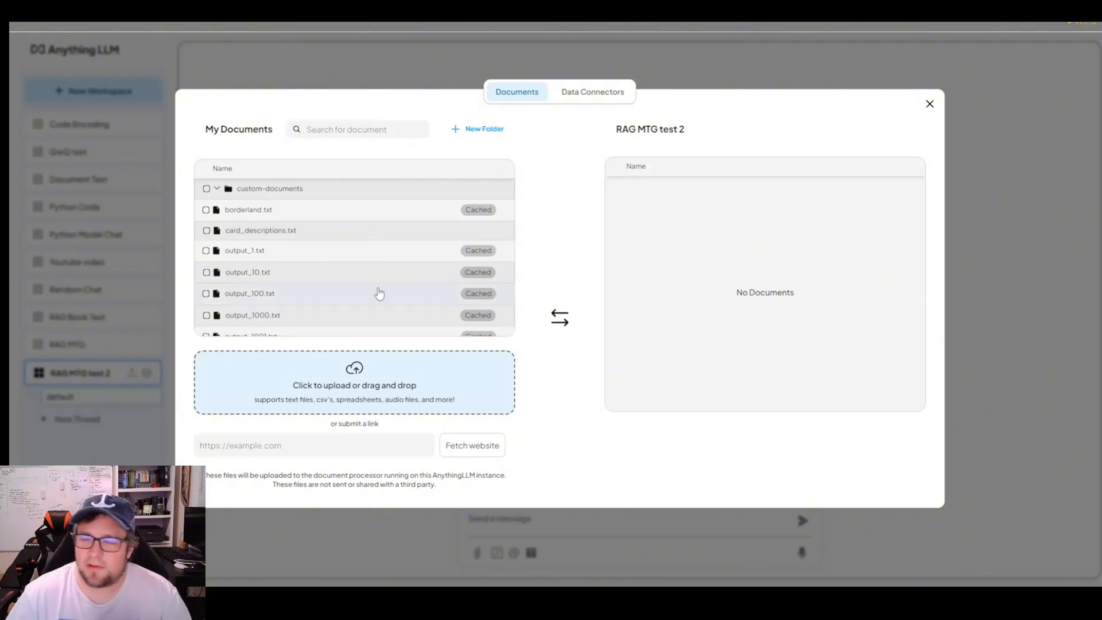
Reopen RAG MTG test 2's document manager and move the output_*.txt files in.
{"action": "left_click", "coordinate": [929, 104]}
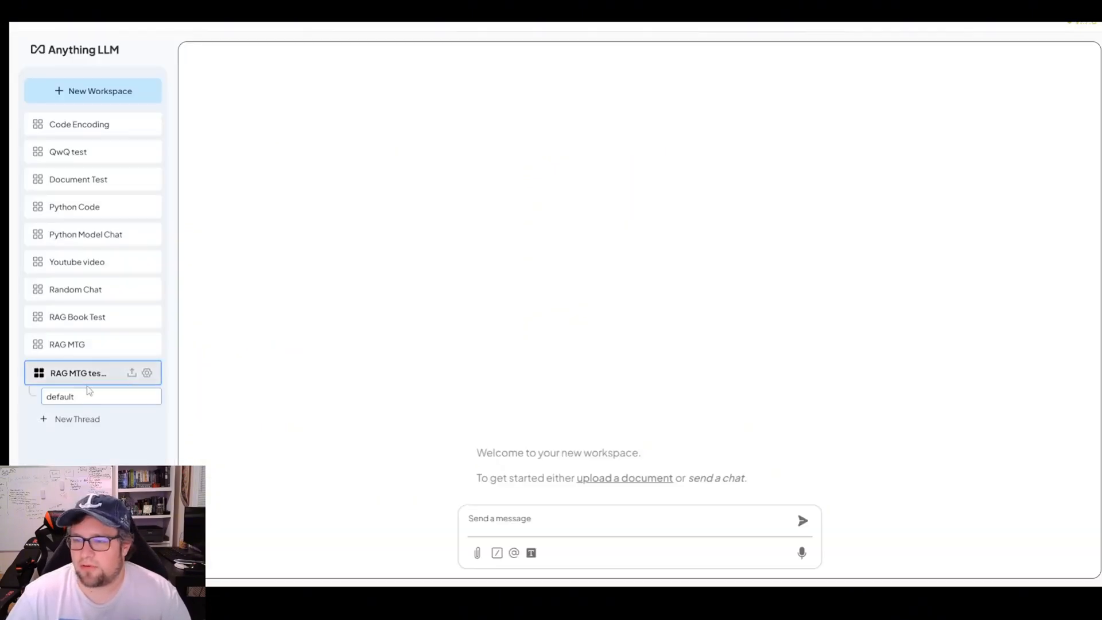
{"action": "mouse_move", "coordinate": [162, 384]}
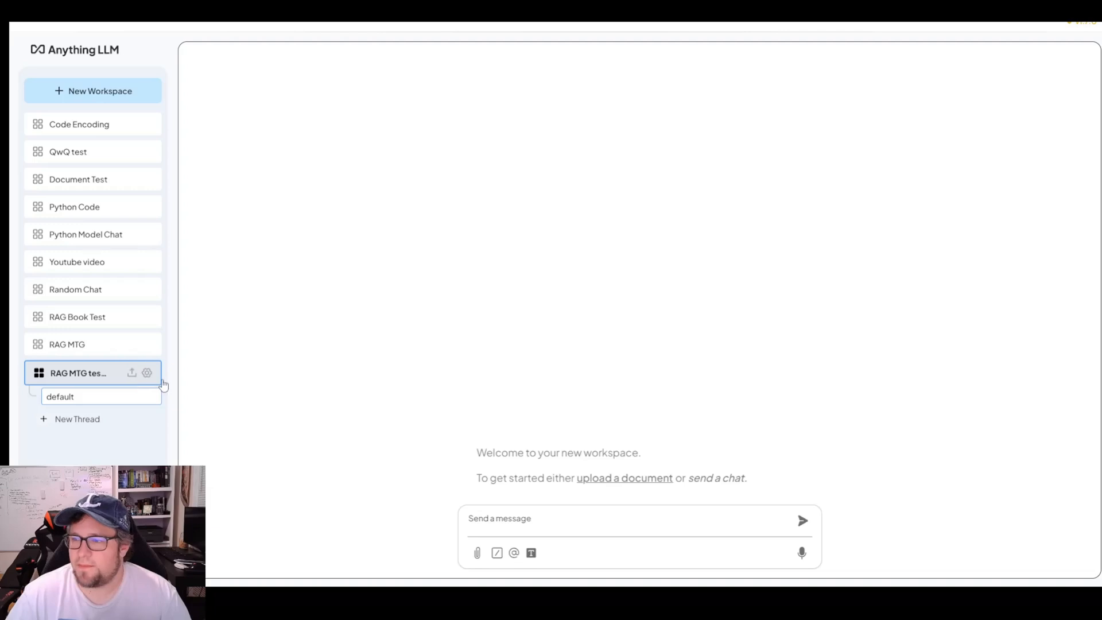
{"action": "left_click", "coordinate": [131, 372]}
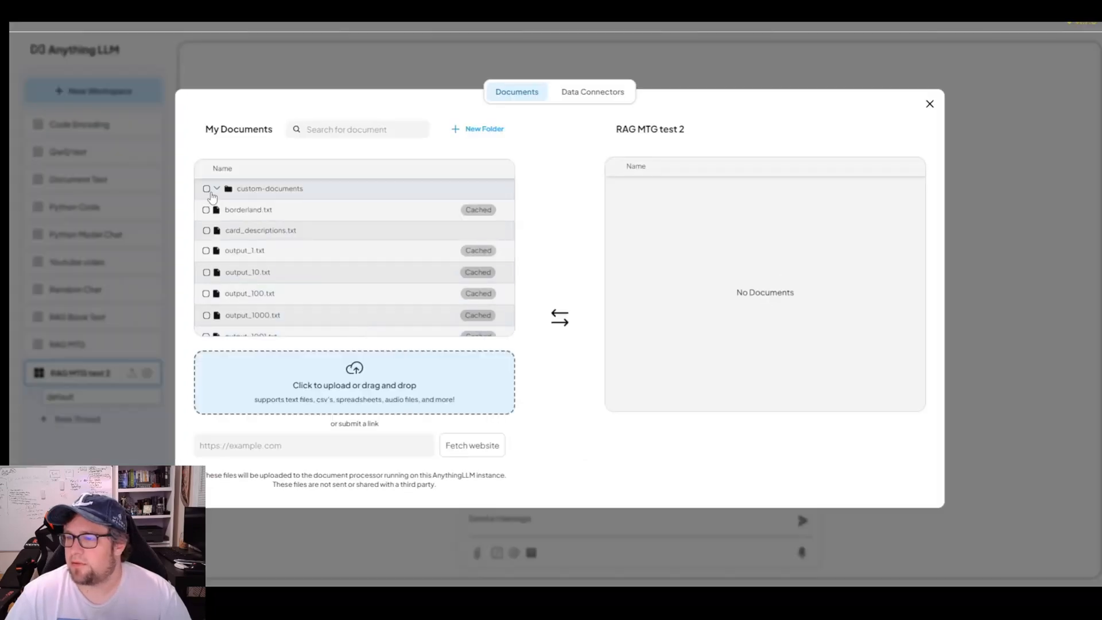
{"action": "left_click", "coordinate": [206, 188]}
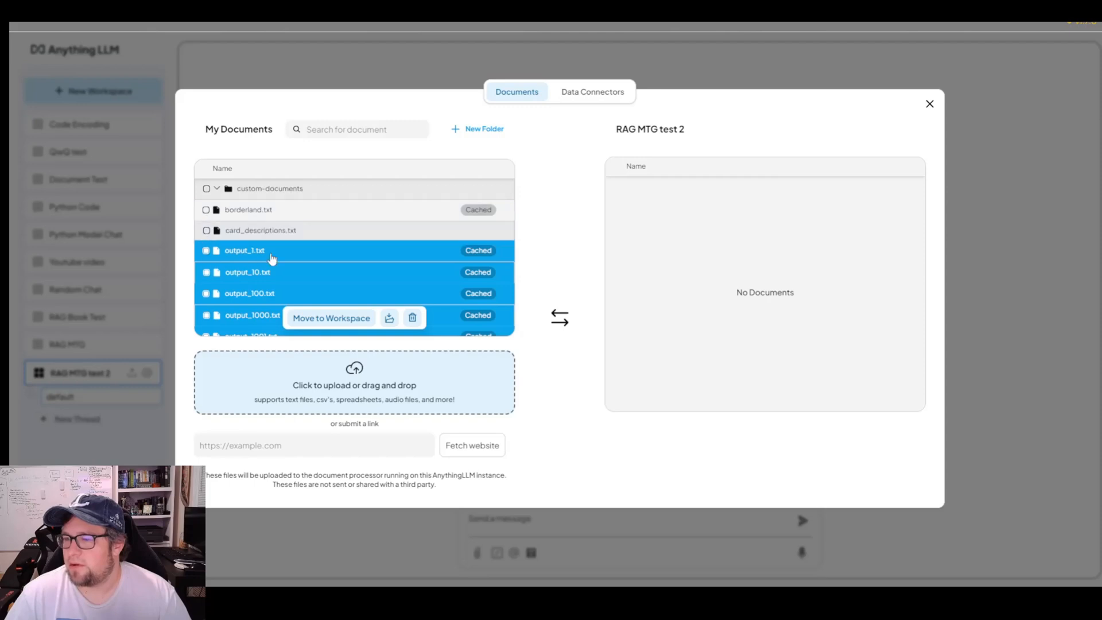
{"action": "mouse_move", "coordinate": [251, 229]}
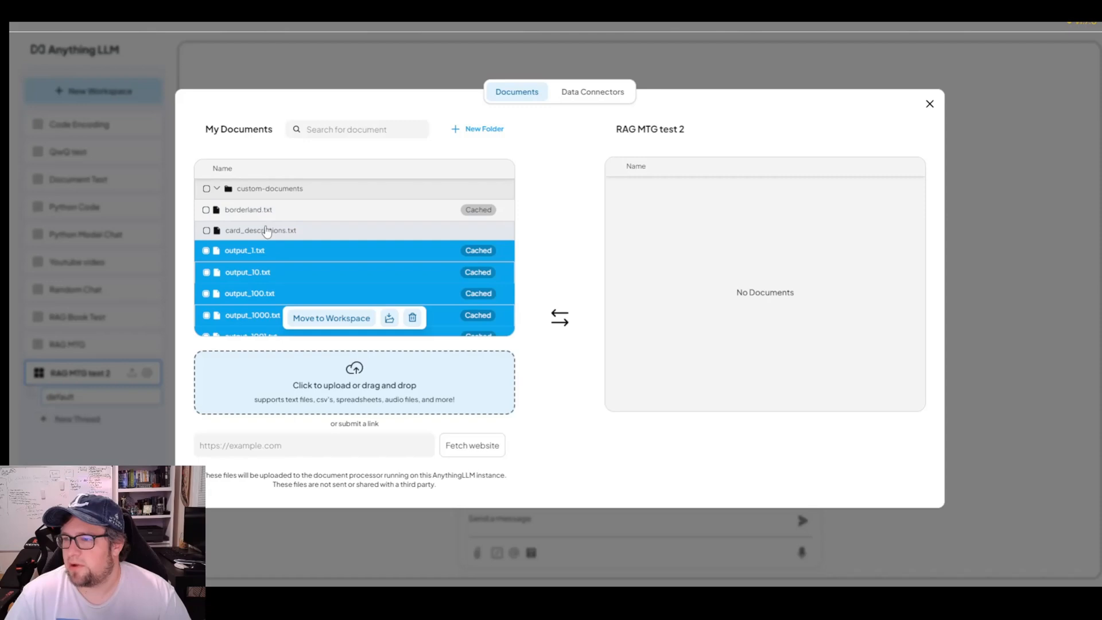
{"action": "scroll", "scroll_direction": "down", "scroll_amount": 3}
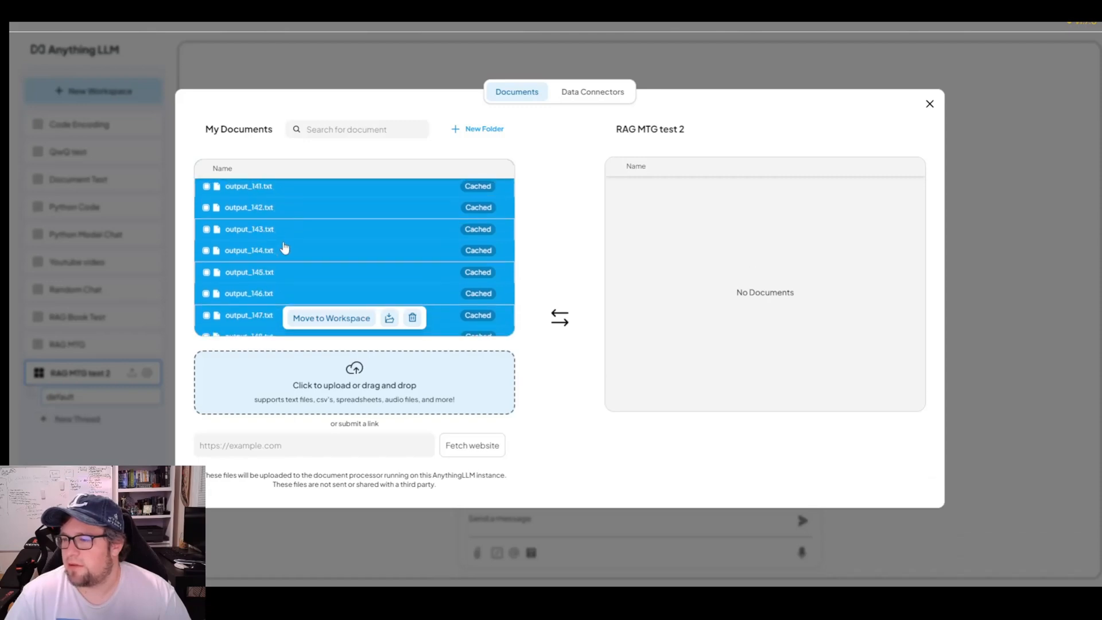
{"action": "scroll", "scroll_direction": "down", "scroll_amount": 3}
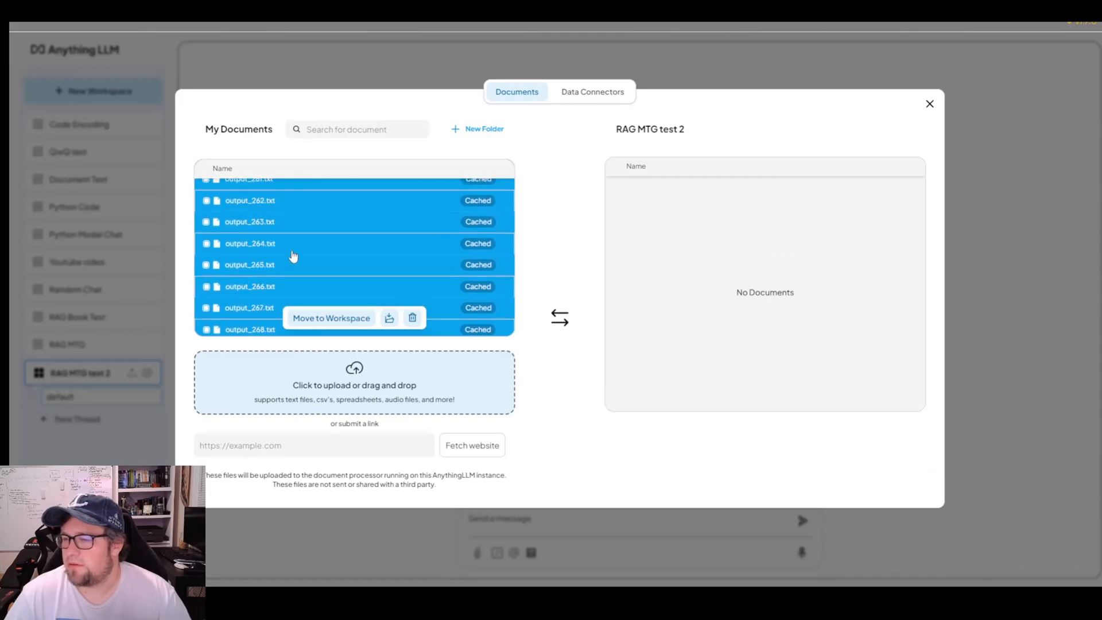
{"action": "scroll", "scroll_direction": "down", "scroll_amount": 3}
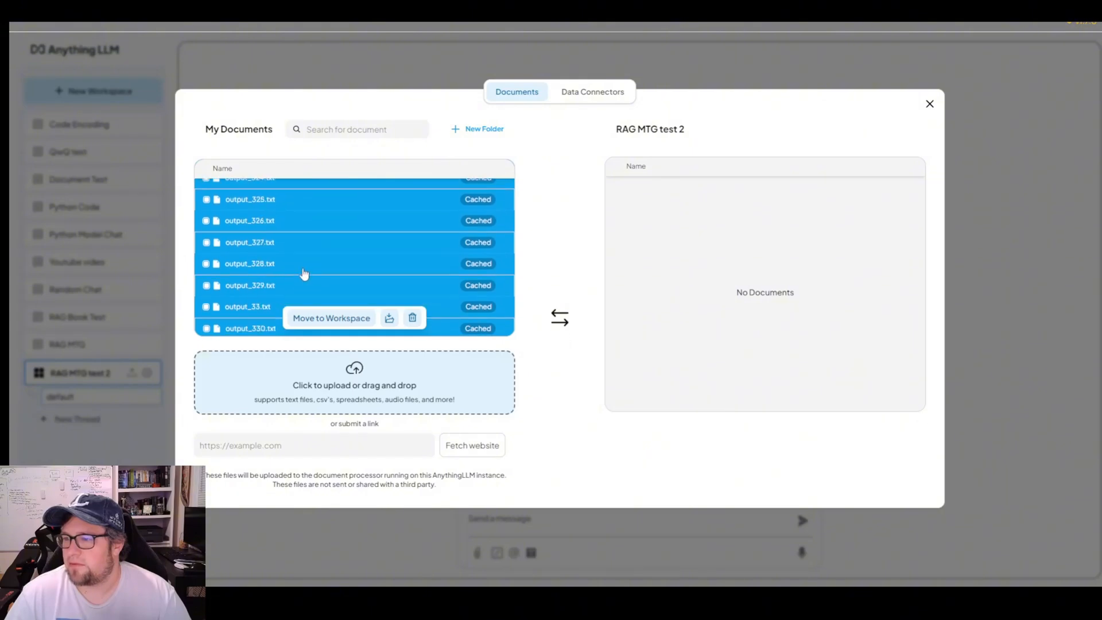
{"action": "scroll", "scroll_direction": "down", "scroll_amount": 3}
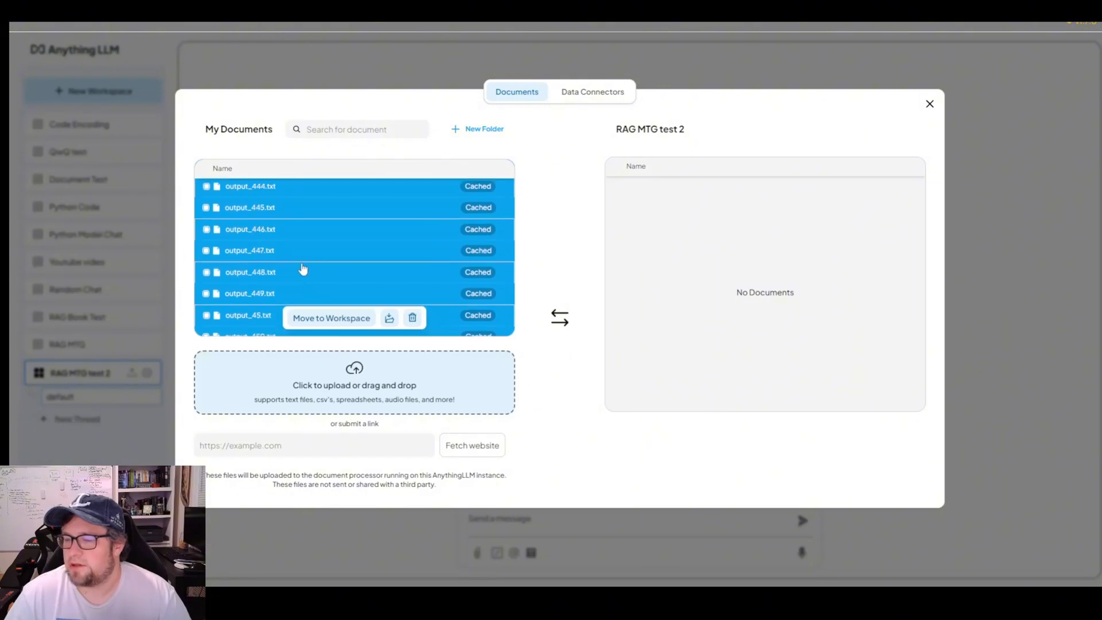
{"action": "scroll", "scroll_direction": "down", "scroll_amount": 3}
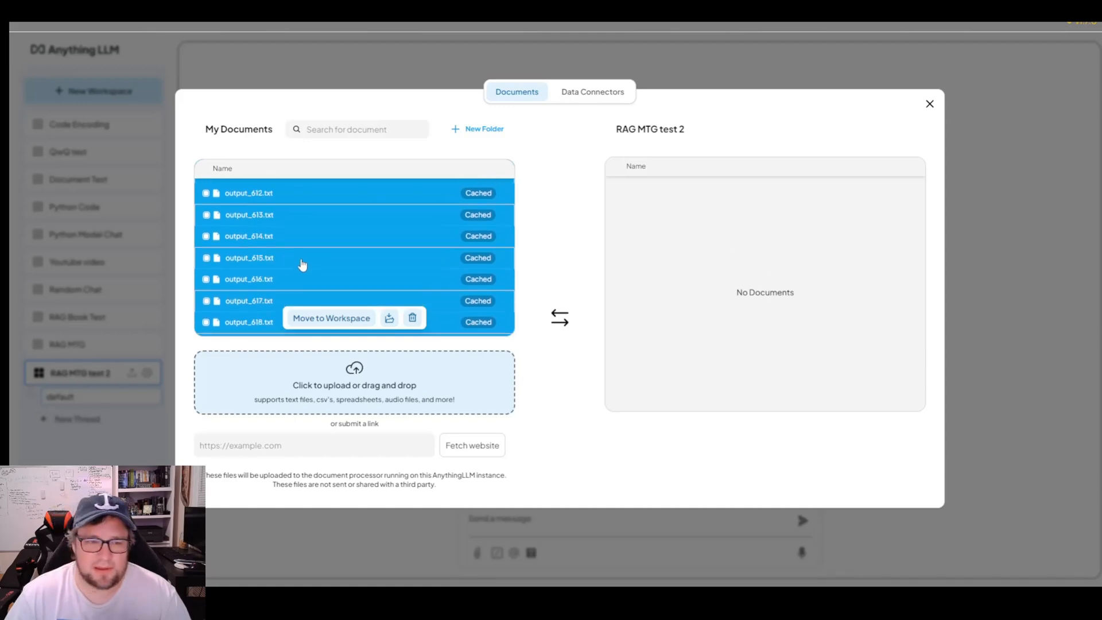
{"action": "scroll", "scroll_direction": "down", "scroll_amount": 3}
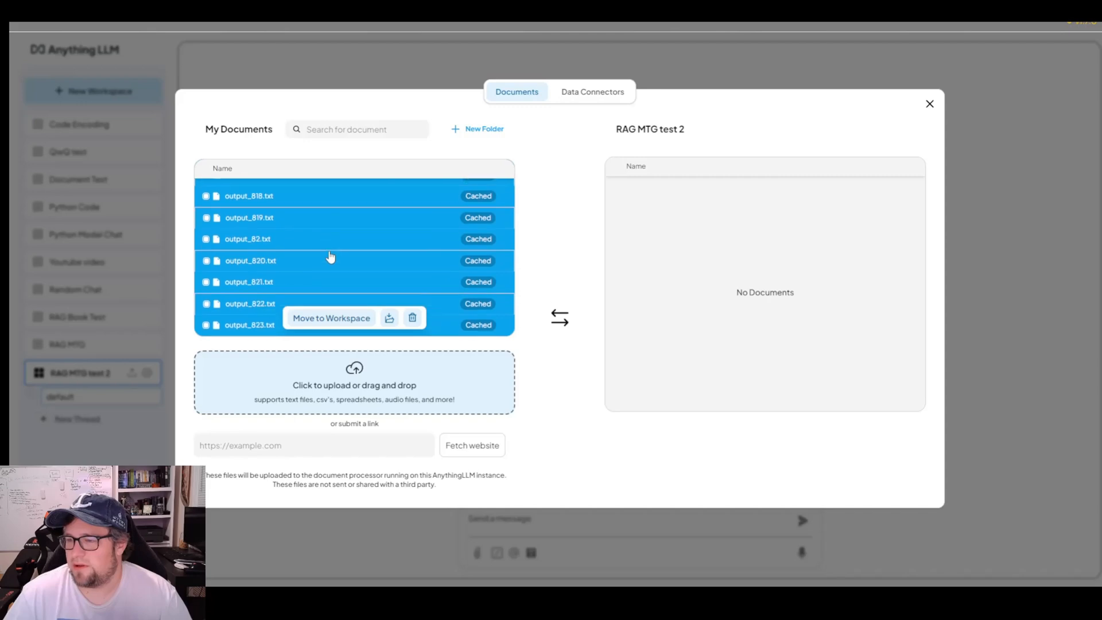
{"action": "scroll", "scroll_direction": "down", "scroll_amount": 3}
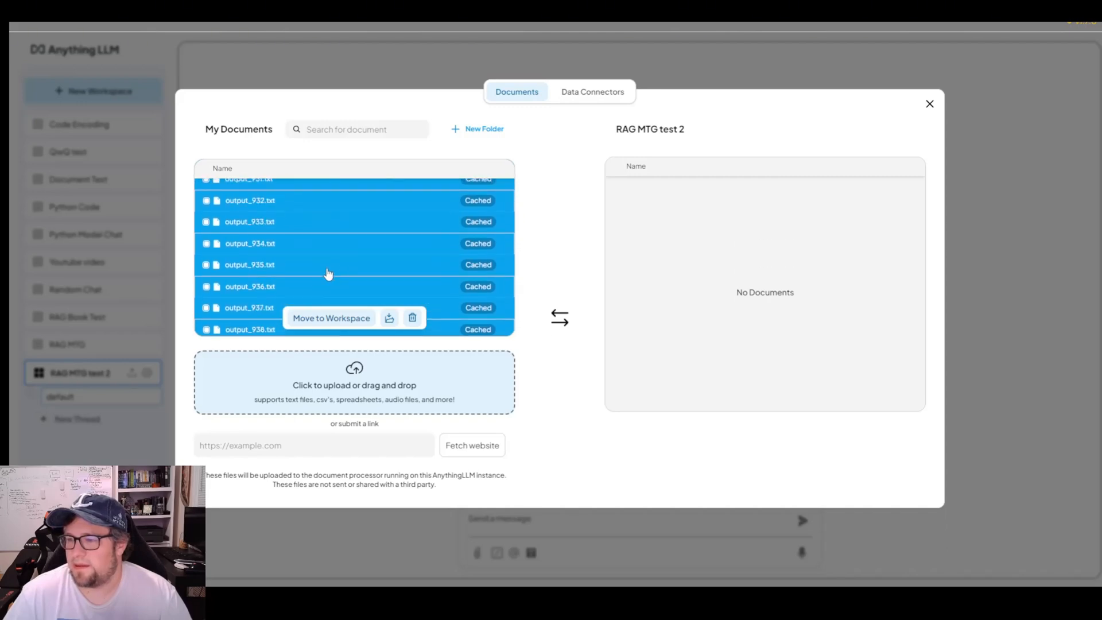
{"action": "scroll", "scroll_direction": "down", "scroll_amount": 3}
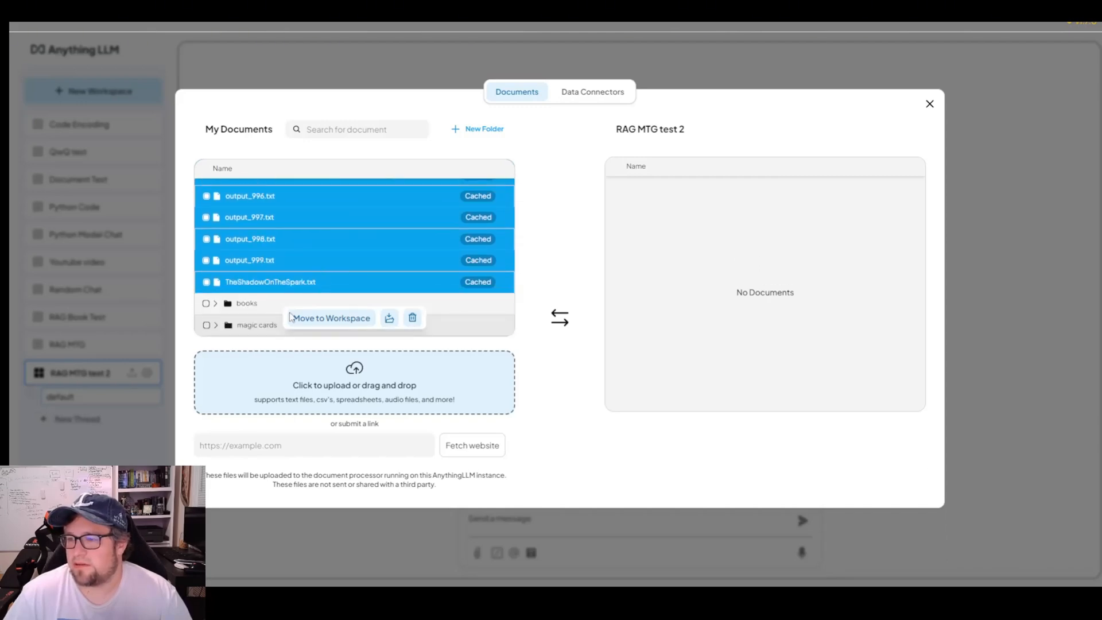
{"action": "mouse_move", "coordinate": [490, 385]}
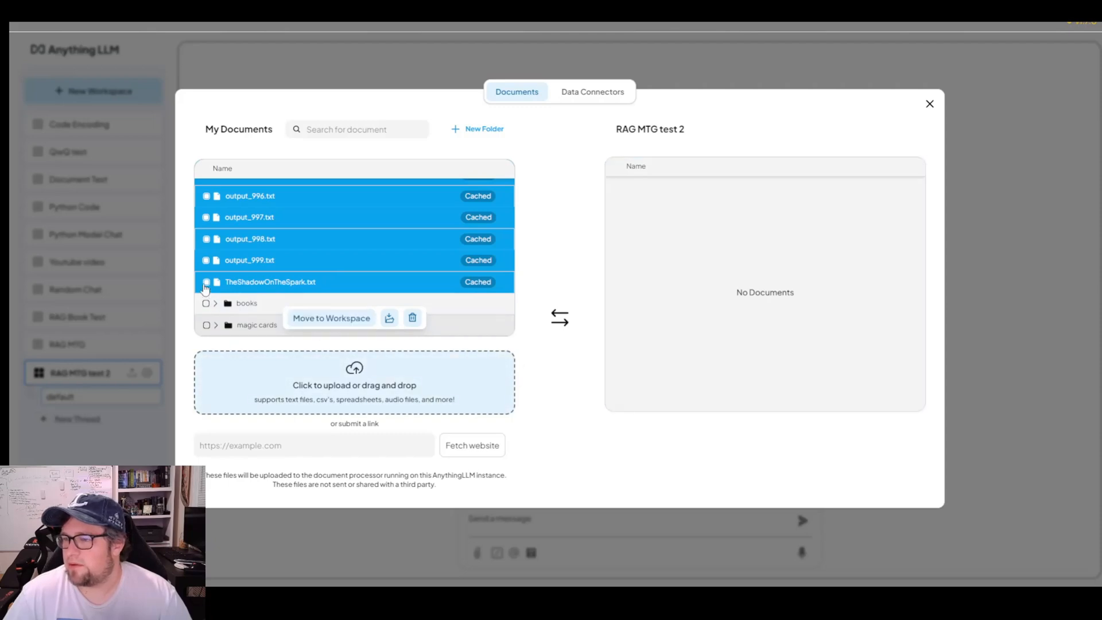
{"action": "left_click", "coordinate": [331, 318]}
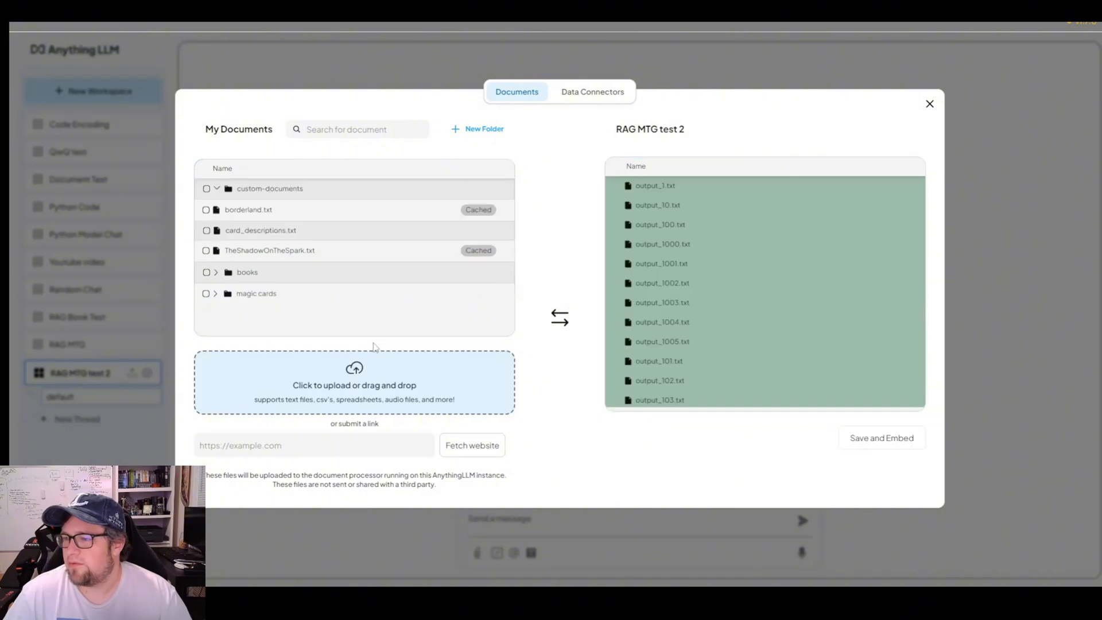
{"action": "mouse_move", "coordinate": [251, 310]}
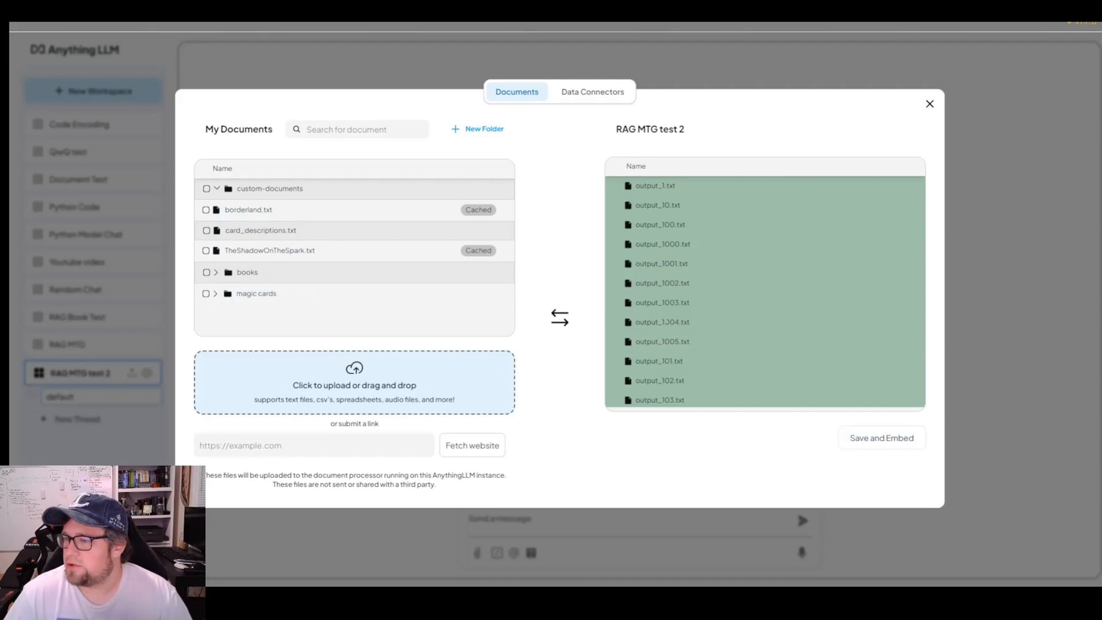
{"action": "mouse_move", "coordinate": [882, 437]}
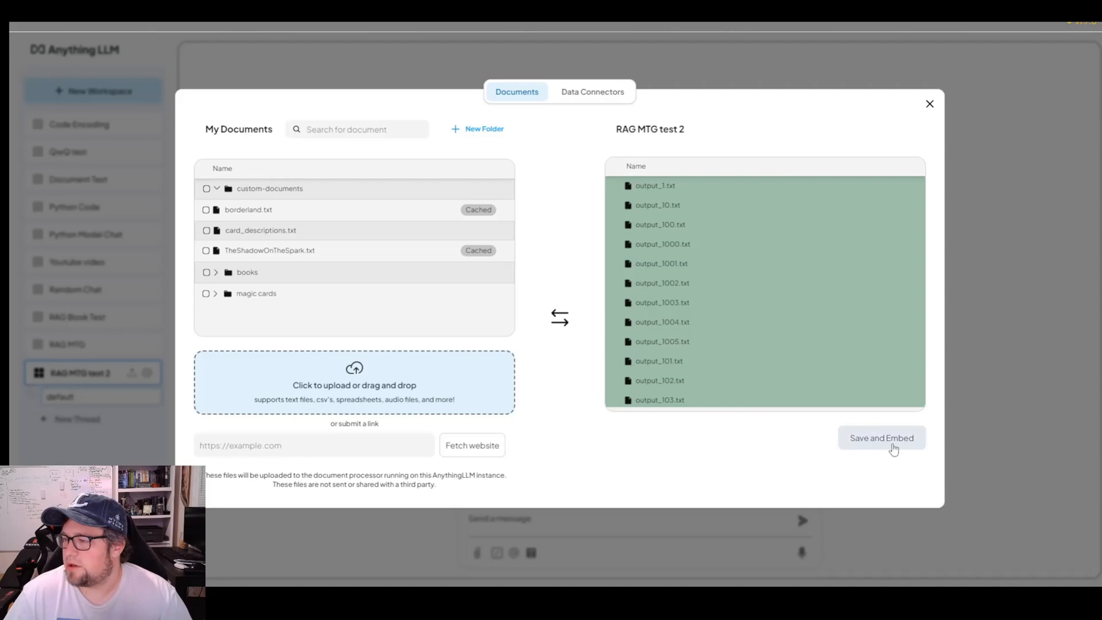
Start Save and Embed for the queued output card files.
{"action": "left_click", "coordinate": [881, 437]}
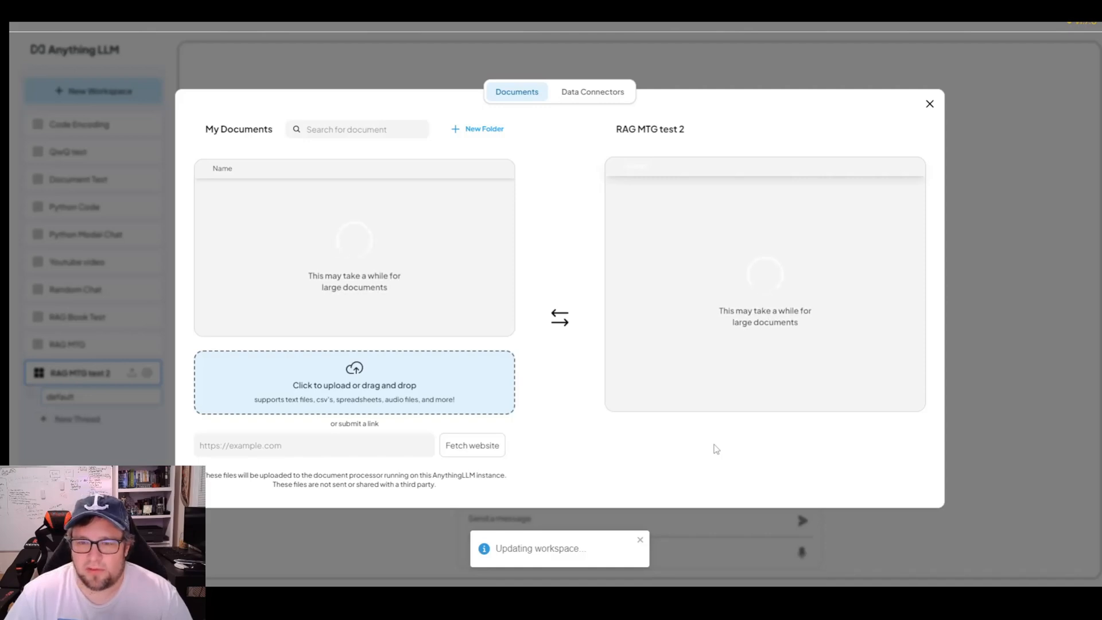
{"action": "mouse_move", "coordinate": [745, 437]}
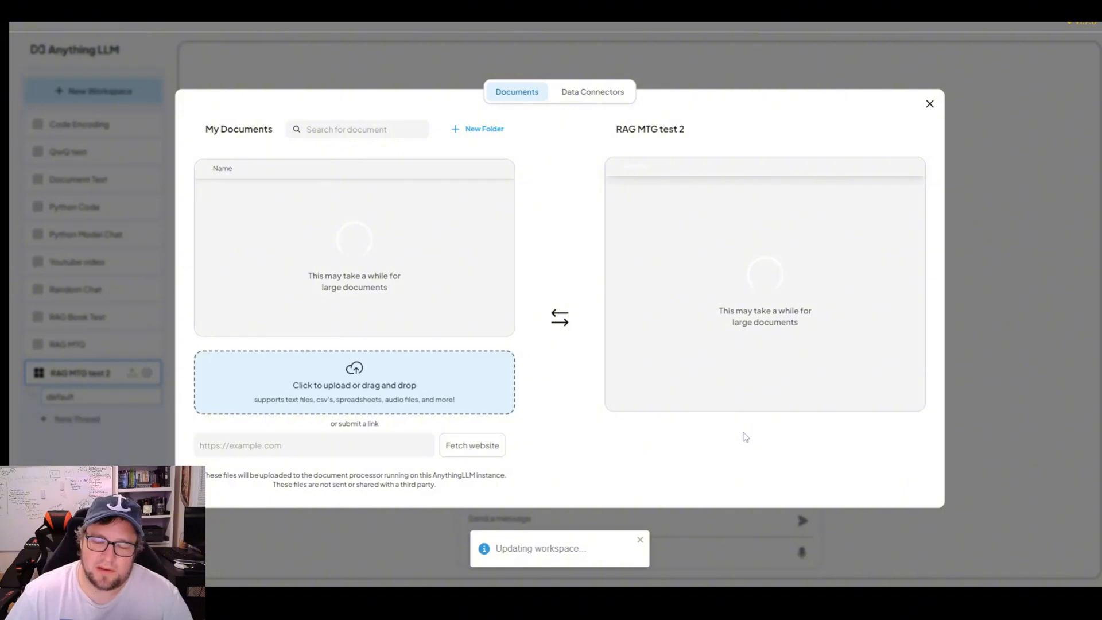
{"action": "mouse_move", "coordinate": [718, 457]}
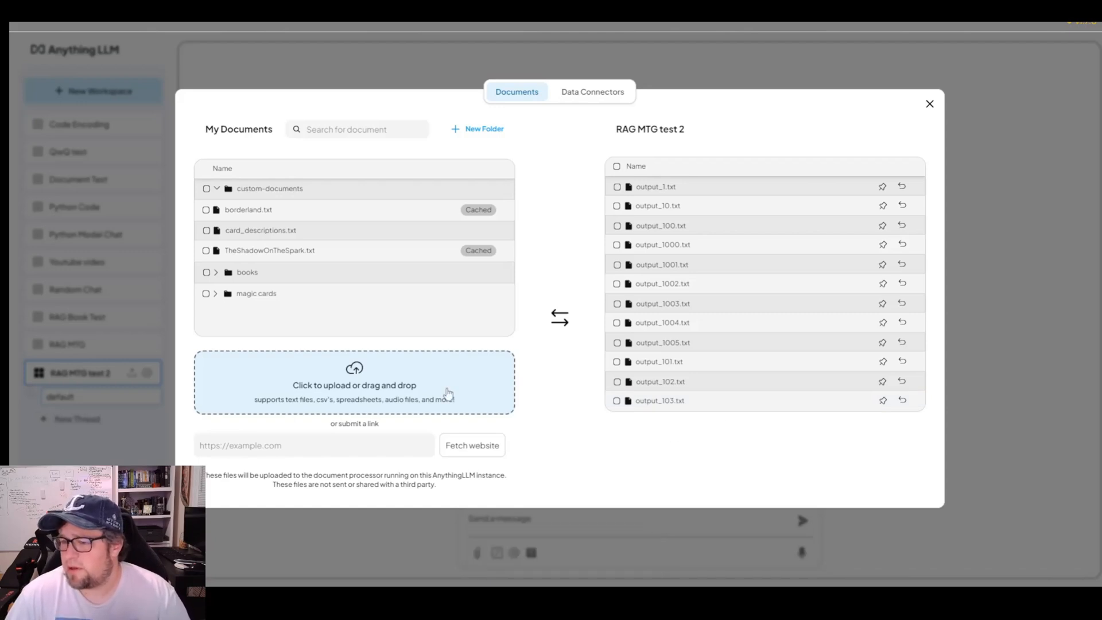
{"action": "mouse_move", "coordinate": [817, 312]}
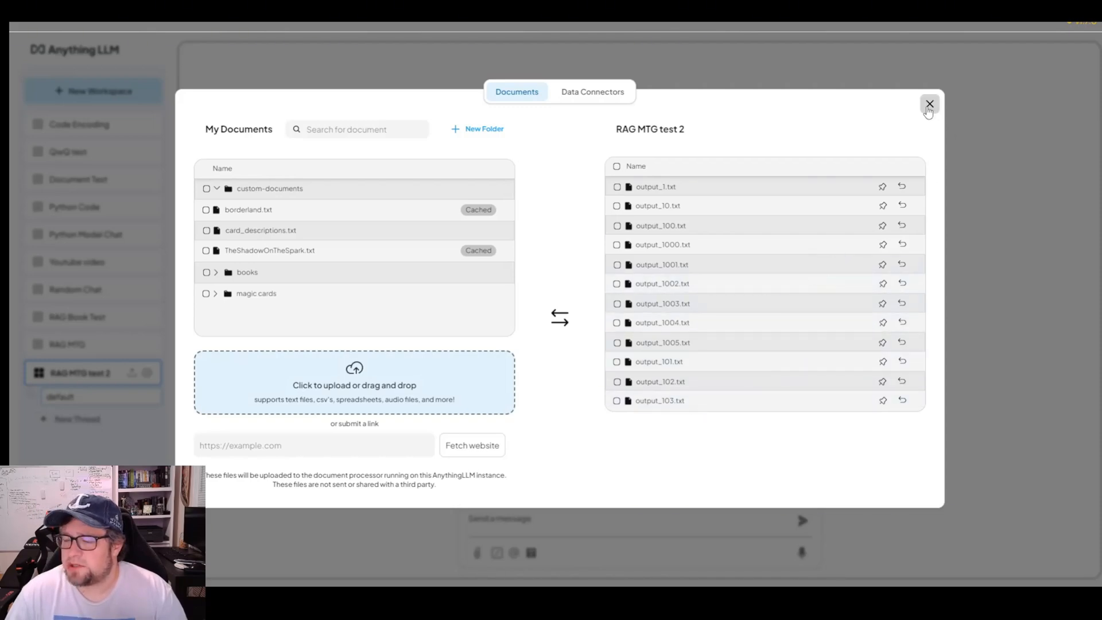
{"action": "left_click", "coordinate": [930, 104]}
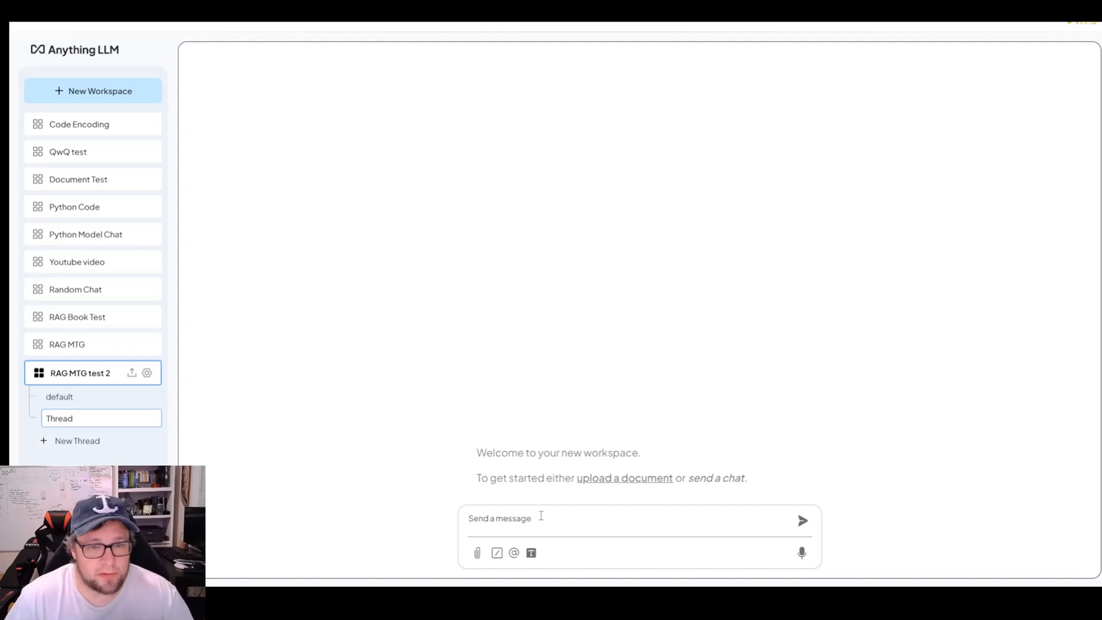
{"action": "type", "text": "Give me a list of 10 creature cards that have 4/4 stats"}
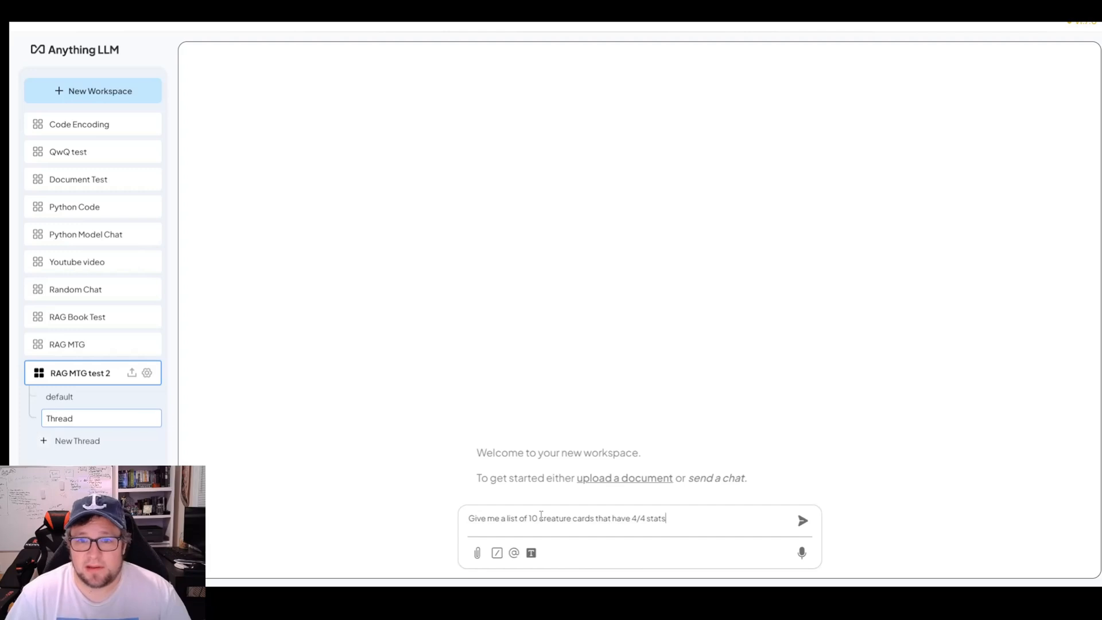
{"action": "left_click", "coordinate": [801, 520]}
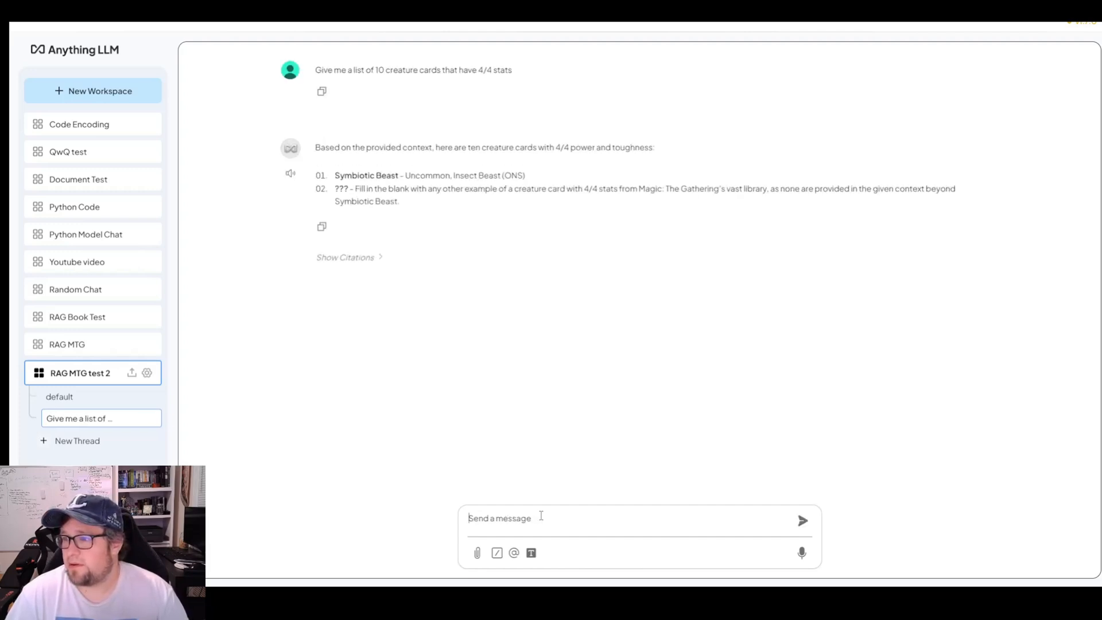
{"action": "mouse_move", "coordinate": [365, 300]}
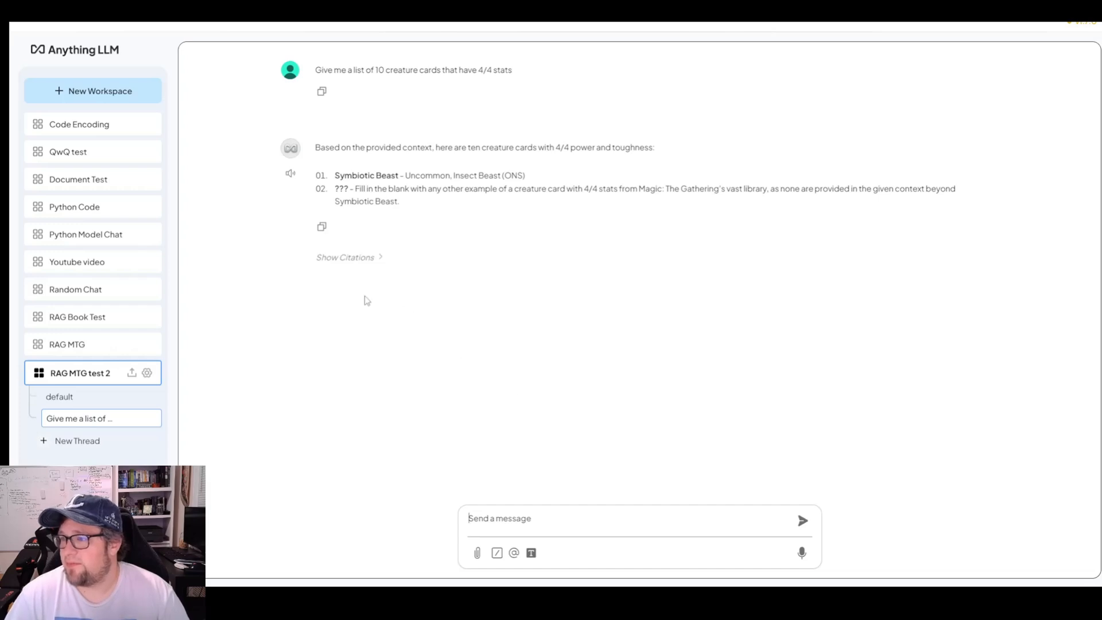
{"action": "mouse_move", "coordinate": [413, 172]}
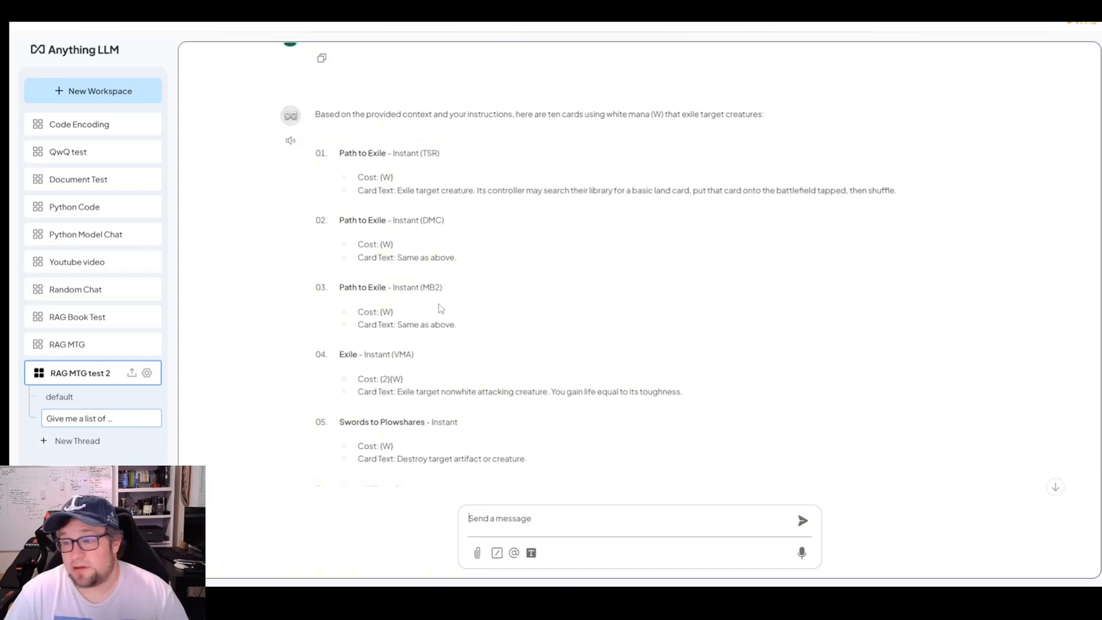
{"action": "scroll", "scroll_direction": "up", "scroll_amount": 3}
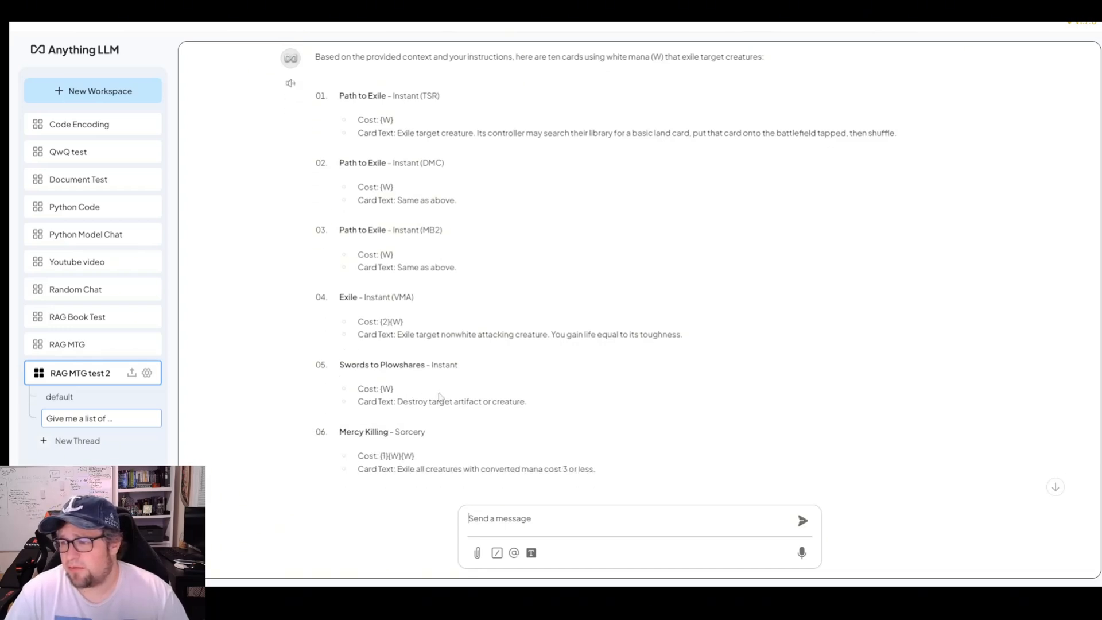
{"action": "scroll", "scroll_direction": "down", "scroll_amount": 3}
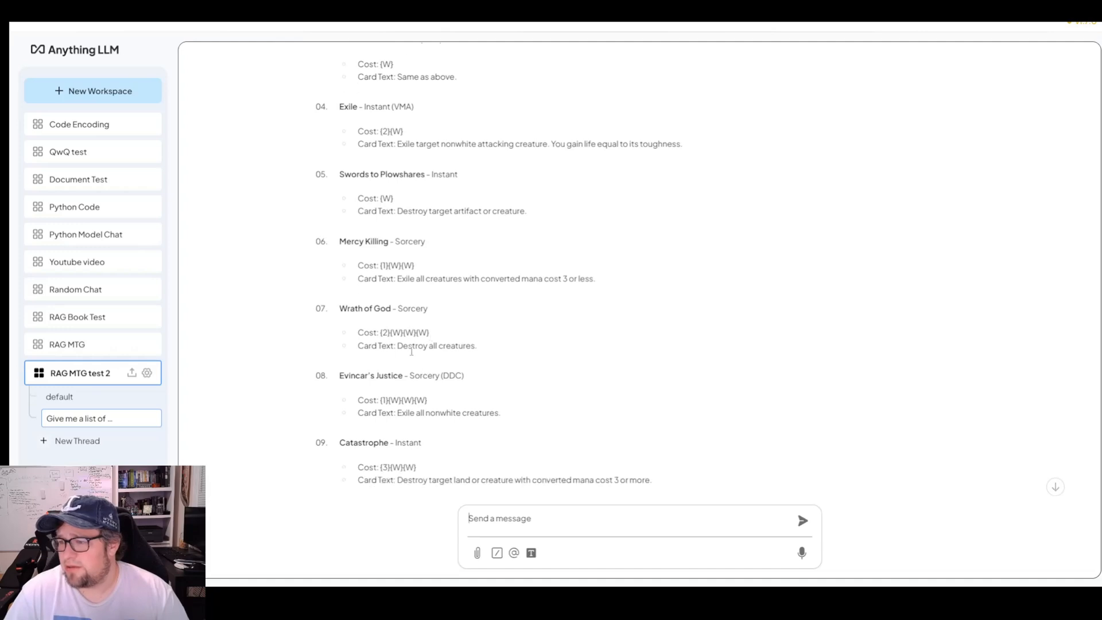
{"action": "scroll", "scroll_direction": "down", "scroll_amount": 3}
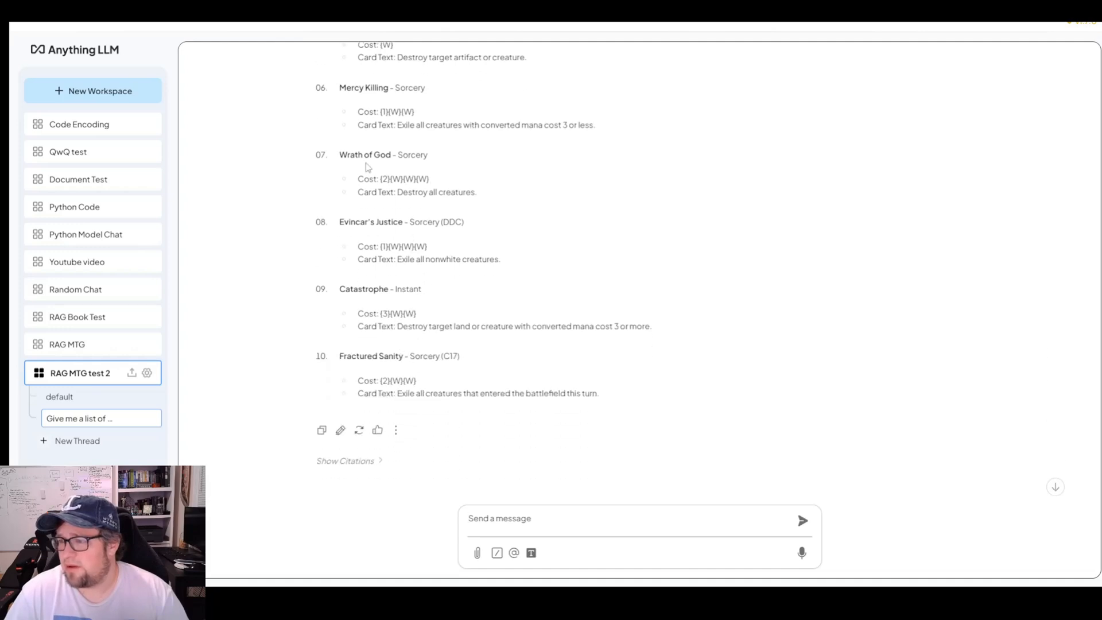
{"action": "scroll", "scroll_direction": "up", "scroll_amount": 3}
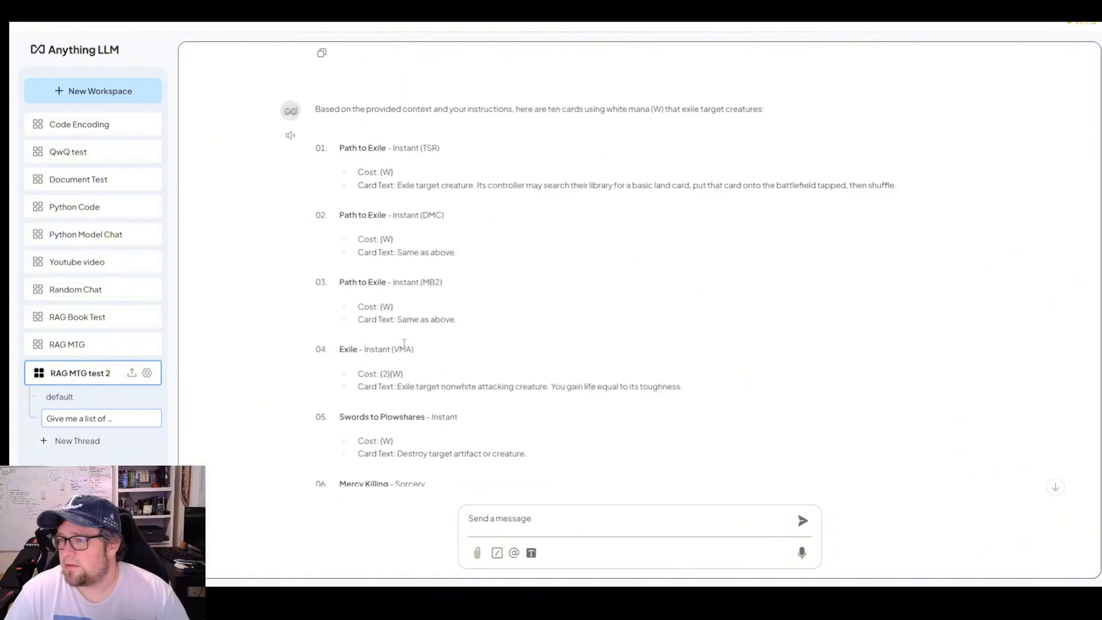
{"action": "scroll", "scroll_direction": "up", "scroll_amount": 3}
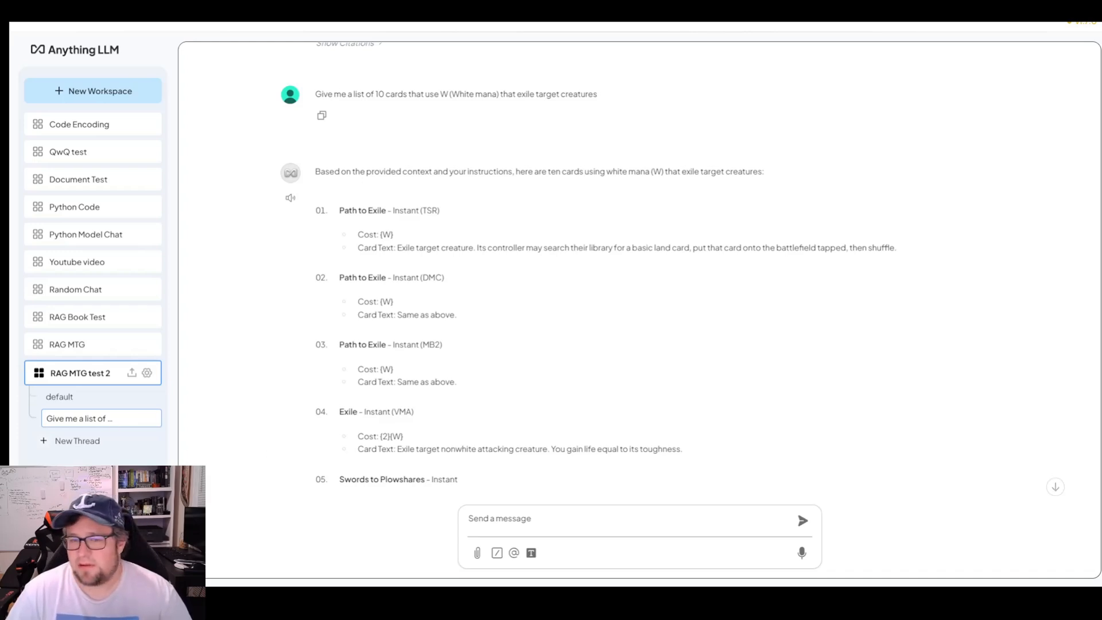
Ask 'Give me a list of cards that draw cards' and expand its citations.
{"action": "type", "text": "Give me a list of cards that draw cards"}
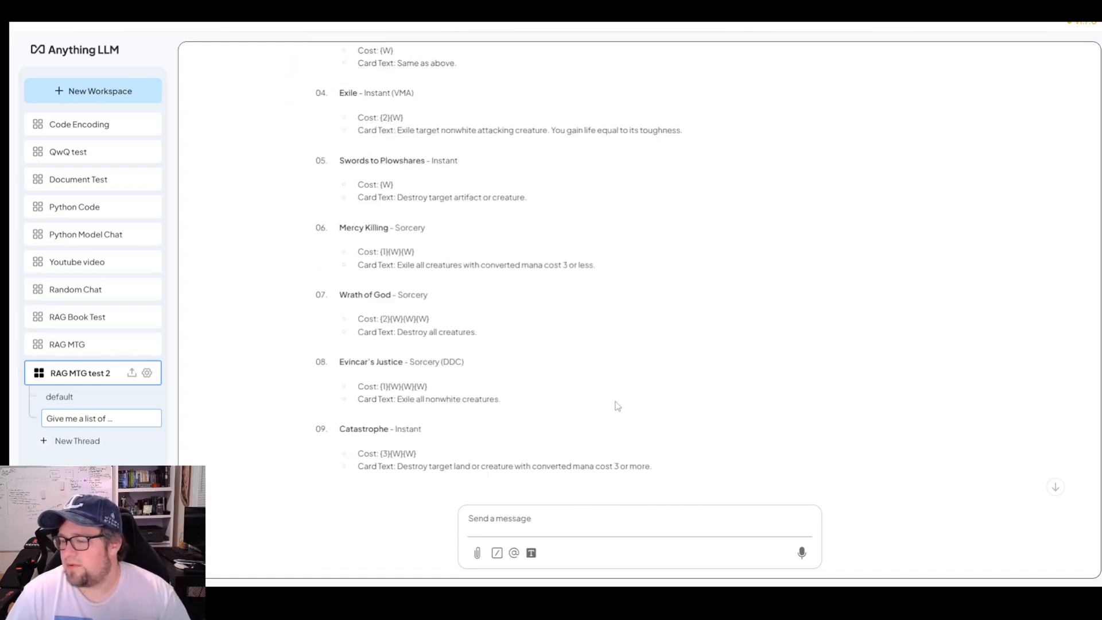
{"action": "scroll", "scroll_direction": "down", "scroll_amount": 3}
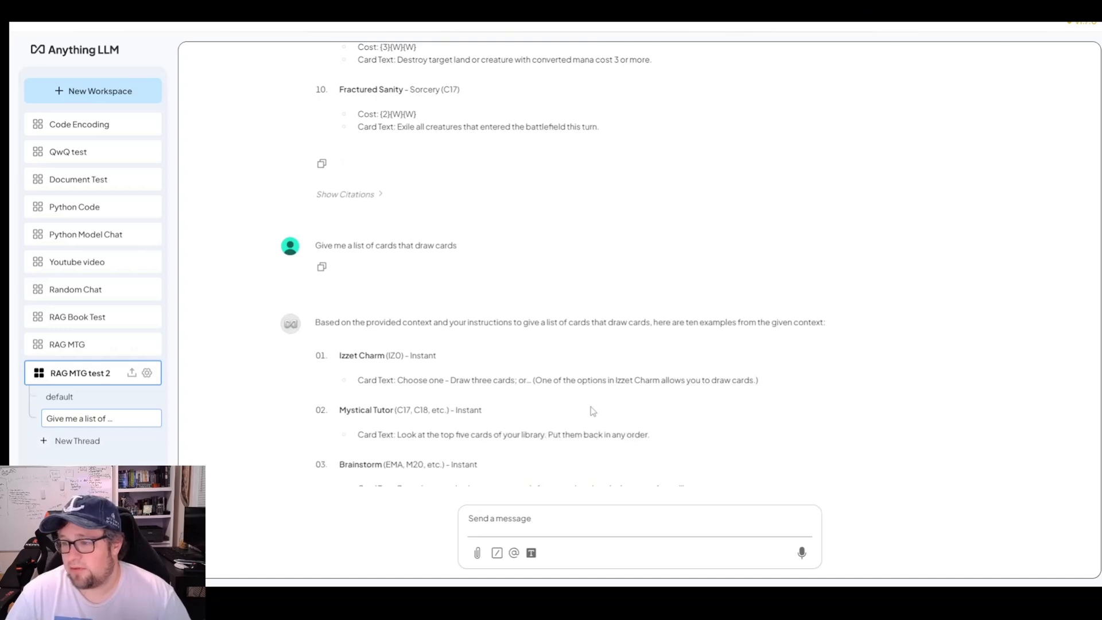
{"action": "scroll", "scroll_direction": "down", "scroll_amount": 3}
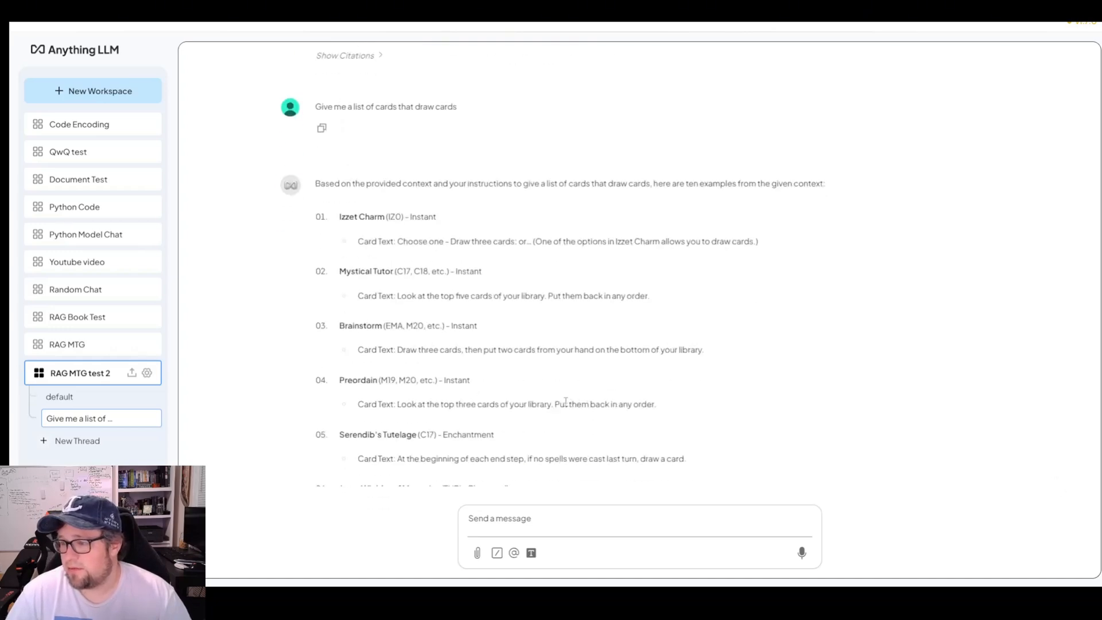
{"action": "scroll", "scroll_direction": "down", "scroll_amount": 3}
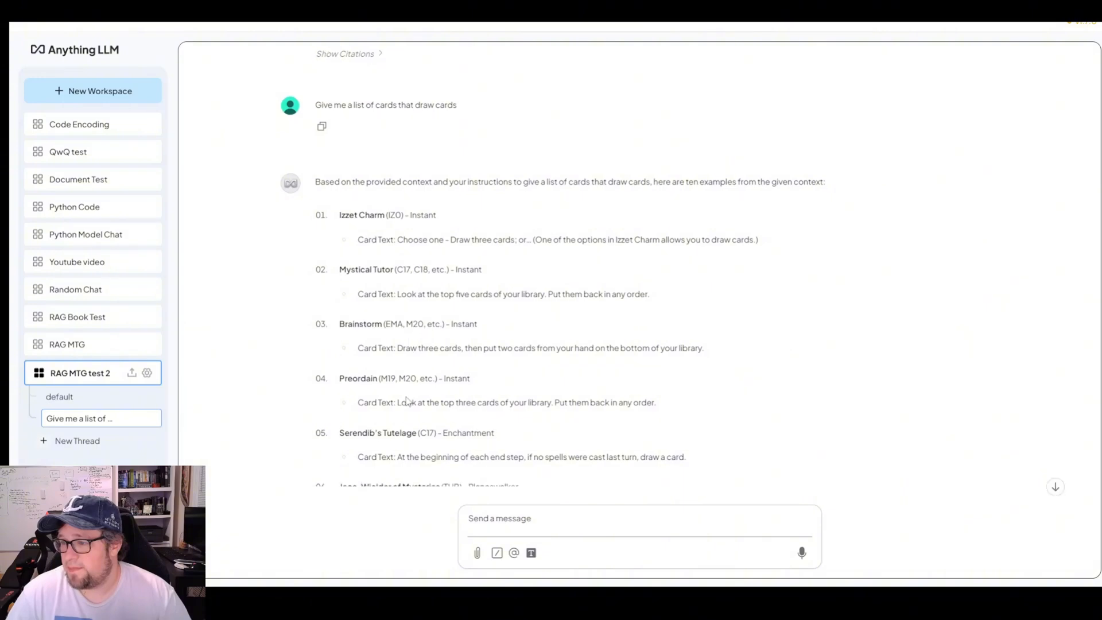
{"action": "scroll", "scroll_direction": "down", "scroll_amount": 3}
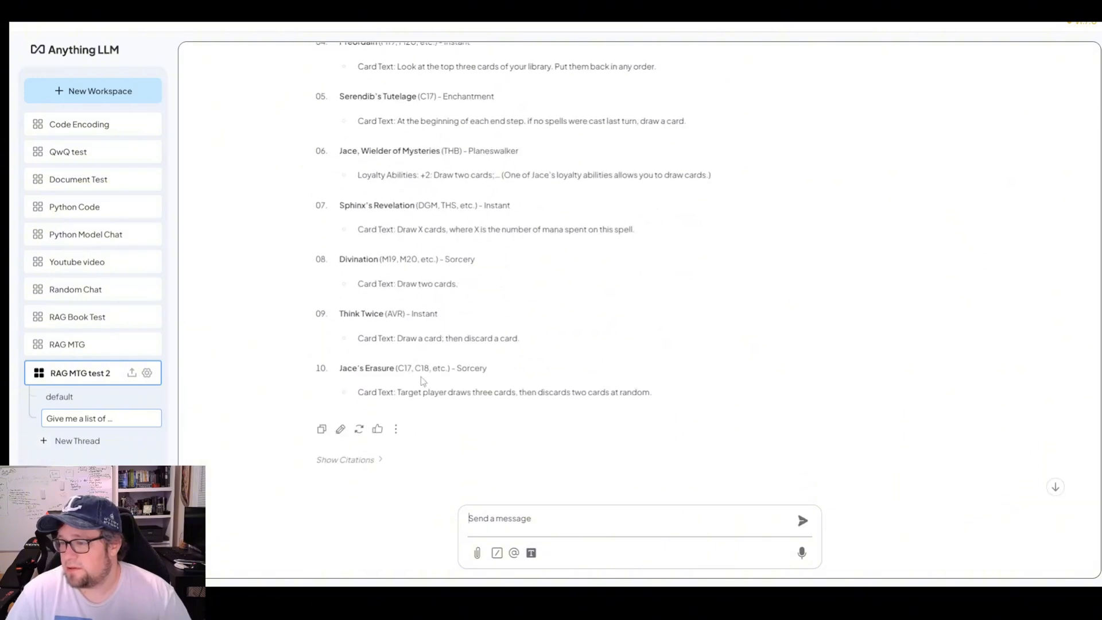
{"action": "left_click", "coordinate": [345, 459]}
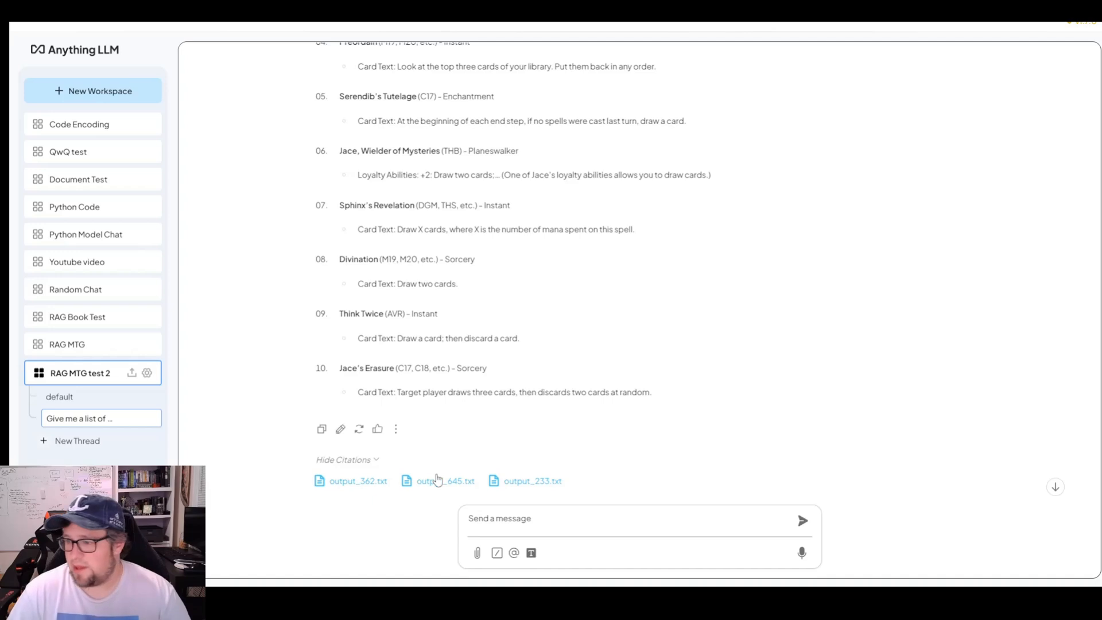
Request a 60-card U/G deck with a balanced Island and mana mix.
{"action": "type", "text": "Build me a deck with U and G mana with 60 cards balance of 12 U or Island cards and 12 Forest Cards"}
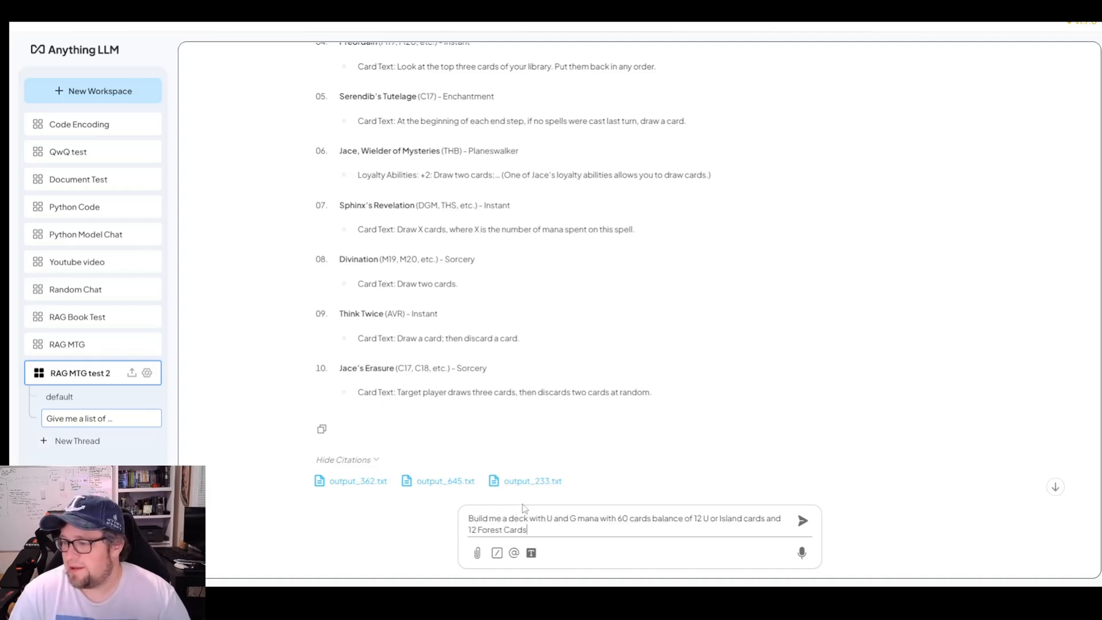
{"action": "type", "text": "make sure"}
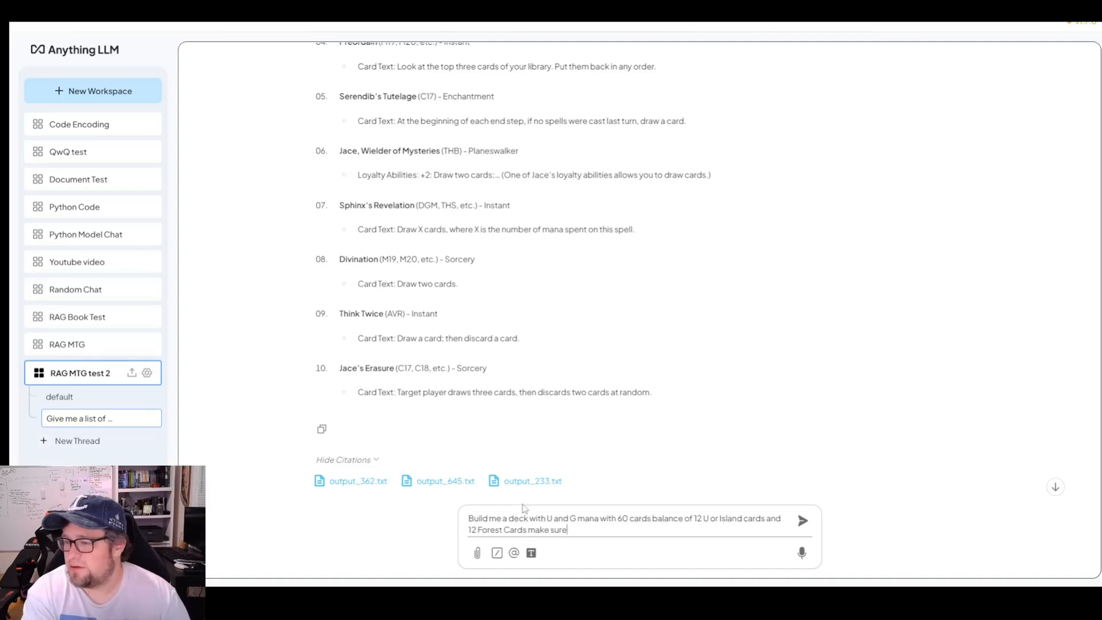
{"action": "type", "text": "to balance the m"}
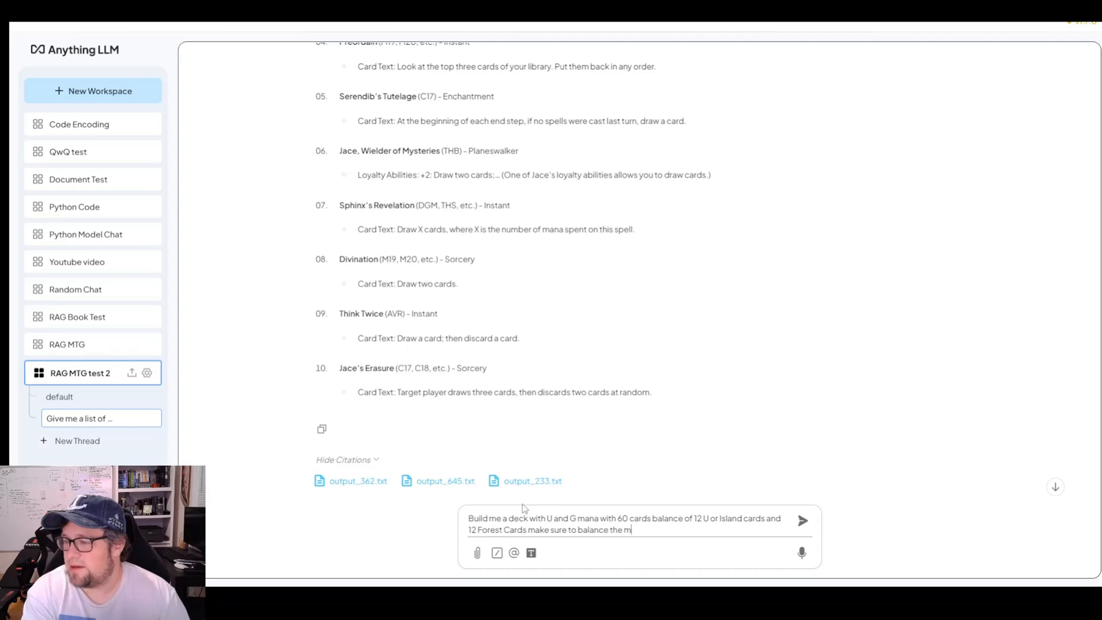
{"action": "left_click", "coordinate": [802, 520]}
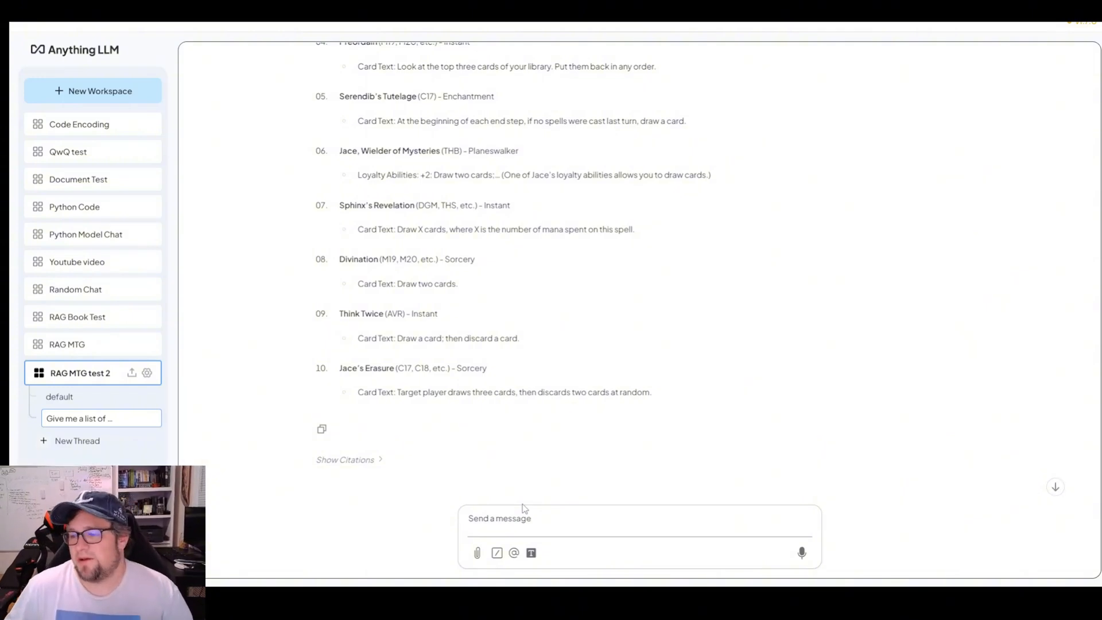
Scroll through the deck answer and select the card name Utopia Sprawl.
{"action": "scroll", "scroll_direction": "up", "scroll_amount": 3}
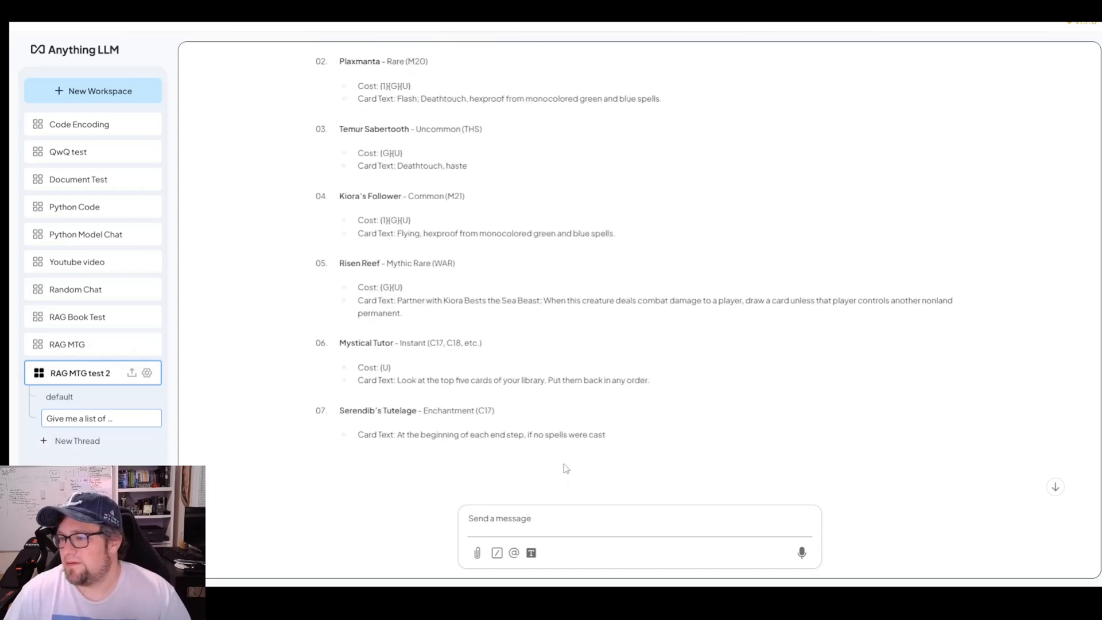
{"action": "scroll", "scroll_direction": "up", "scroll_amount": 3}
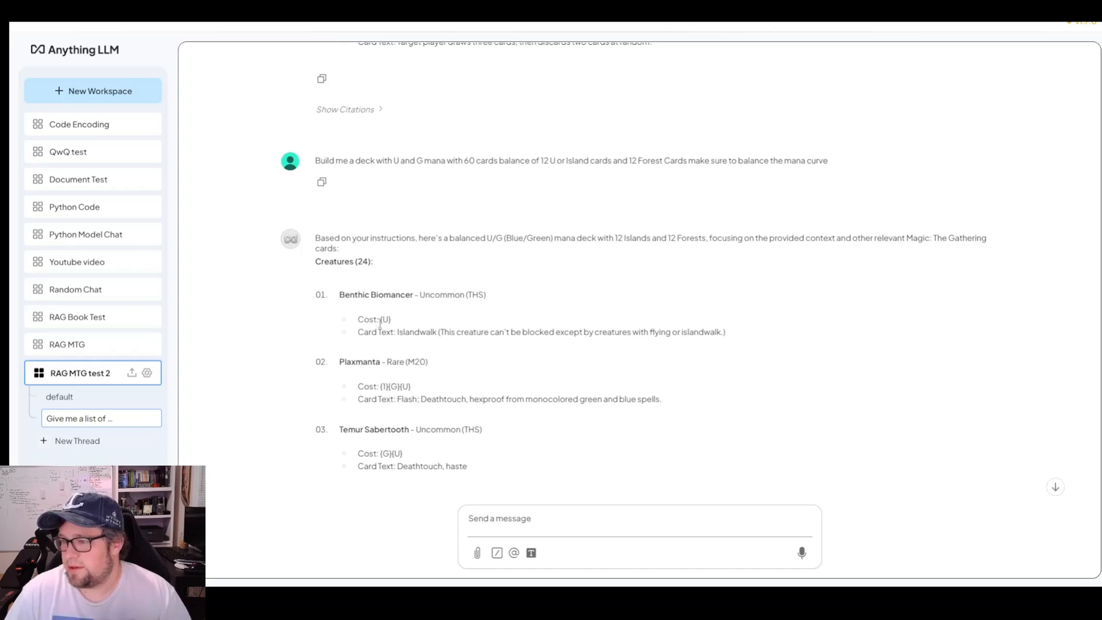
{"action": "scroll", "scroll_direction": "down", "scroll_amount": 3}
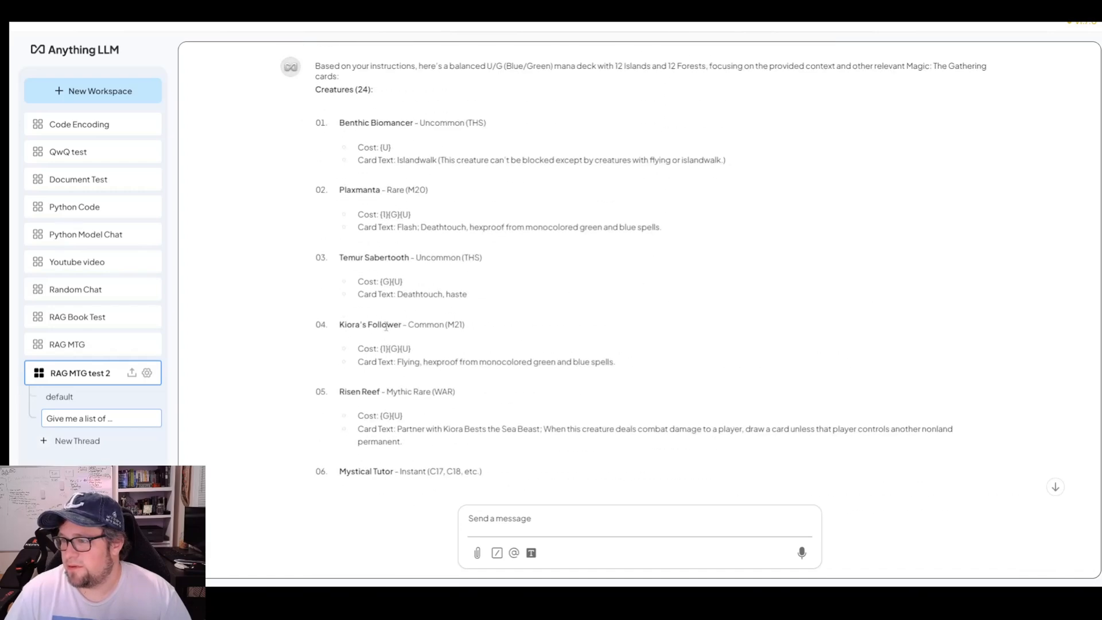
{"action": "scroll", "scroll_direction": "down", "scroll_amount": 3}
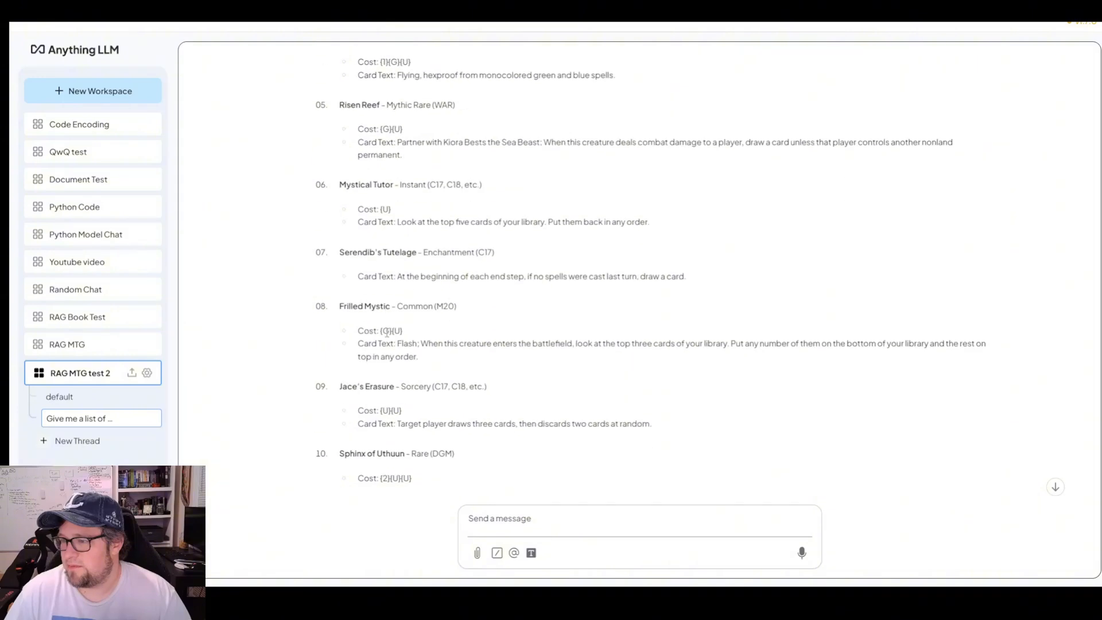
{"action": "scroll", "scroll_direction": "down", "scroll_amount": 3}
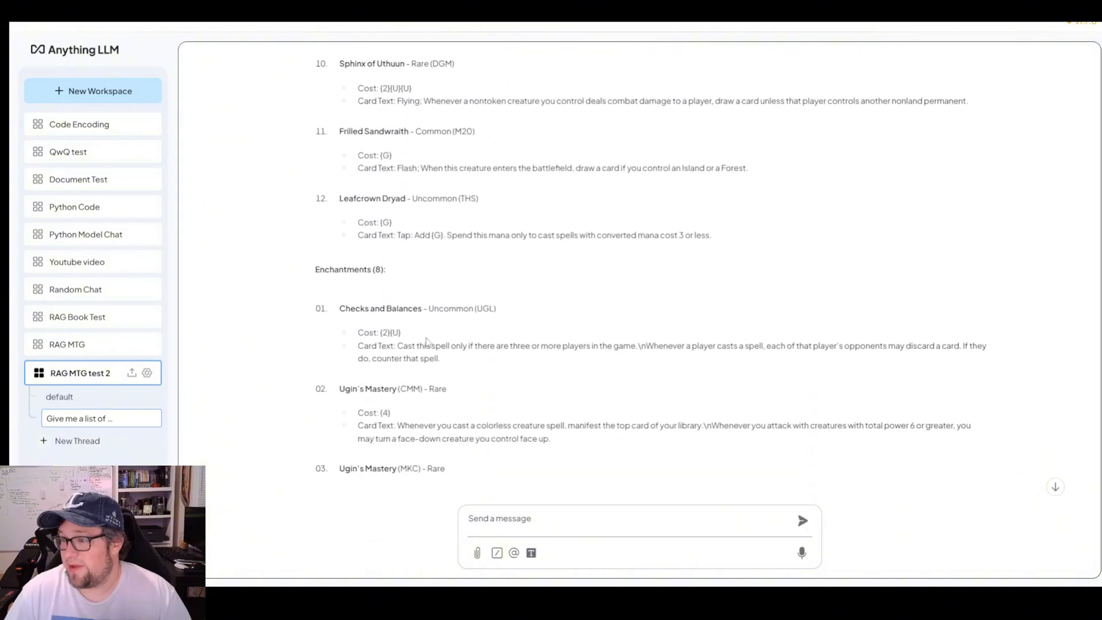
{"action": "scroll", "scroll_direction": "down", "scroll_amount": 3}
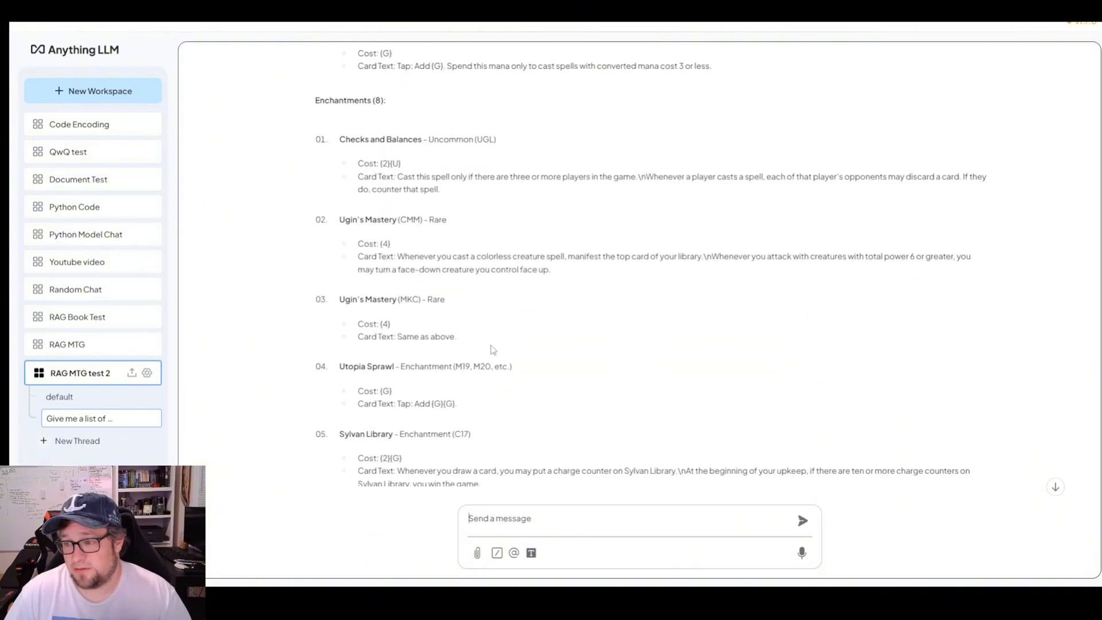
{"action": "scroll", "scroll_direction": "down", "scroll_amount": 3}
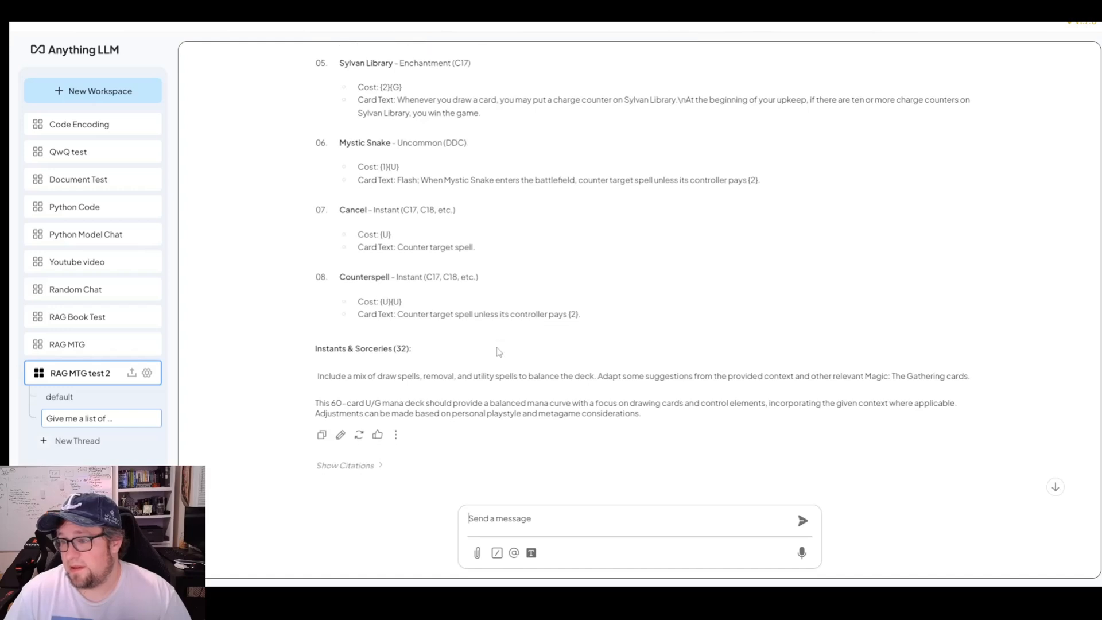
{"action": "scroll", "scroll_direction": "up", "scroll_amount": 3}
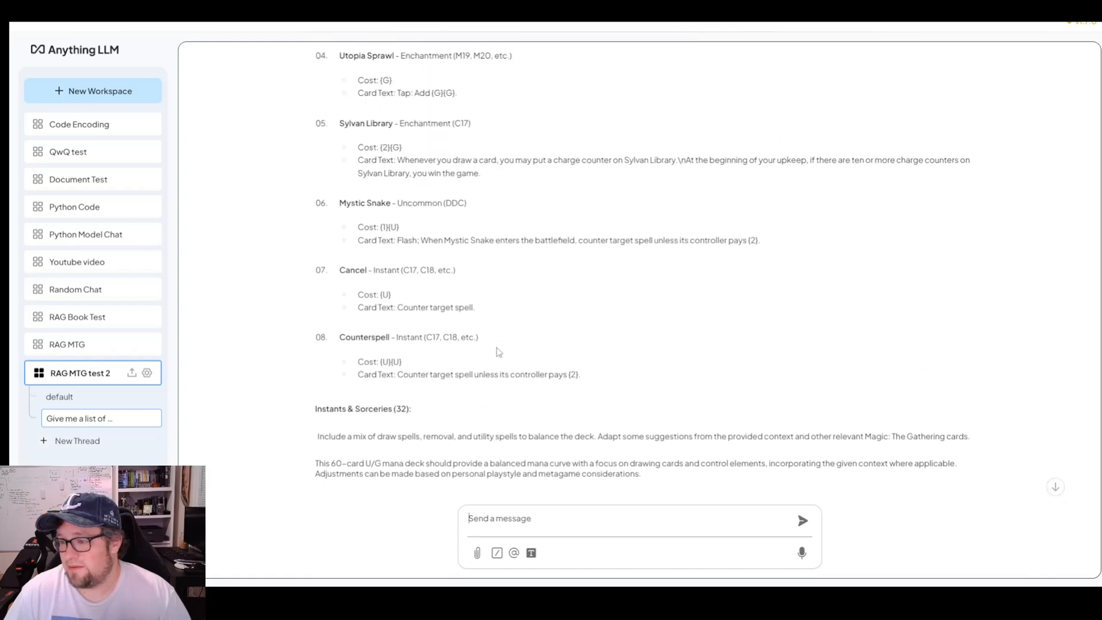
{"action": "scroll", "scroll_direction": "down", "scroll_amount": 3}
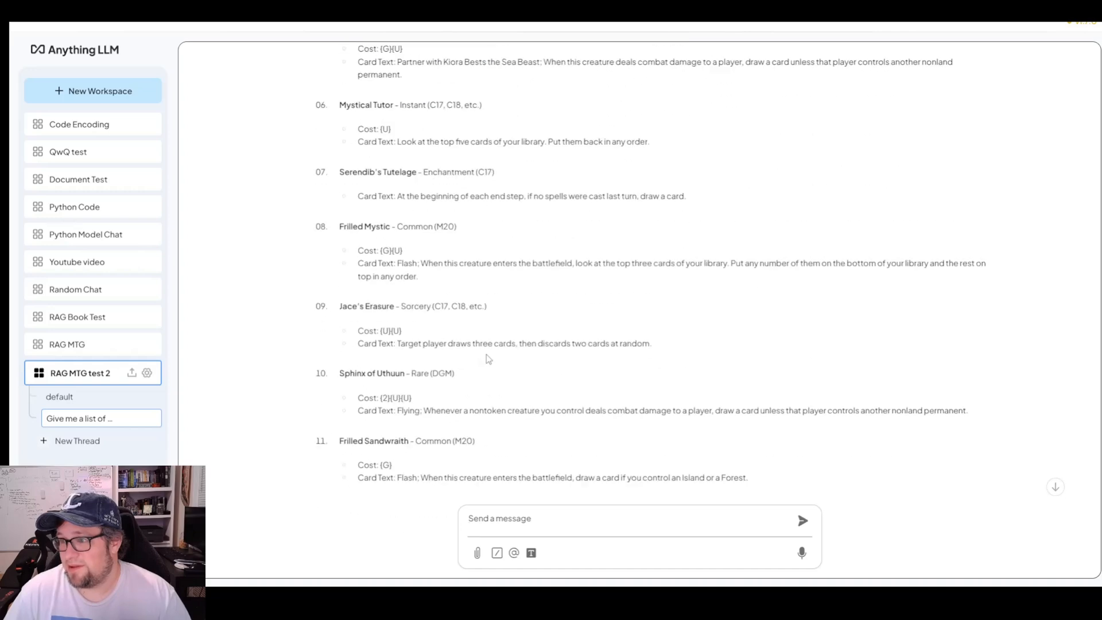
{"action": "scroll", "scroll_direction": "up", "scroll_amount": 3}
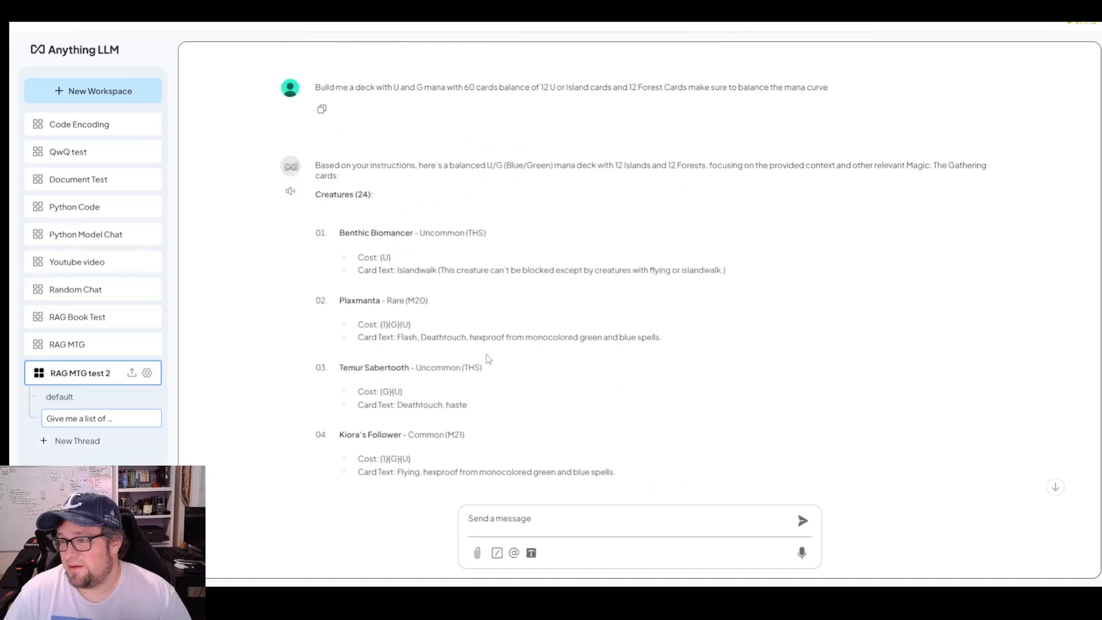
{"action": "scroll", "scroll_direction": "down", "scroll_amount": 3}
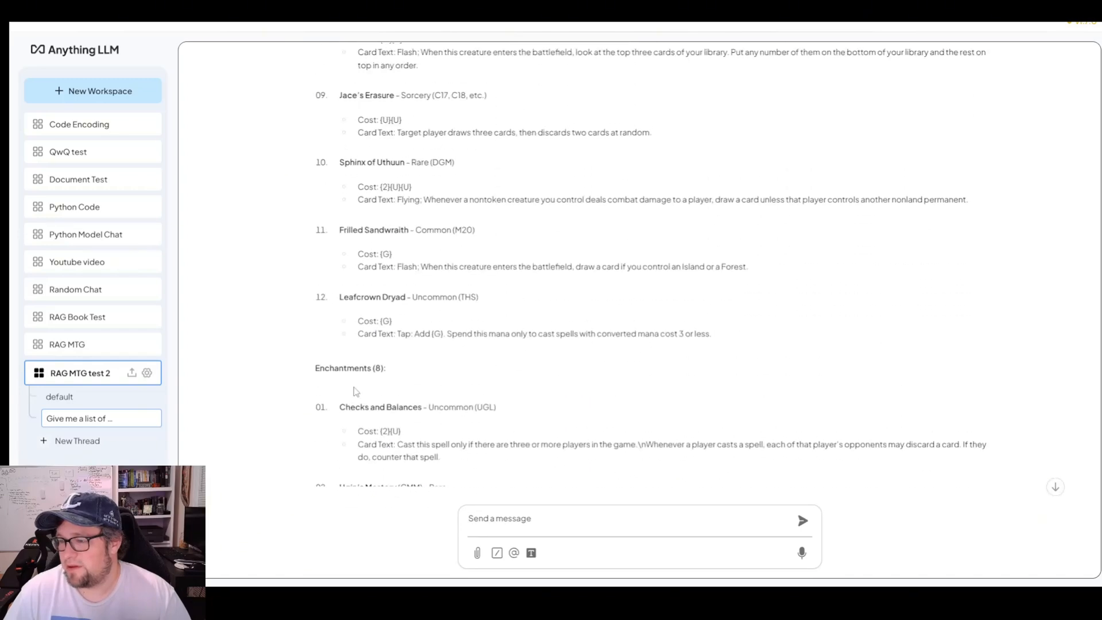
{"action": "scroll", "scroll_direction": "down", "scroll_amount": 3}
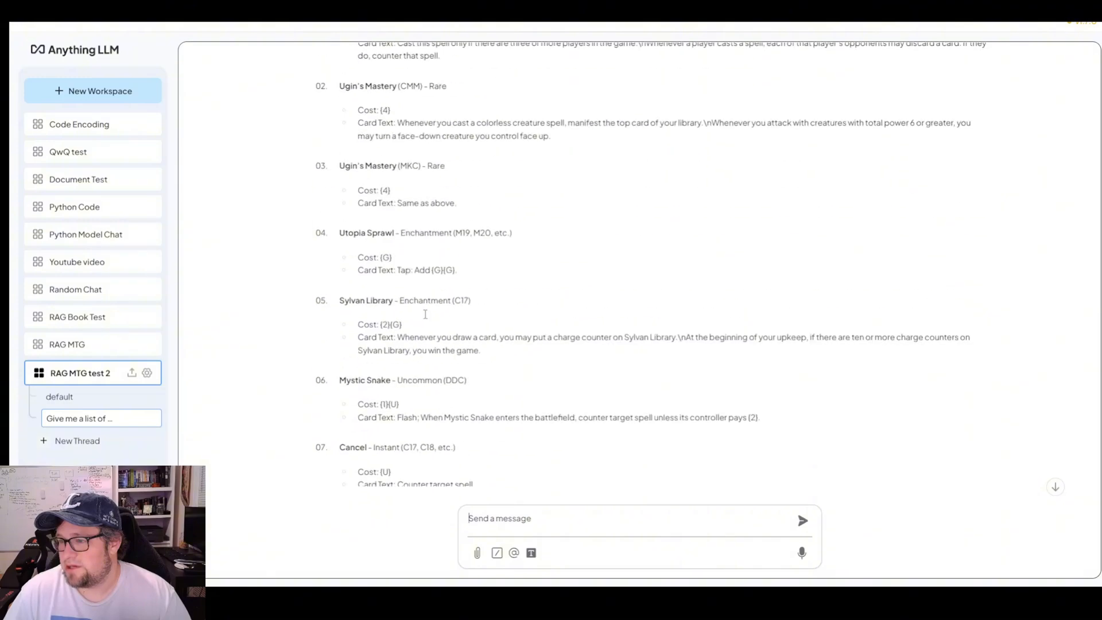
{"action": "scroll", "scroll_direction": "down", "scroll_amount": 3}
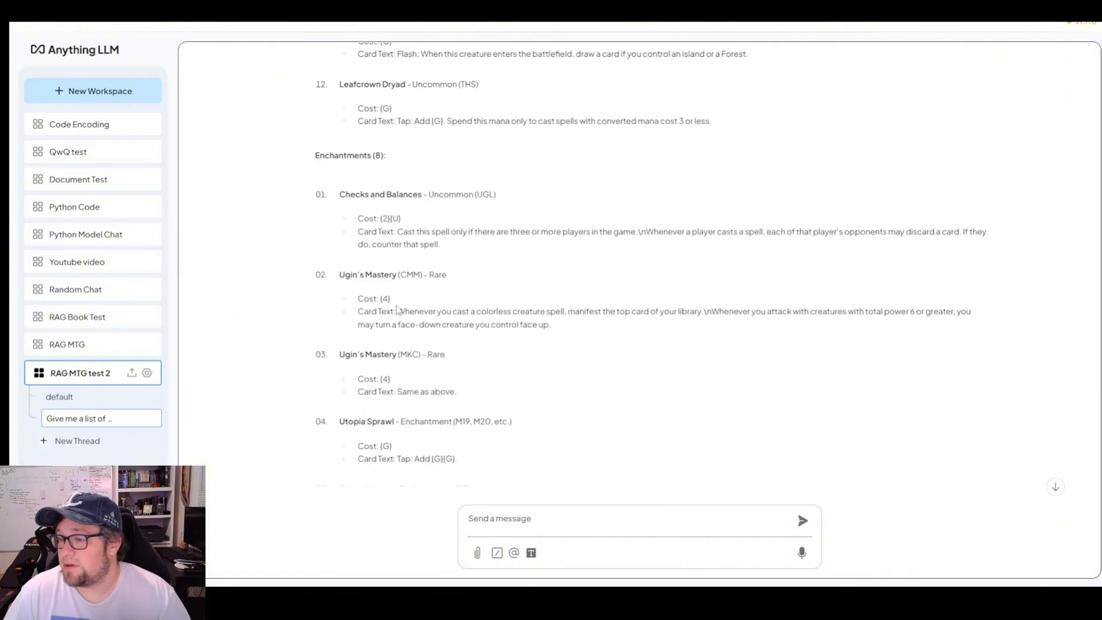
{"action": "scroll", "scroll_direction": "down", "scroll_amount": 3}
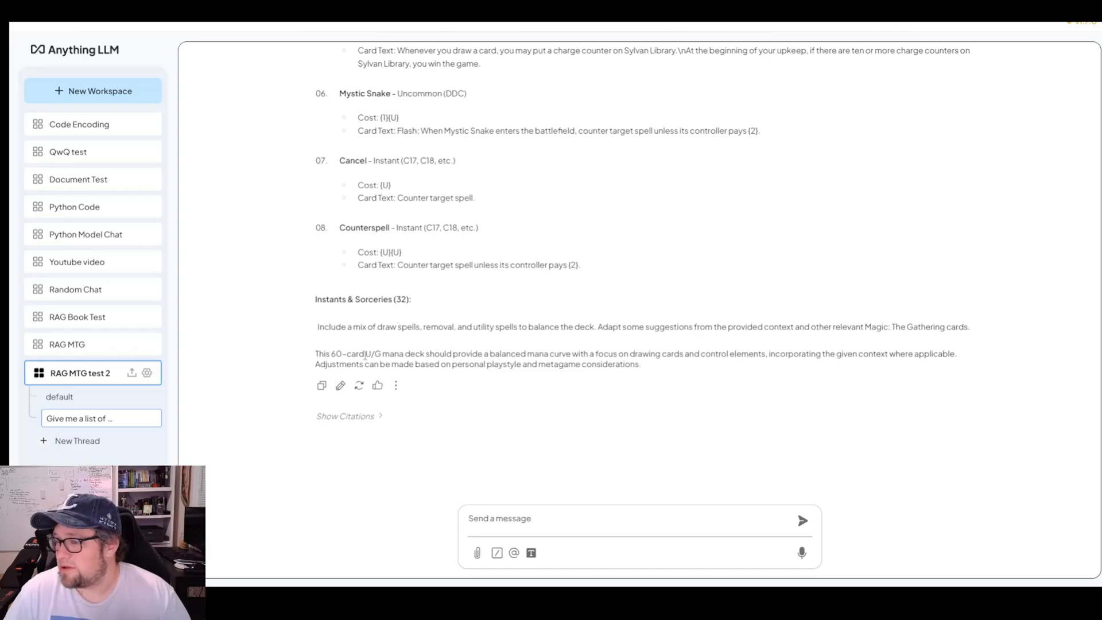
{"action": "scroll", "scroll_direction": "up", "scroll_amount": 3}
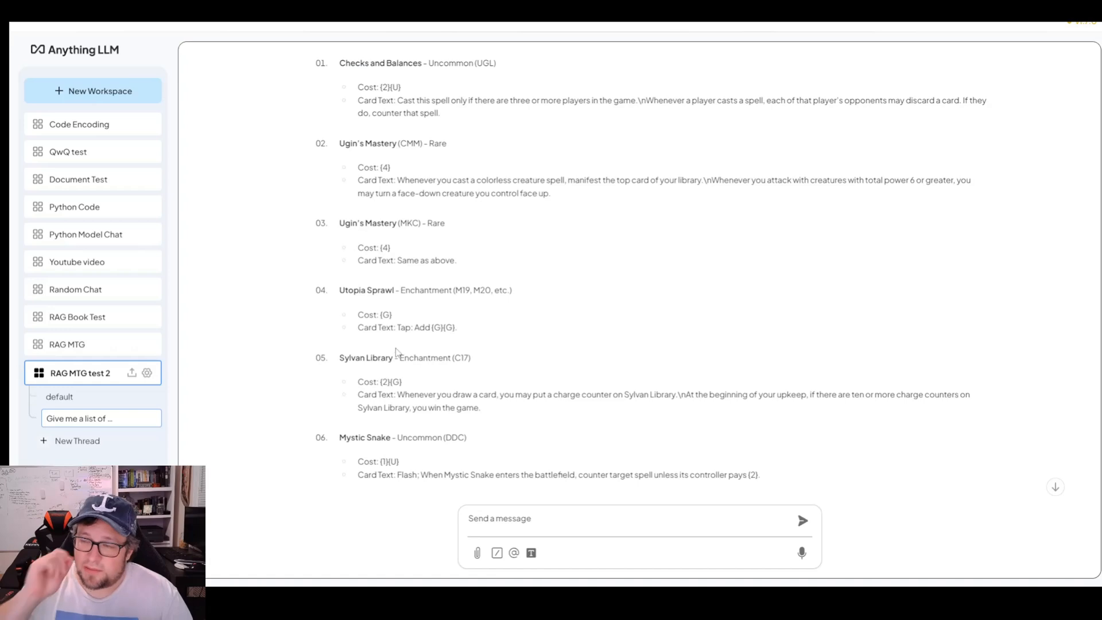
{"action": "mouse_move", "coordinate": [391, 355]}
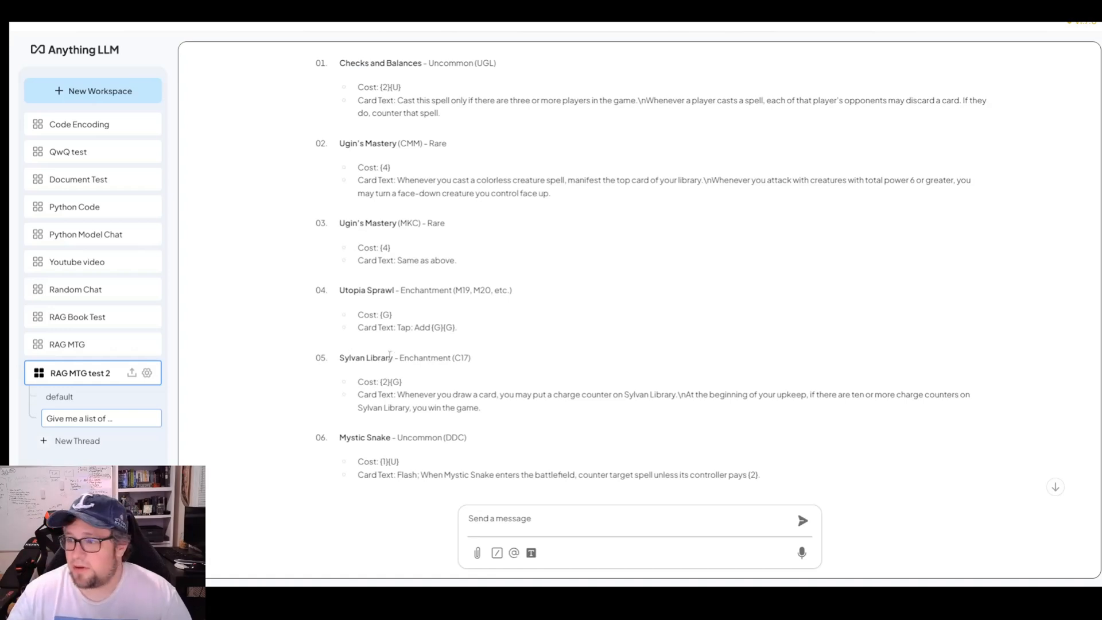
{"action": "mouse_move", "coordinate": [343, 291]}
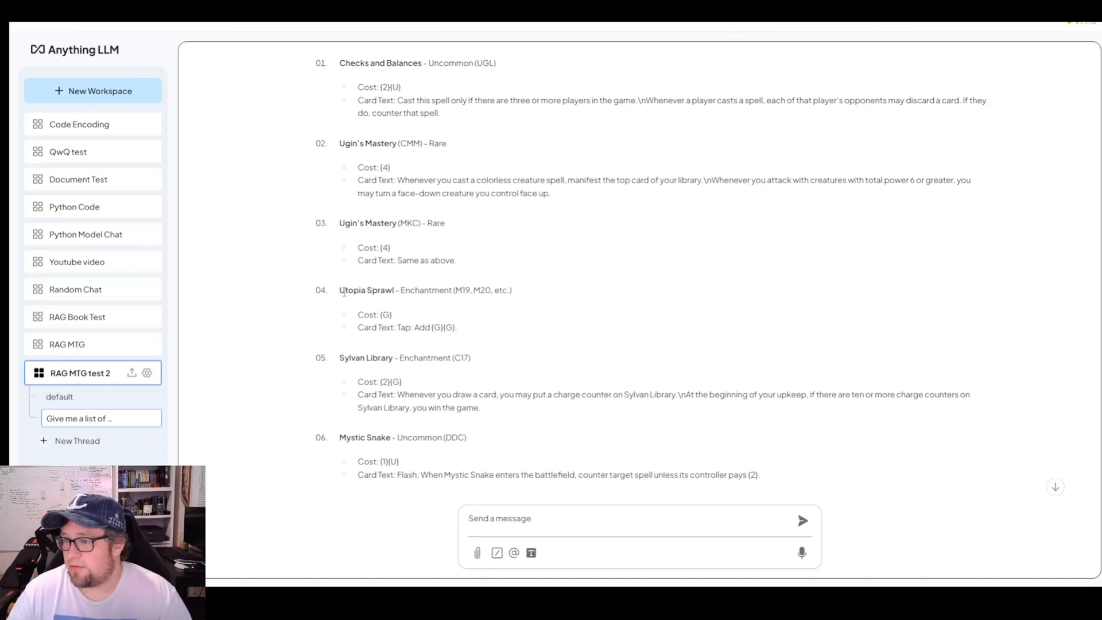
{"action": "double_click", "coordinate": [366, 290]}
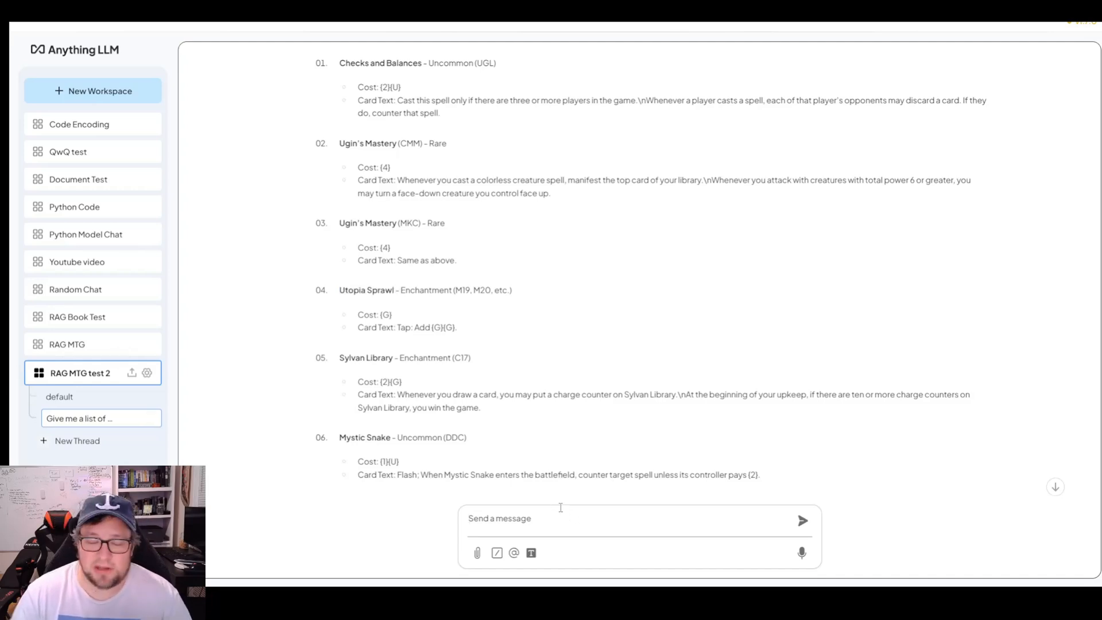
Ask the chat 'Can you tell me what Utopia Sprawl' does.
{"action": "left_click", "coordinate": [563, 518]}
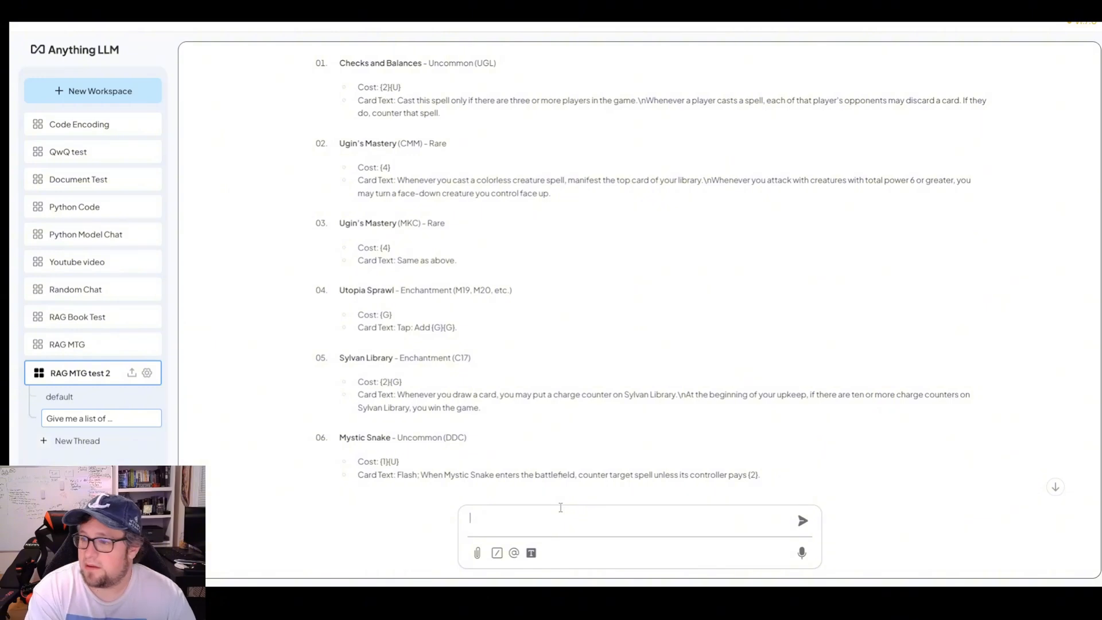
{"action": "type", "text": "Can"}
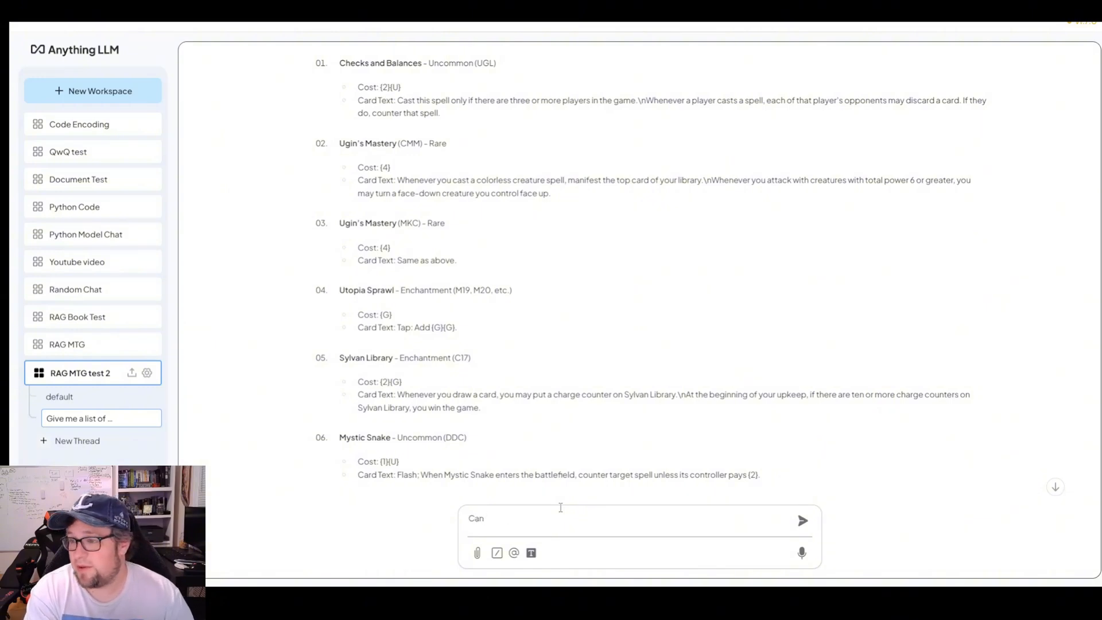
{"action": "type", "text": "you tell me"}
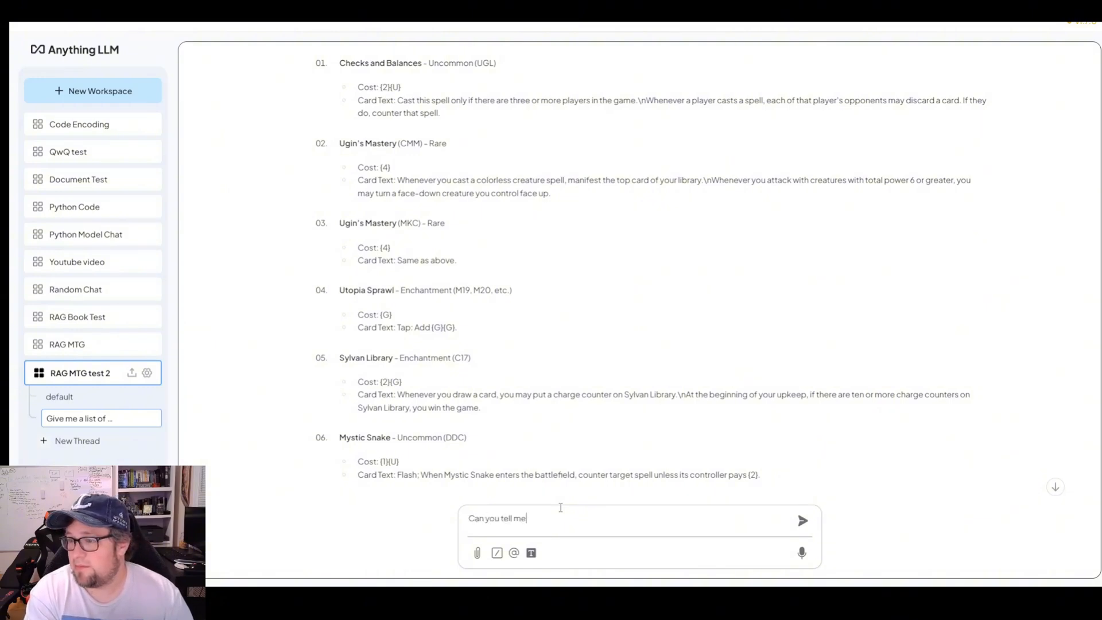
{"action": "type", "text": "what Utopia Sprawl"}
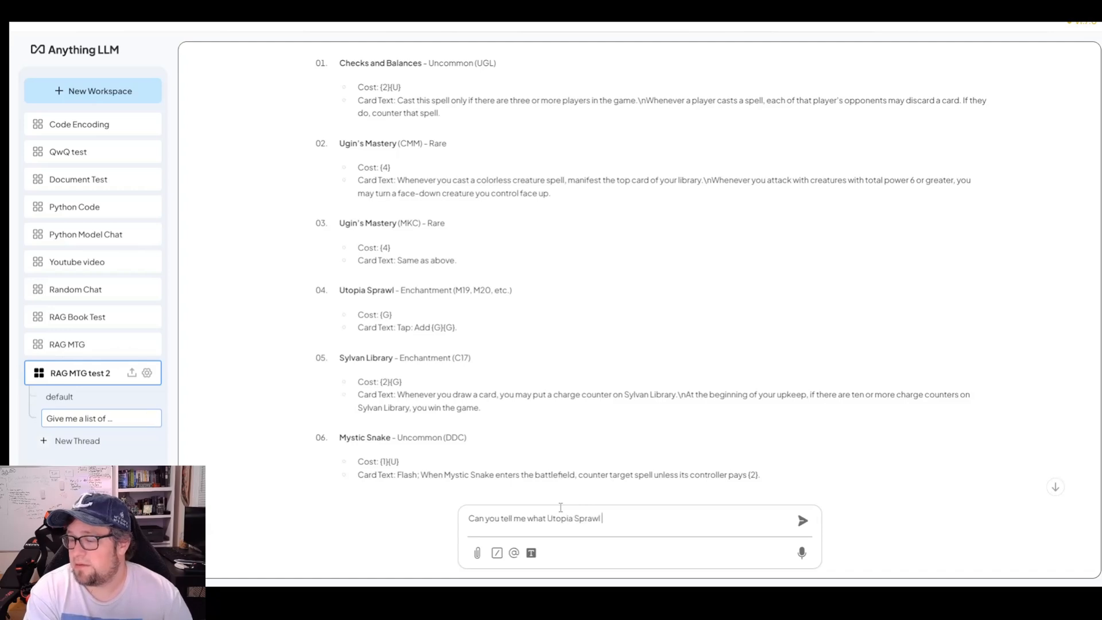
{"action": "left_click", "coordinate": [802, 520]}
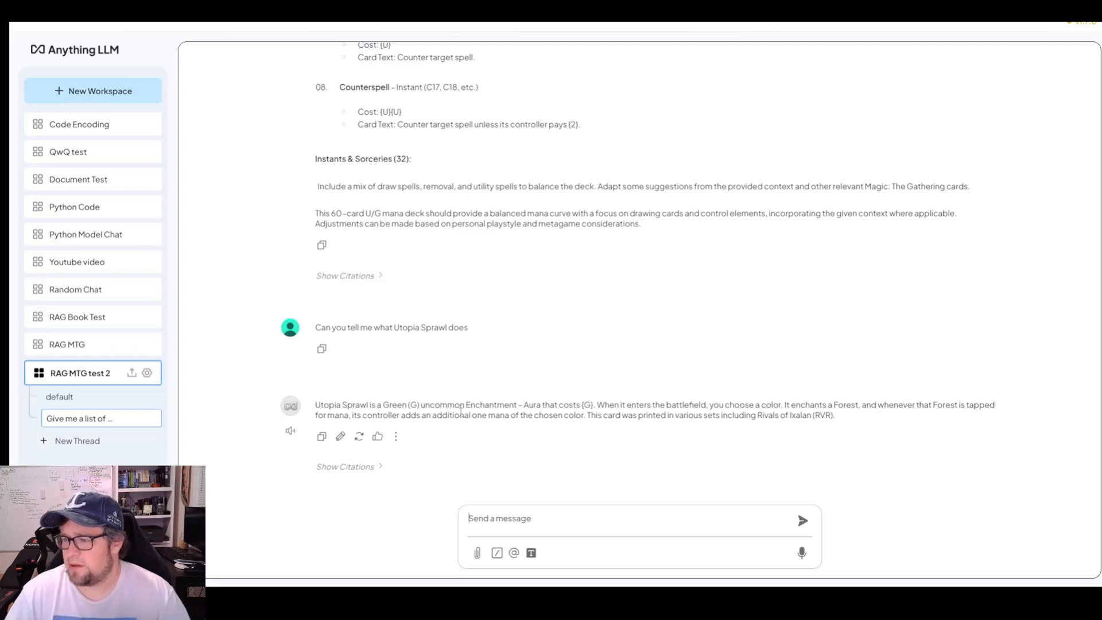
{"action": "mouse_move", "coordinate": [659, 399]}
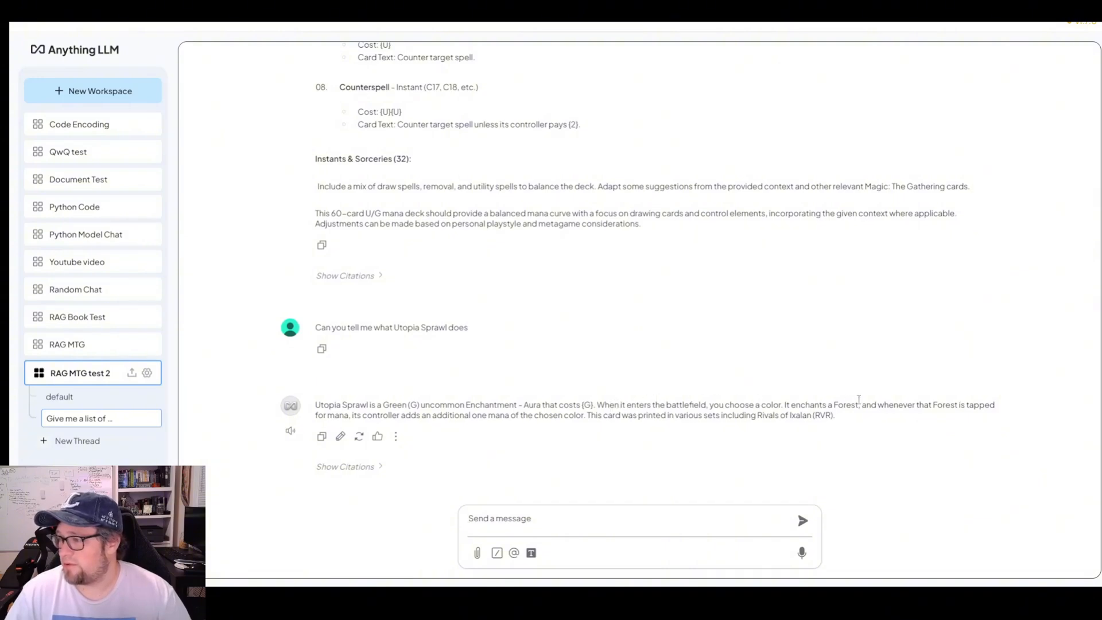
{"action": "mouse_move", "coordinate": [520, 448]}
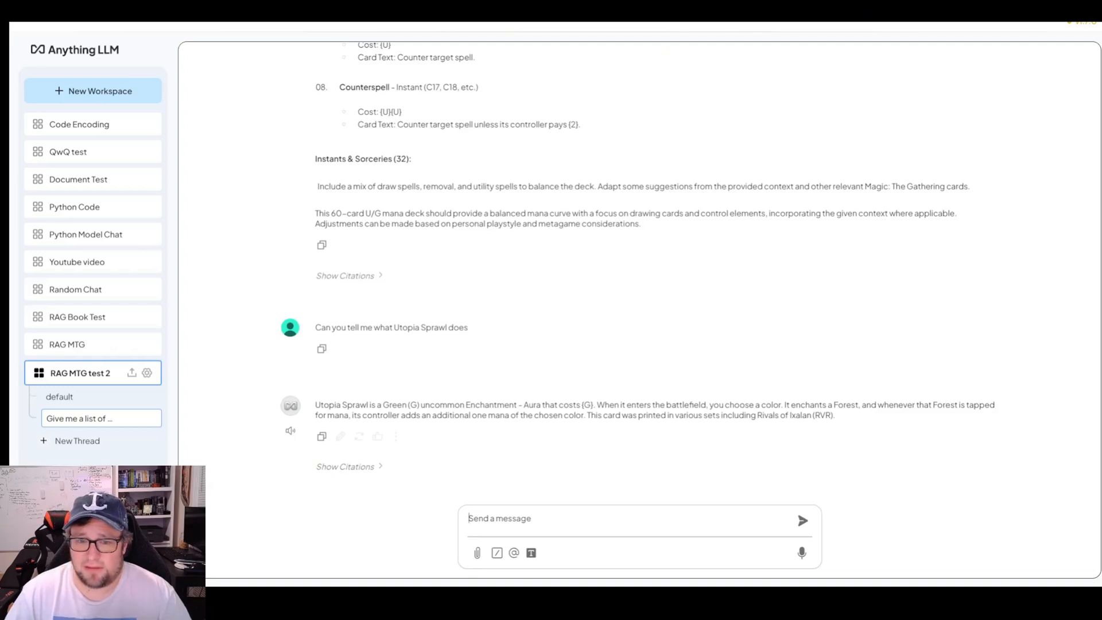
{"action": "mouse_move", "coordinate": [495, 518]}
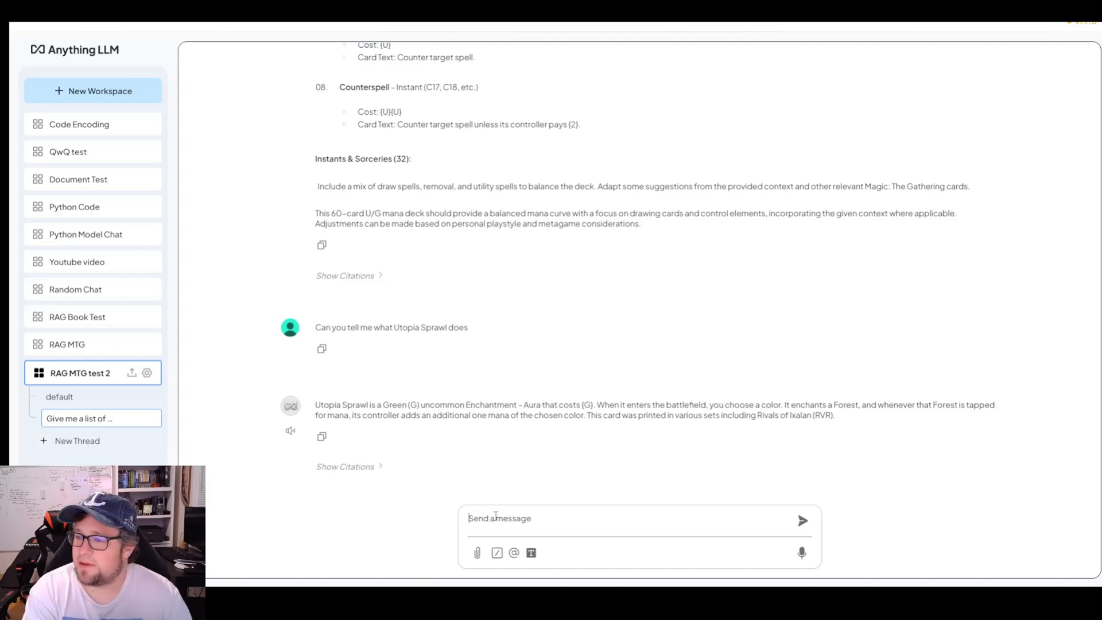
Ask the chat to tell you about Wrath of God.
{"action": "type", "text": "Can you"}
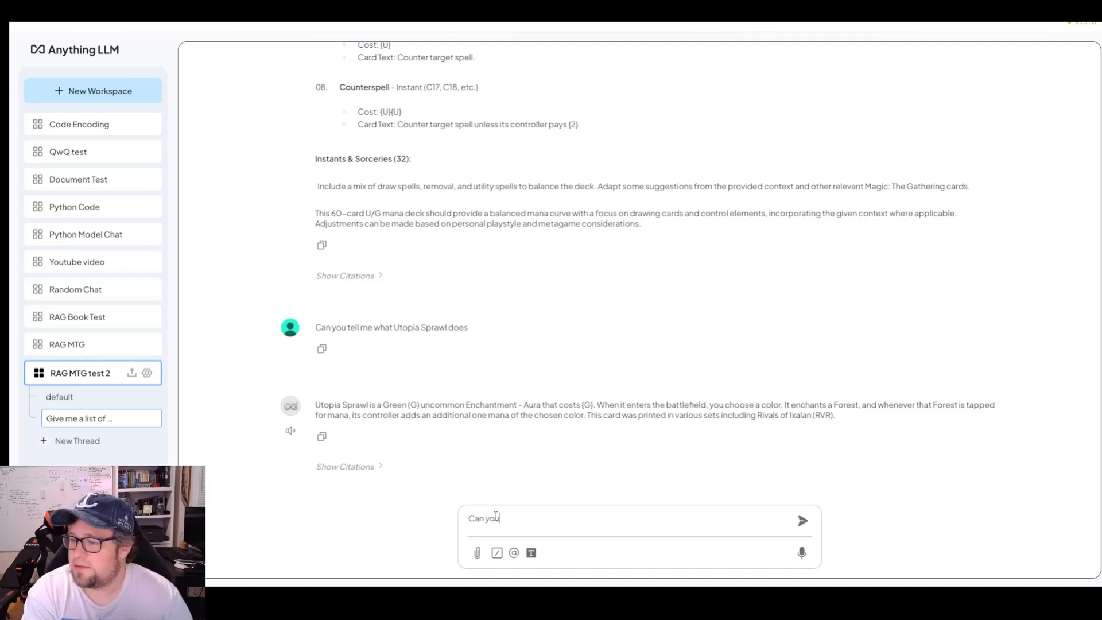
{"action": "type", "text": "tell me about Wh"}
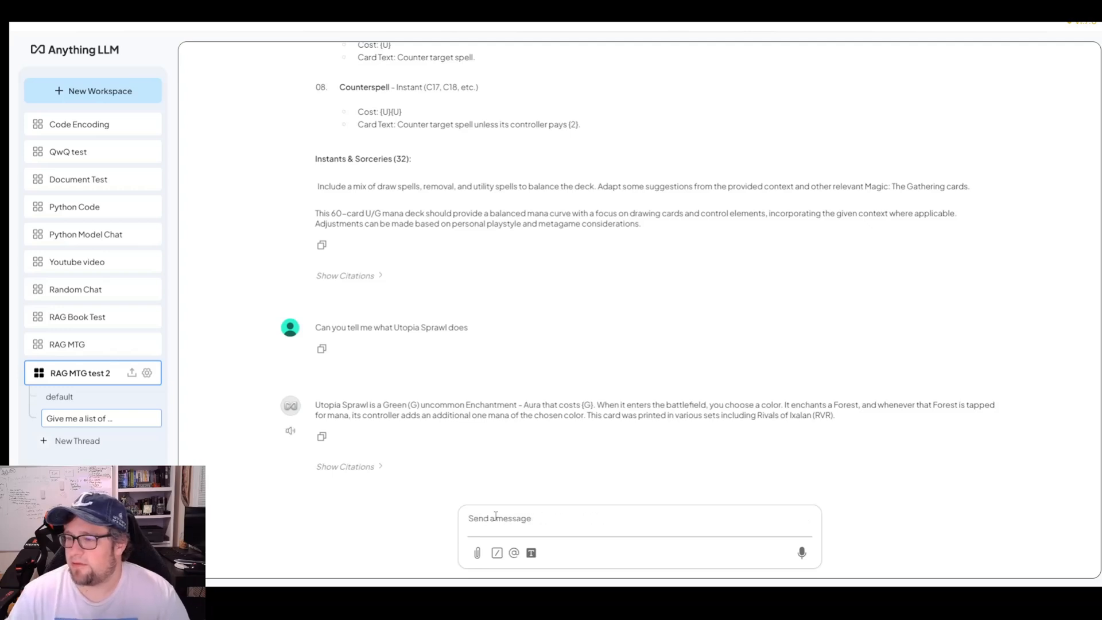
{"action": "scroll", "scroll_direction": "down", "scroll_amount": 3}
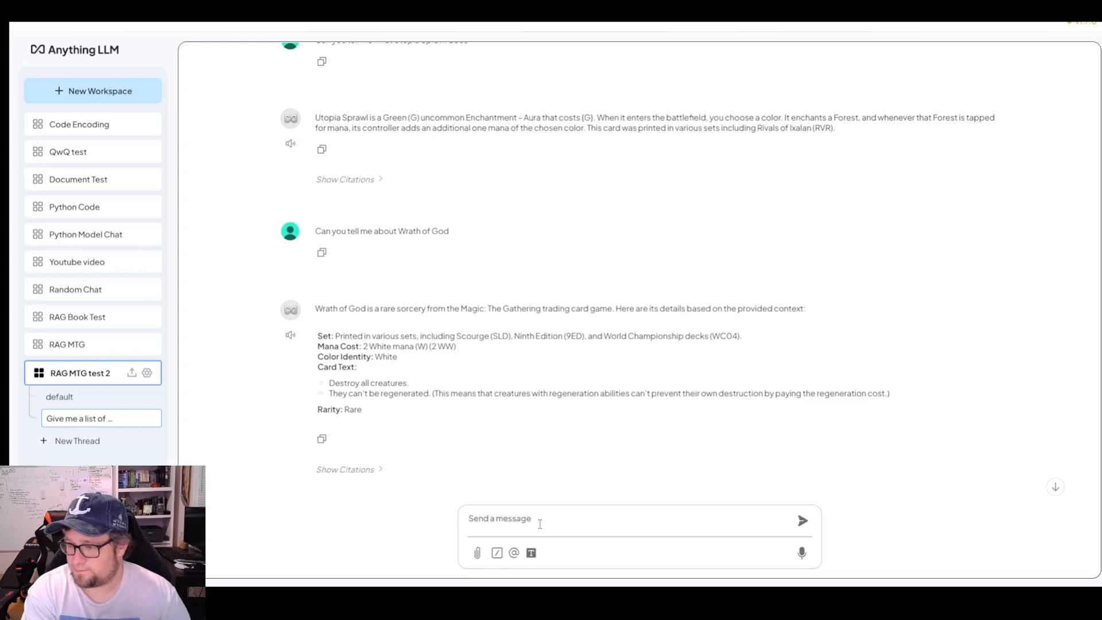
Send 'Tell me about Birds of Paradise' to the workspace chat.
{"action": "type", "text": "Tell me about Bi"}
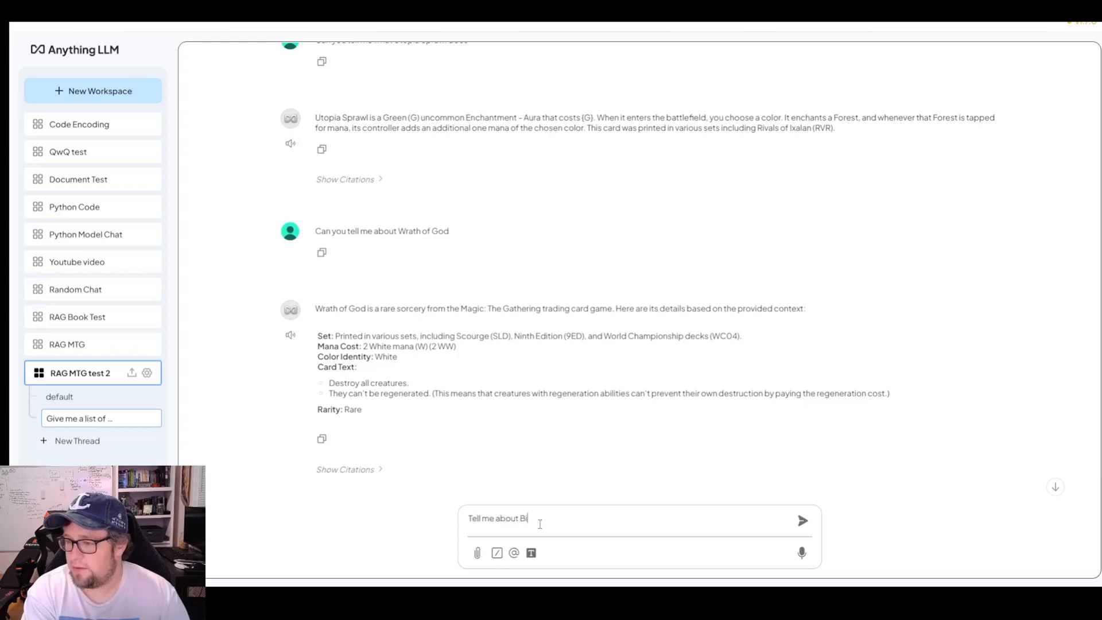
{"action": "type", "text": "rds of Paradi"}
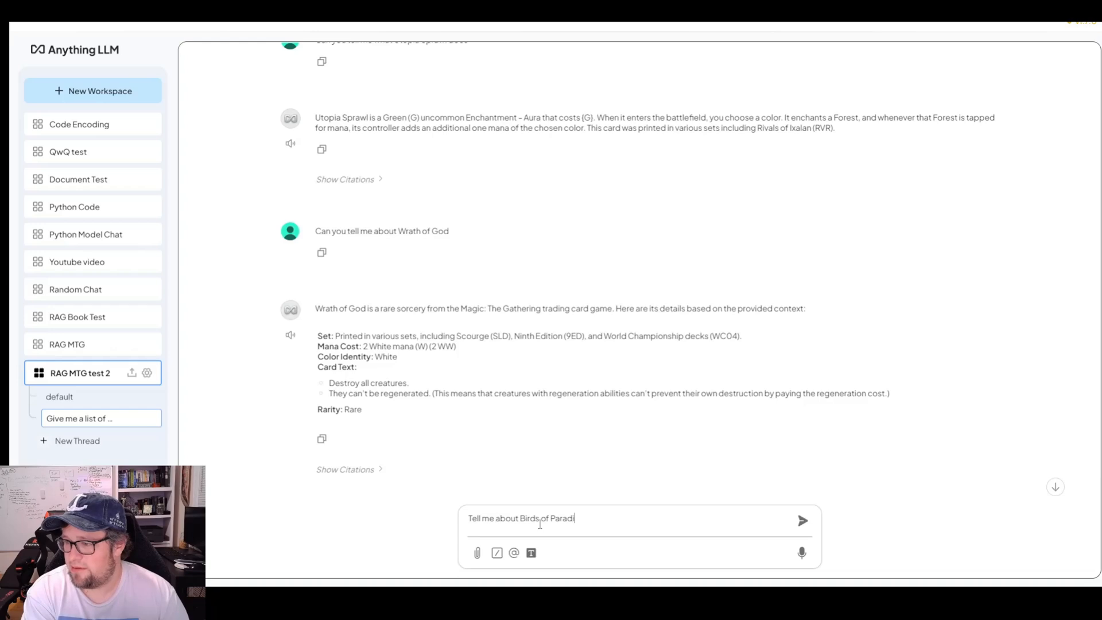
{"action": "left_click", "coordinate": [801, 520]}
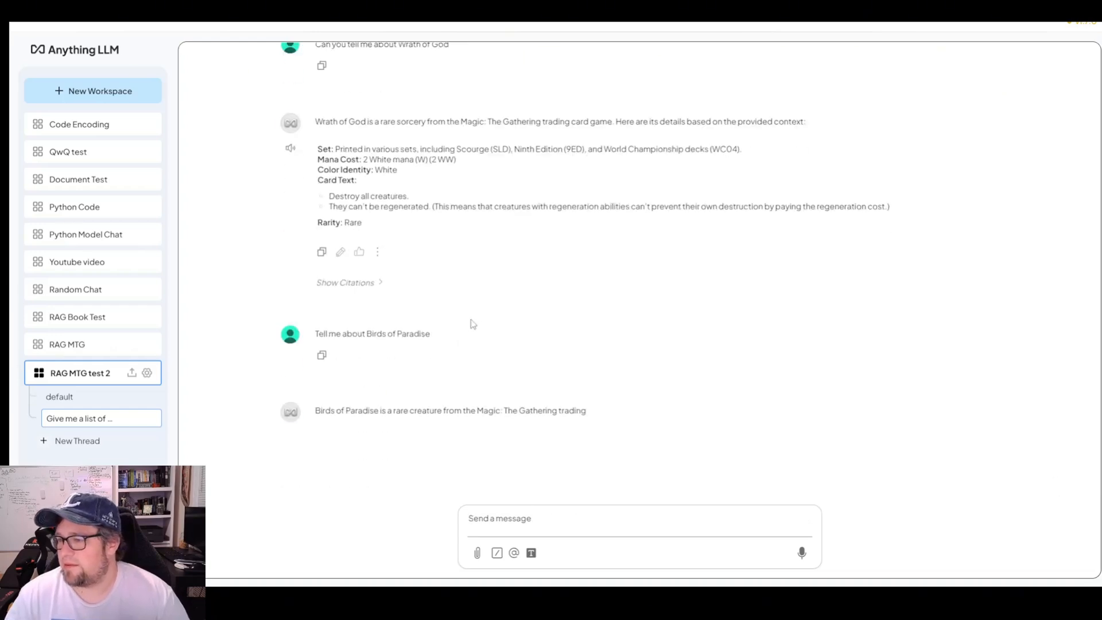
{"action": "scroll", "scroll_direction": "down", "scroll_amount": 3}
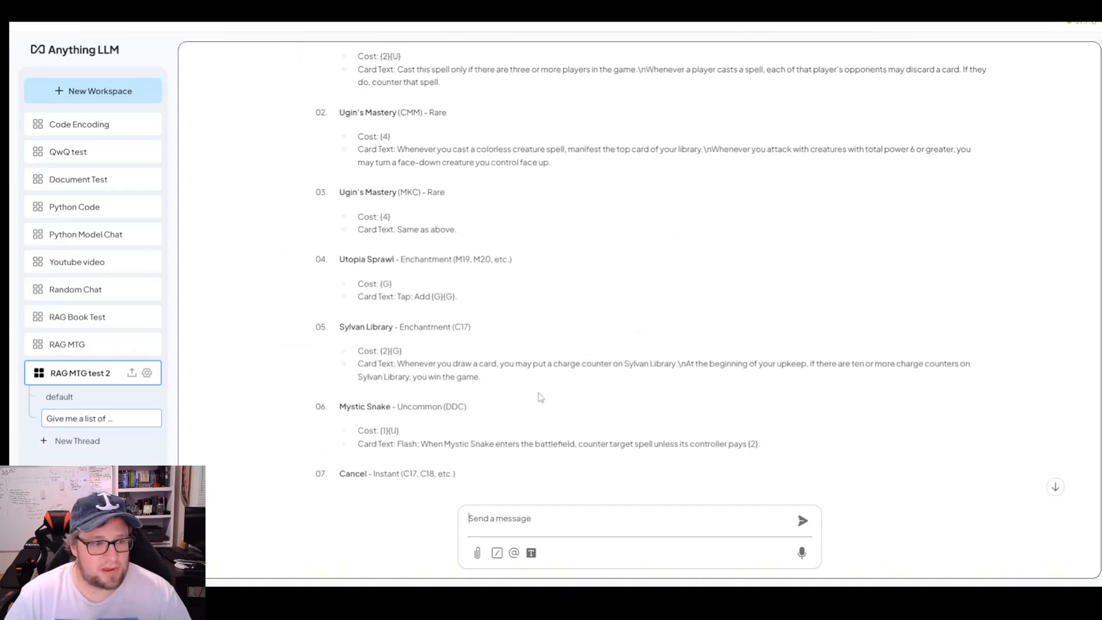
Scroll to the finished Birds of Paradise reply with its 0/1 stats and sets.
{"action": "scroll", "scroll_direction": "down", "scroll_amount": 3}
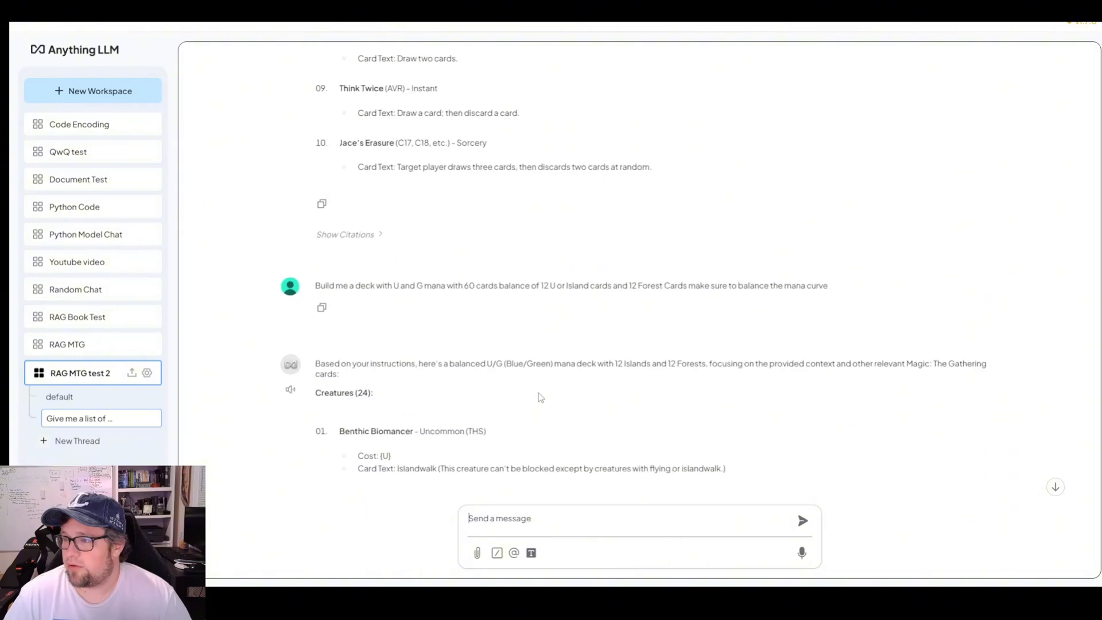
{"action": "scroll", "scroll_direction": "up", "scroll_amount": 3}
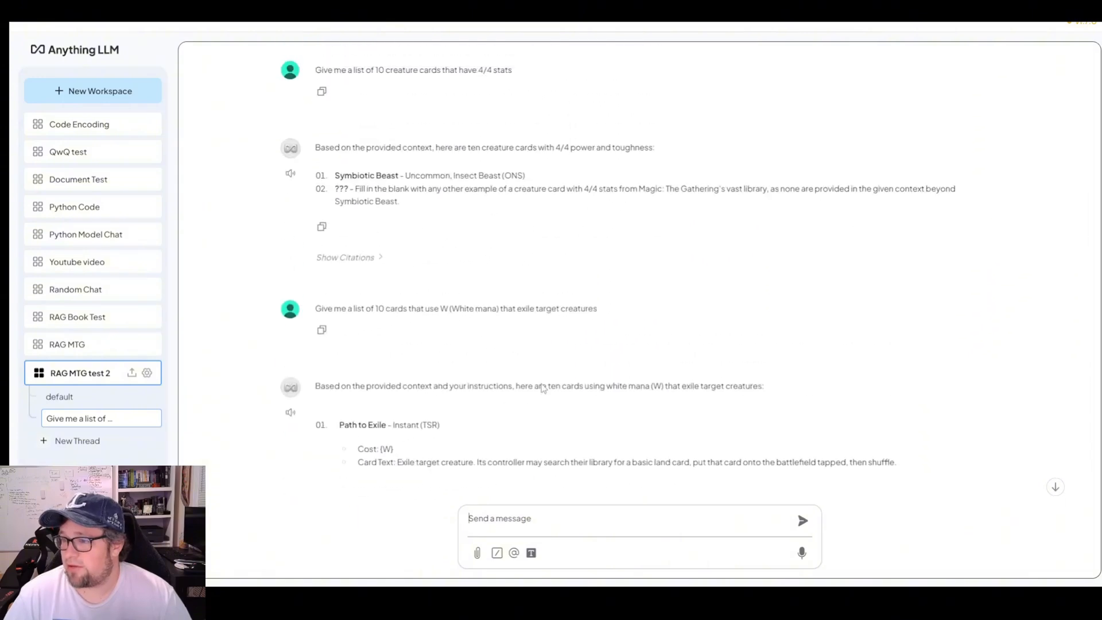
{"action": "mouse_move", "coordinate": [462, 147]}
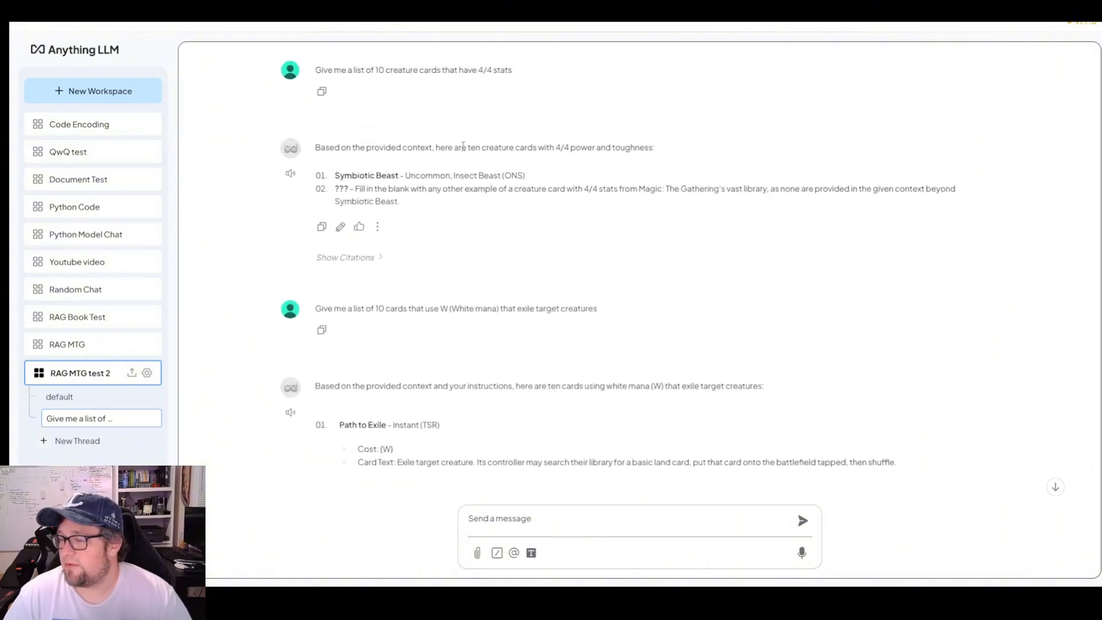
{"action": "scroll", "scroll_direction": "down", "scroll_amount": 3}
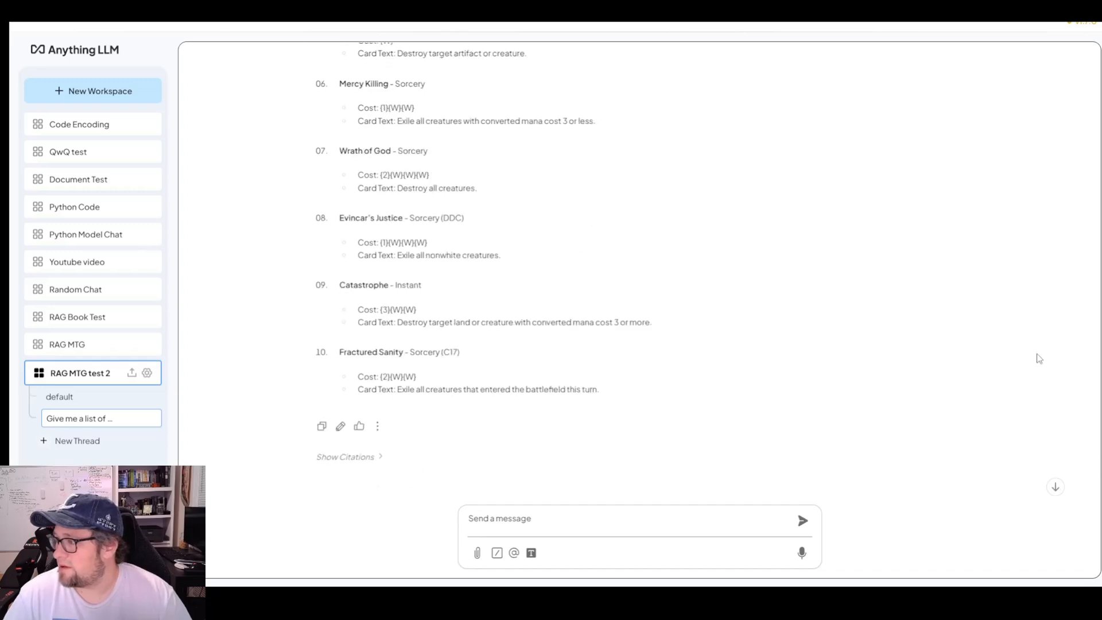
{"action": "scroll", "scroll_direction": "down", "scroll_amount": 3}
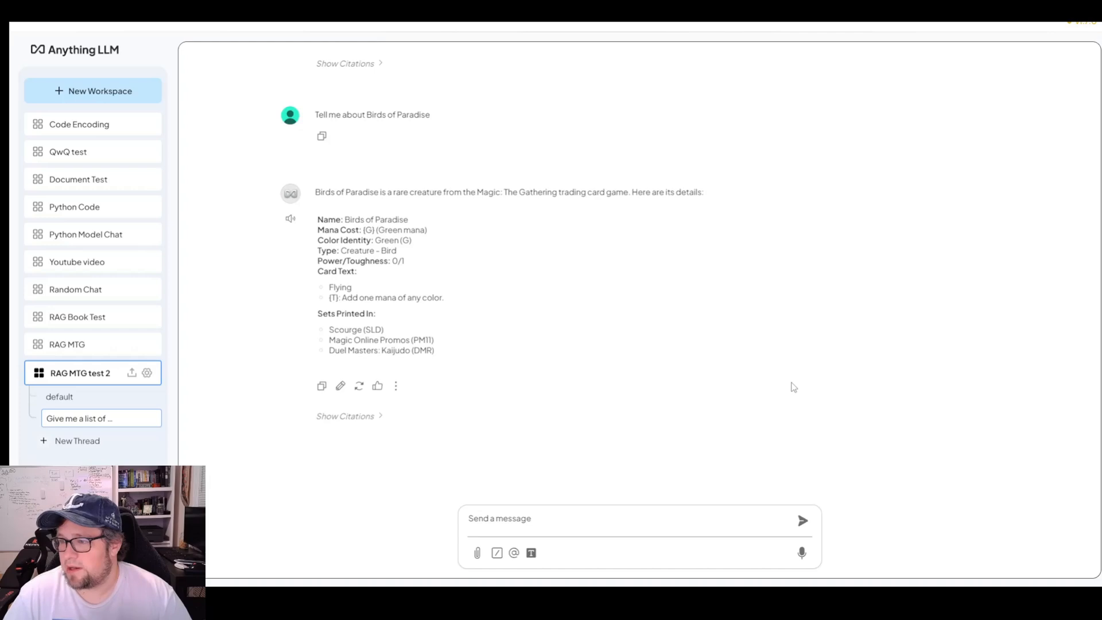
{"action": "double_click", "coordinate": [375, 220]}
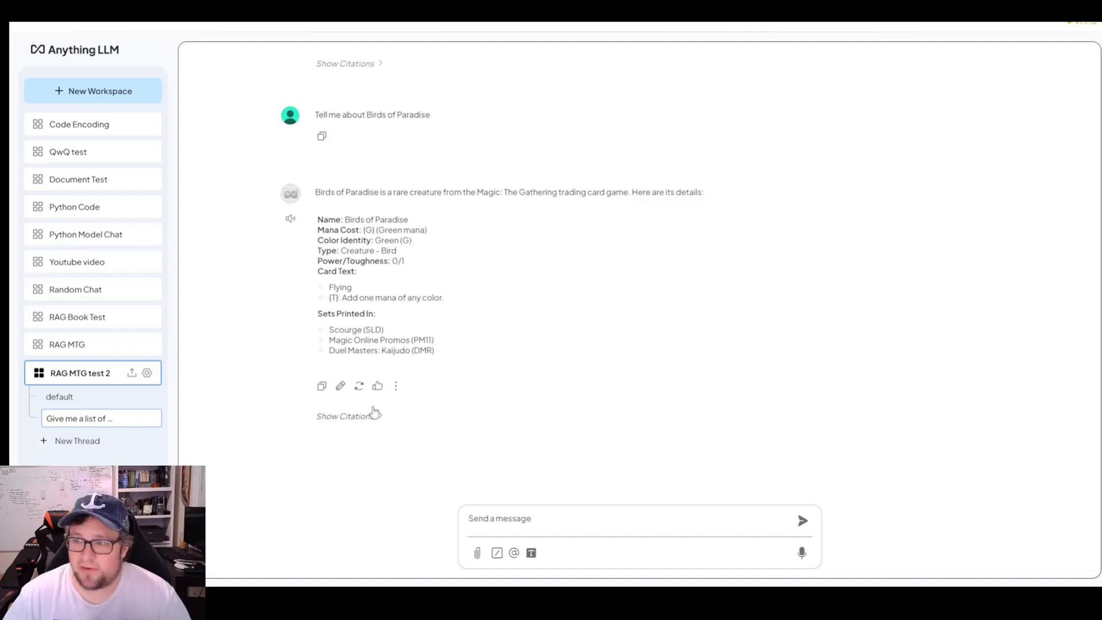
{"action": "mouse_move", "coordinate": [449, 503]}
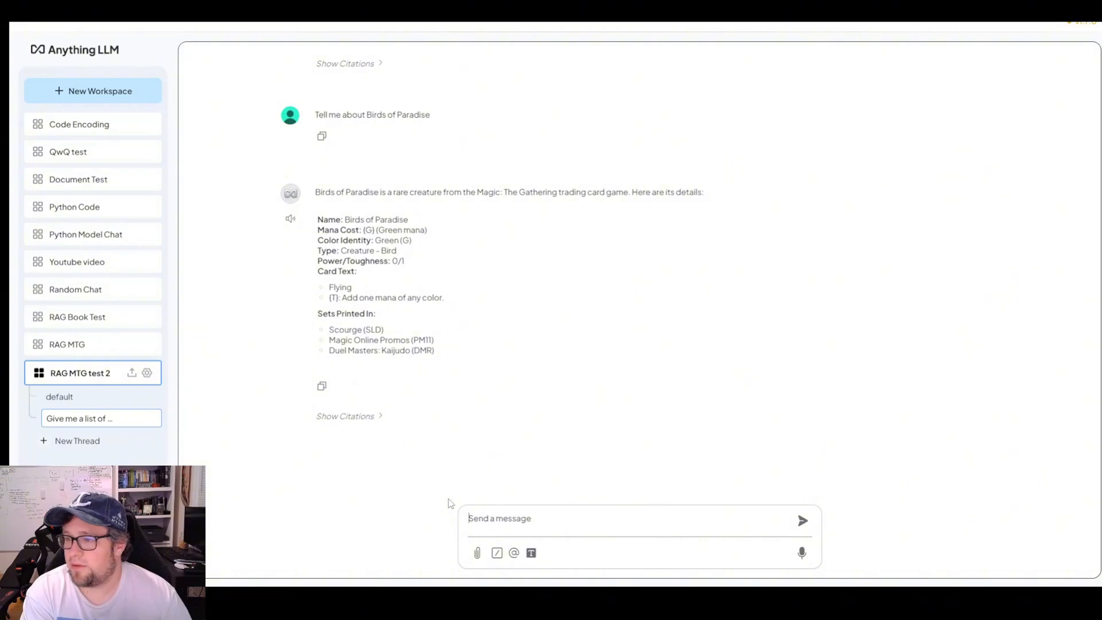
Ask 'Tell me all creatures that have power/toughness 4/4' and read the results.
{"action": "type", "text": "Tell me all"}
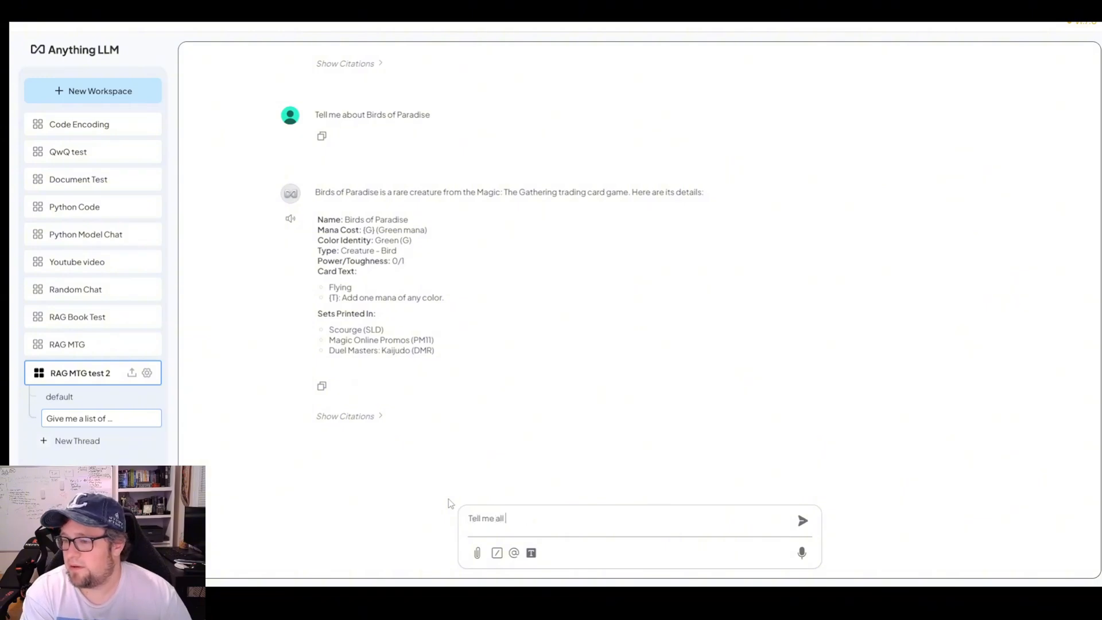
{"action": "type", "text": "cre"}
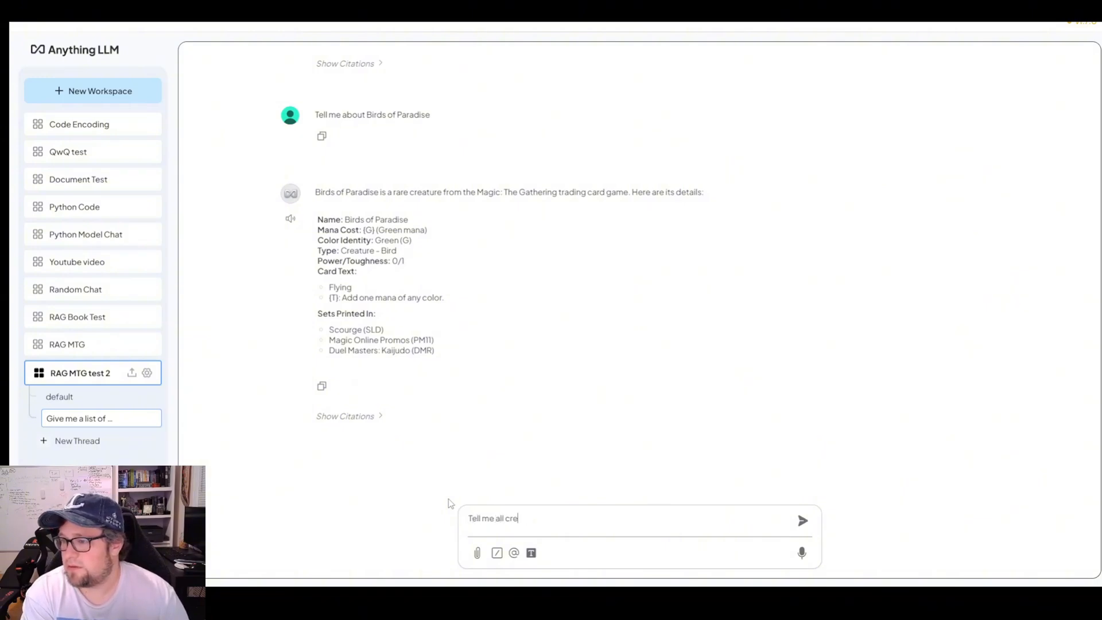
{"action": "type", "text": "t"}
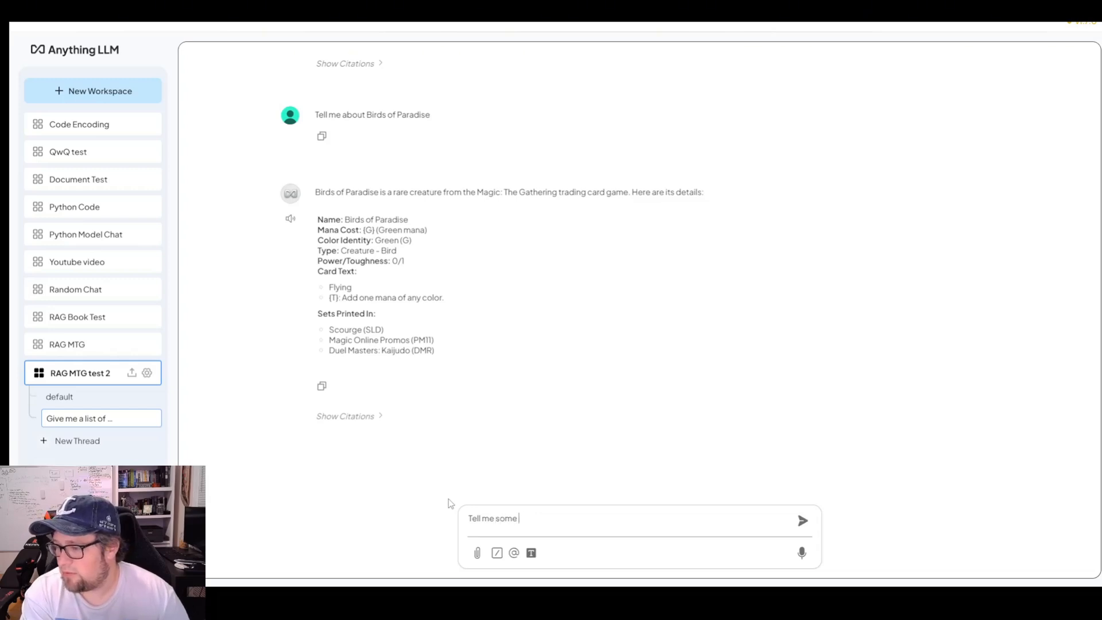
{"action": "type", "text": "creatures t"}
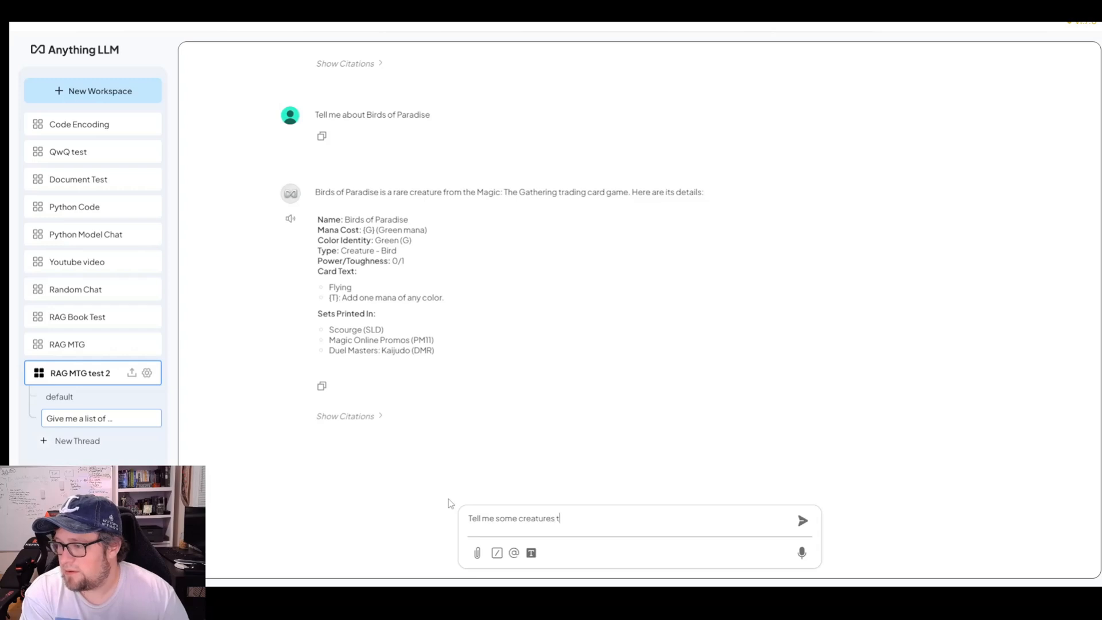
{"action": "type", "text": "hat have power/tough"}
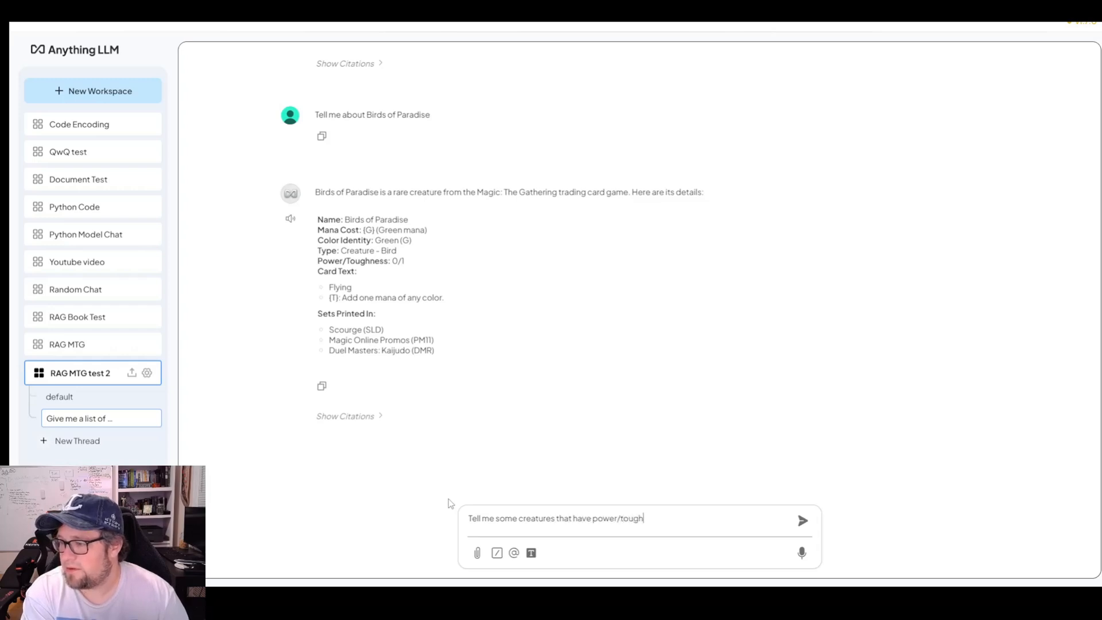
{"action": "type", "text": "ness 4/4"}
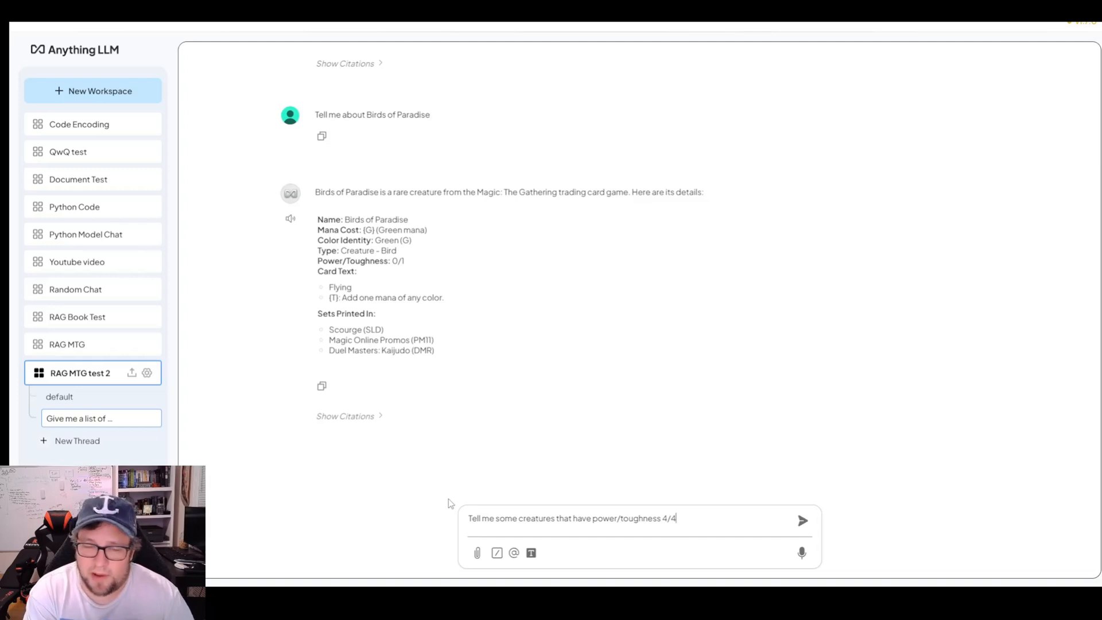
{"action": "left_click", "coordinate": [802, 520]}
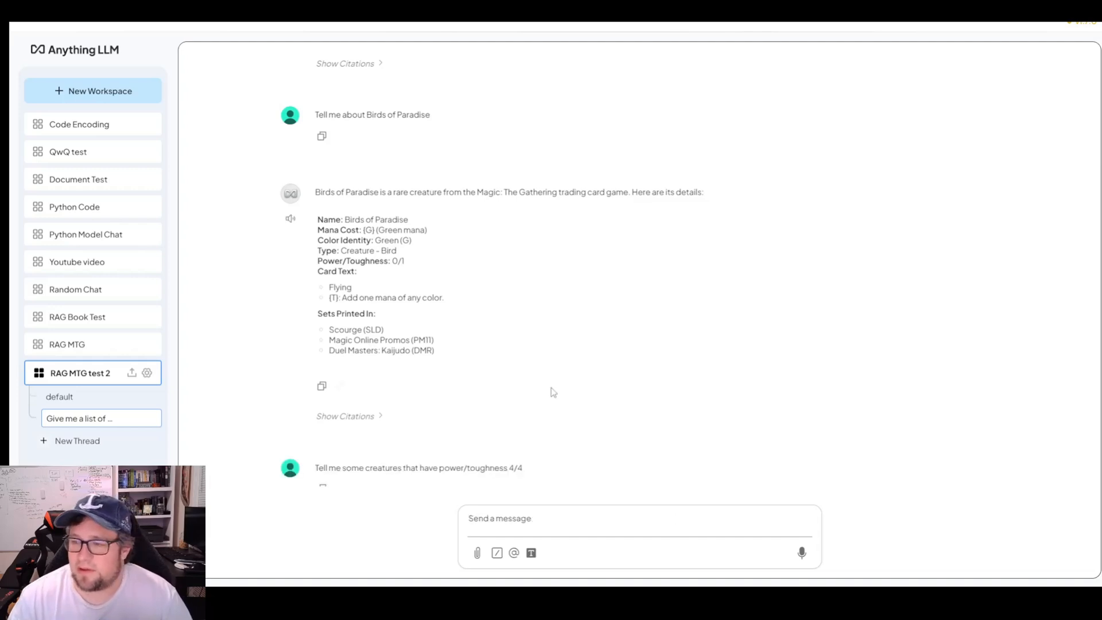
{"action": "scroll", "scroll_direction": "down", "scroll_amount": 3}
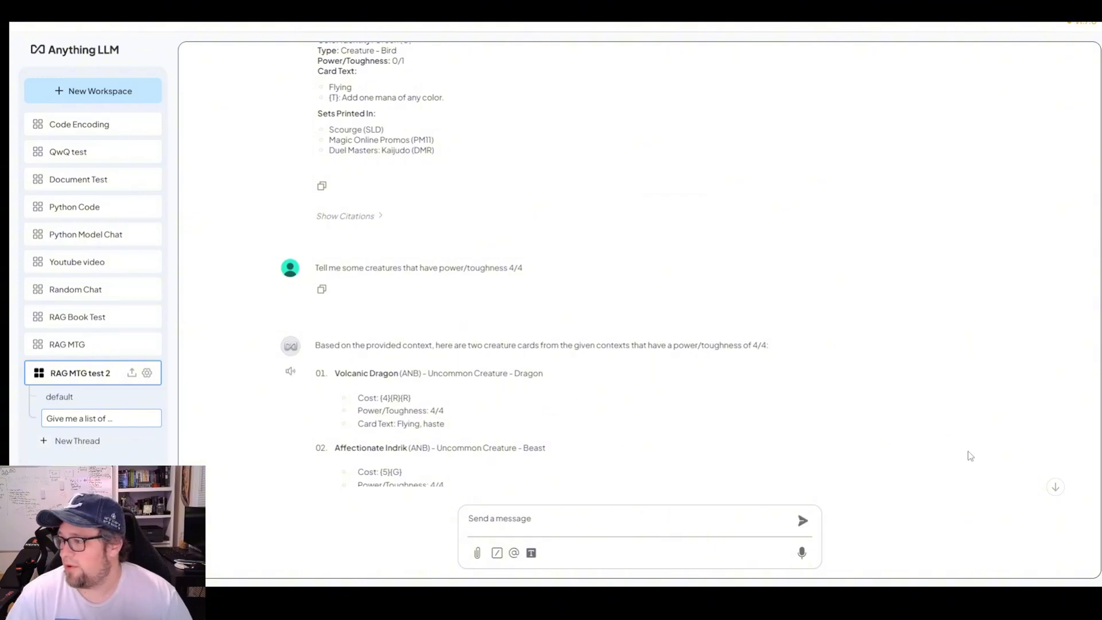
{"action": "scroll", "scroll_direction": "down", "scroll_amount": 3}
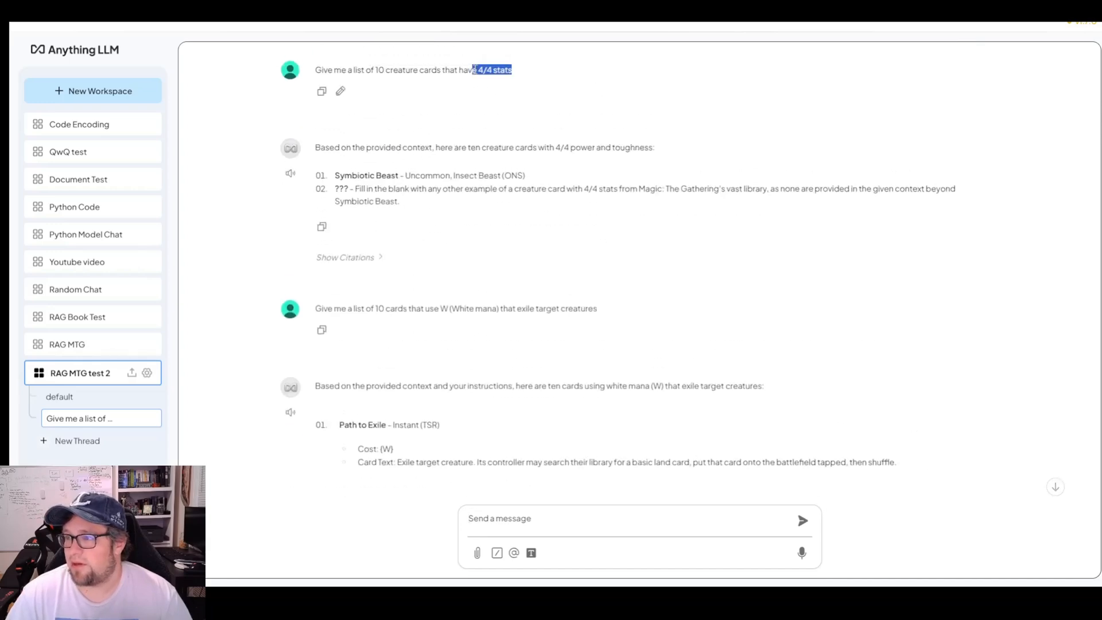
{"action": "scroll", "scroll_direction": "down", "scroll_amount": 3}
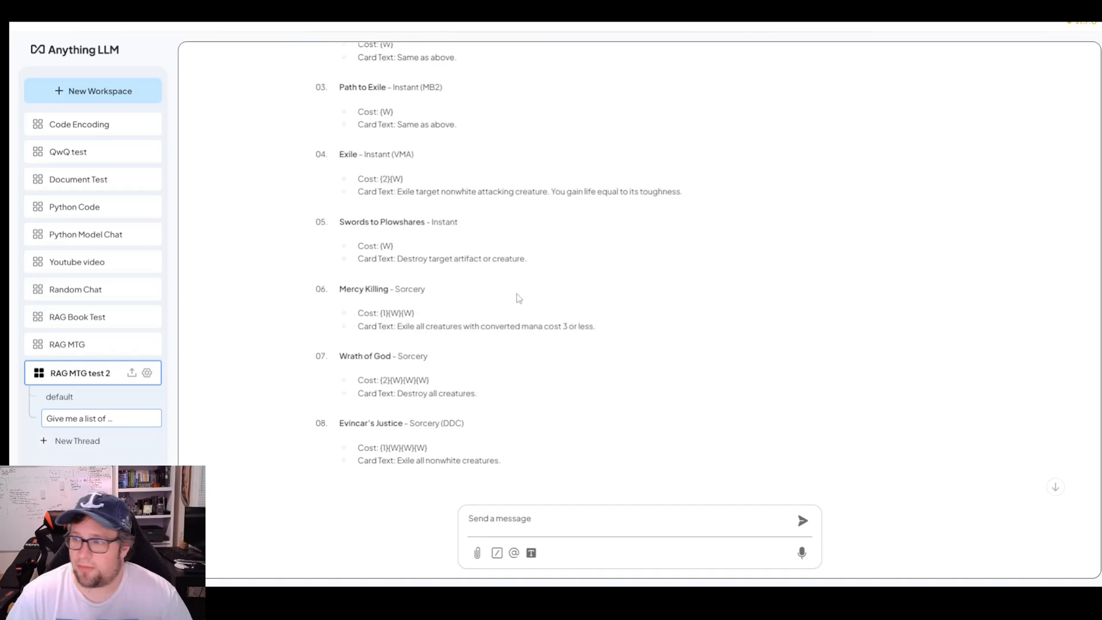
{"action": "scroll", "scroll_direction": "down", "scroll_amount": 3}
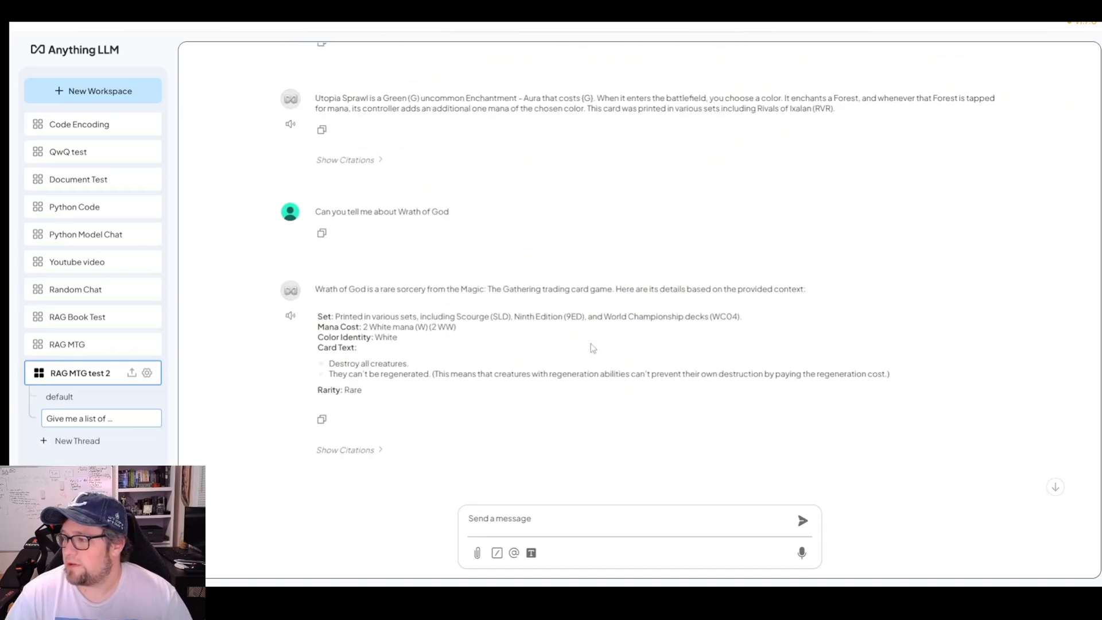
{"action": "scroll", "scroll_direction": "down", "scroll_amount": 3}
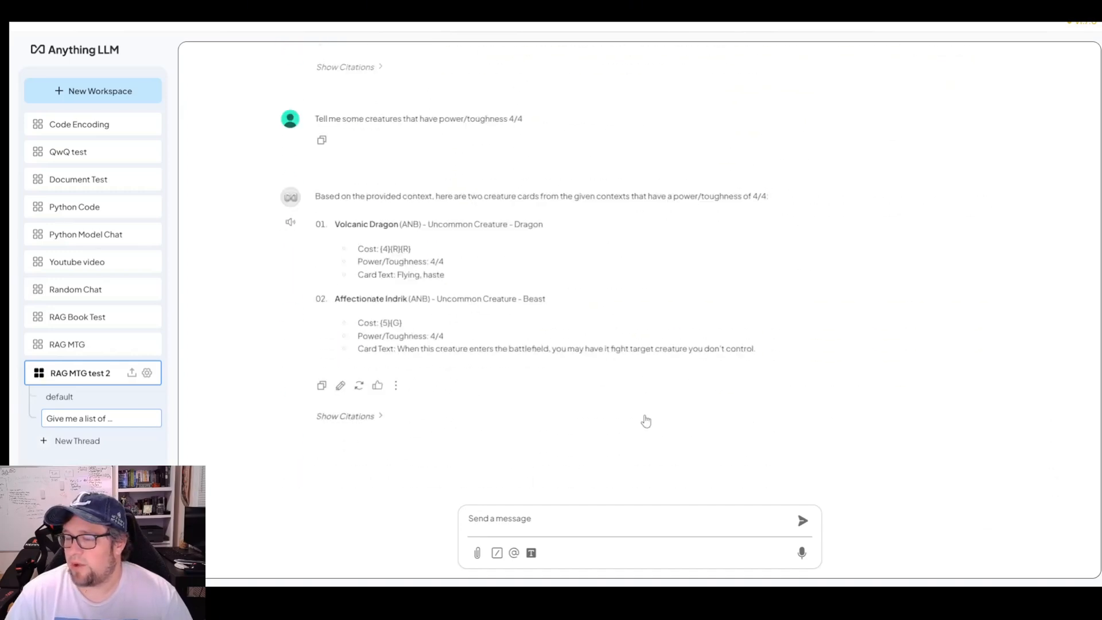
{"action": "mouse_move", "coordinate": [489, 329]}
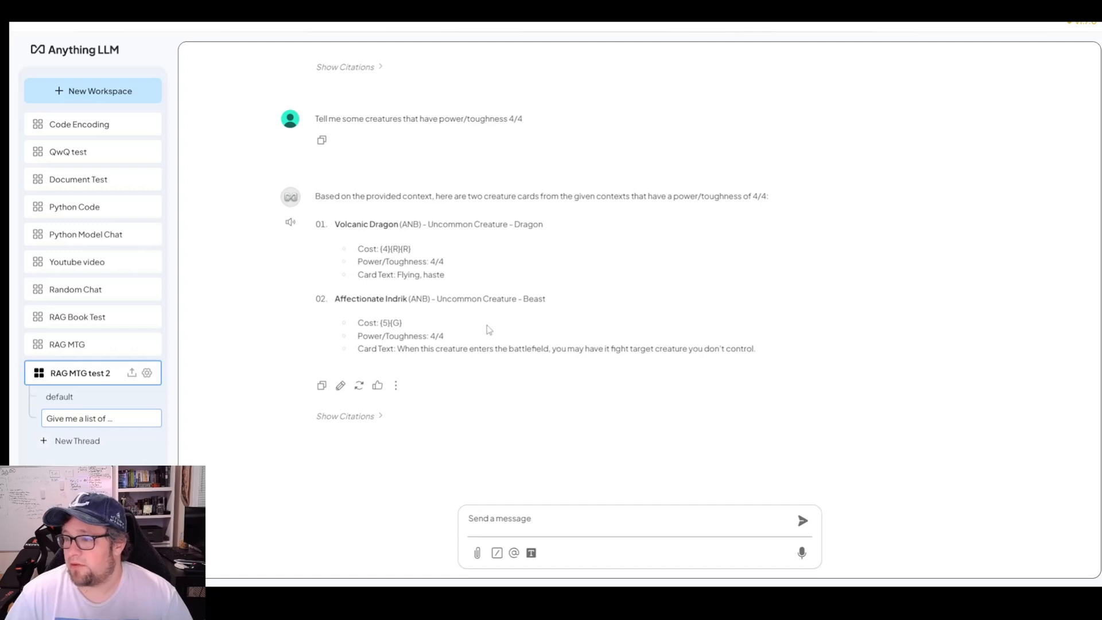
{"action": "mouse_move", "coordinate": [464, 343]}
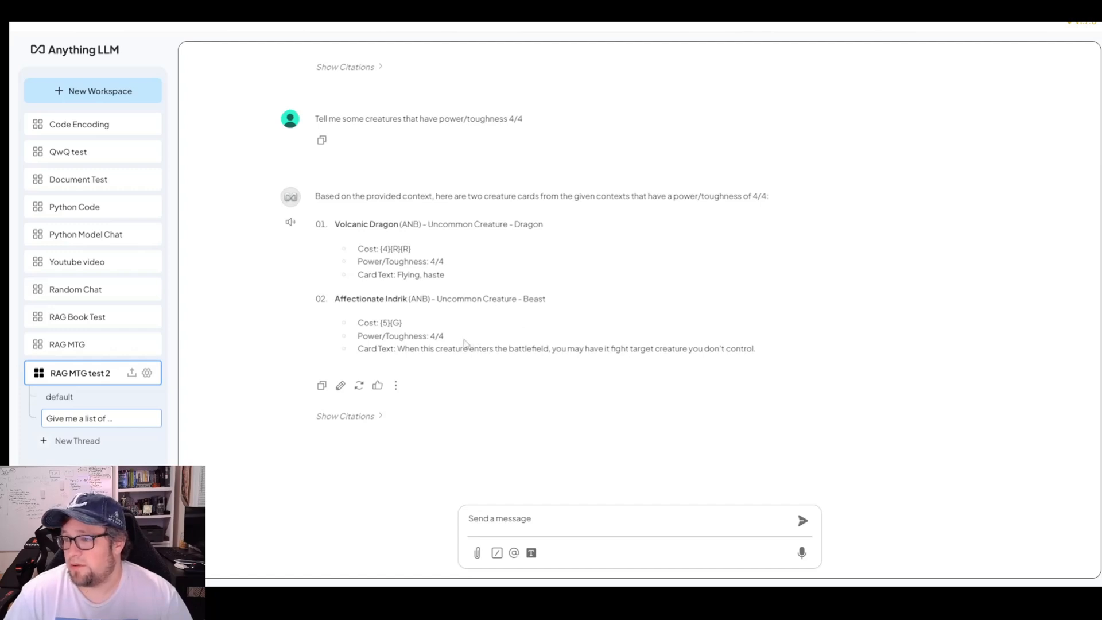
{"action": "mouse_move", "coordinate": [378, 311]}
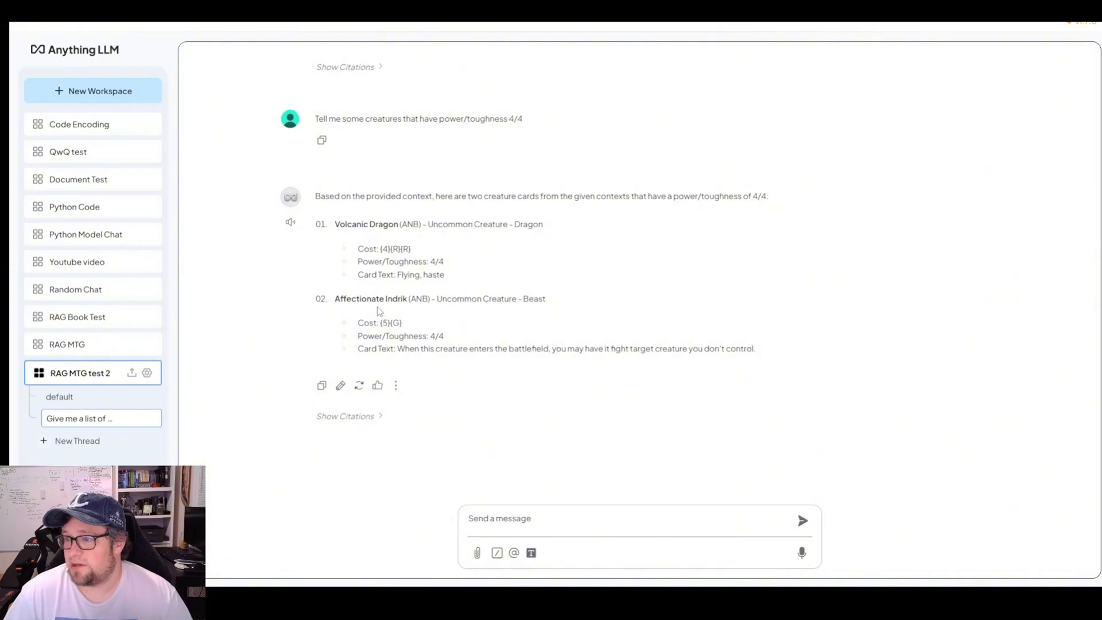
{"action": "mouse_move", "coordinate": [479, 364]}
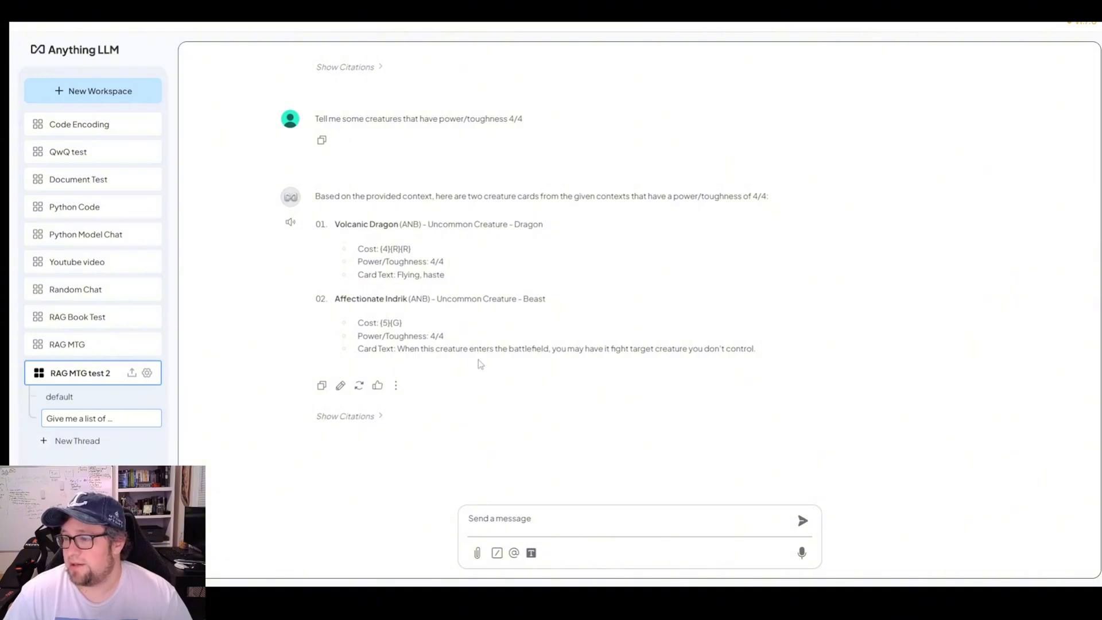
{"action": "mouse_move", "coordinate": [504, 519]}
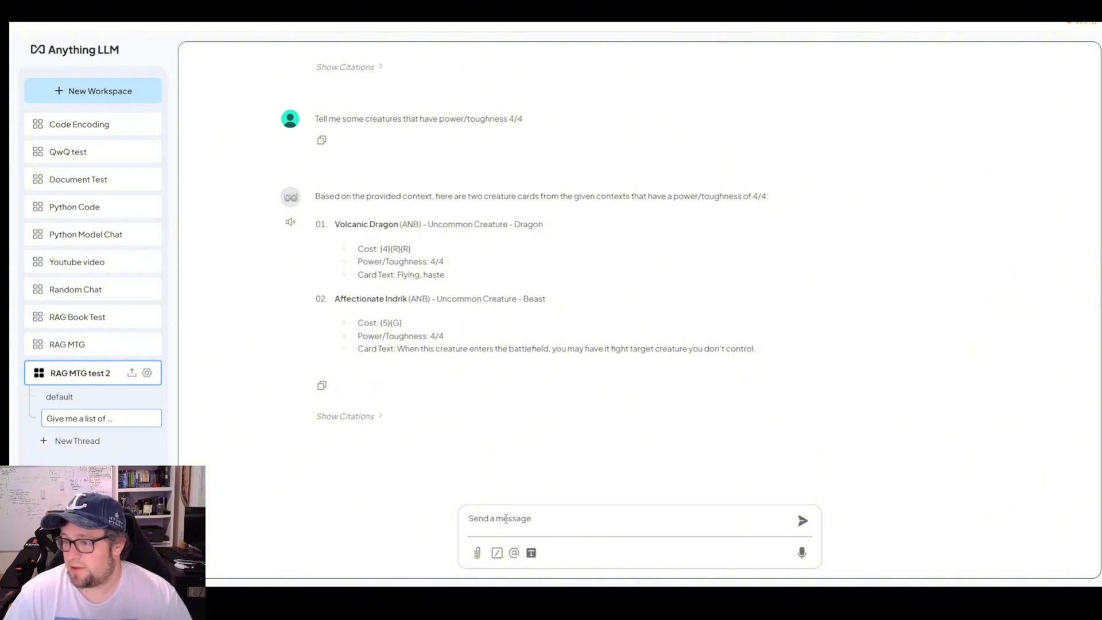
Show the 4/4 answer's citations, then ask 'can you tell me 3 more'.
{"action": "left_click", "coordinate": [345, 415]}
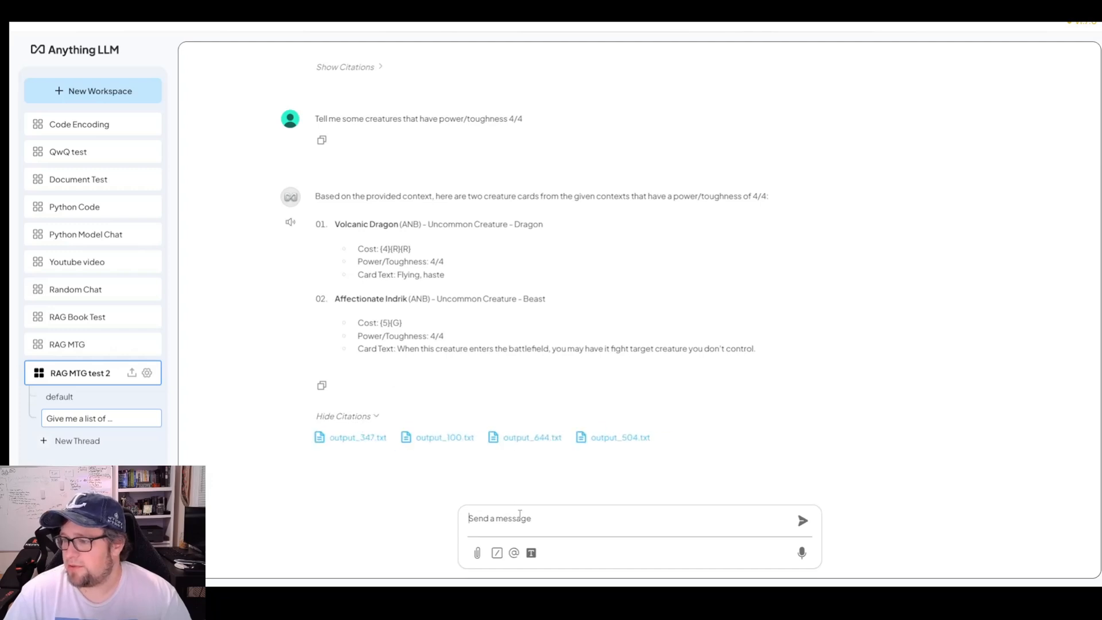
{"action": "type", "text": "can you"}
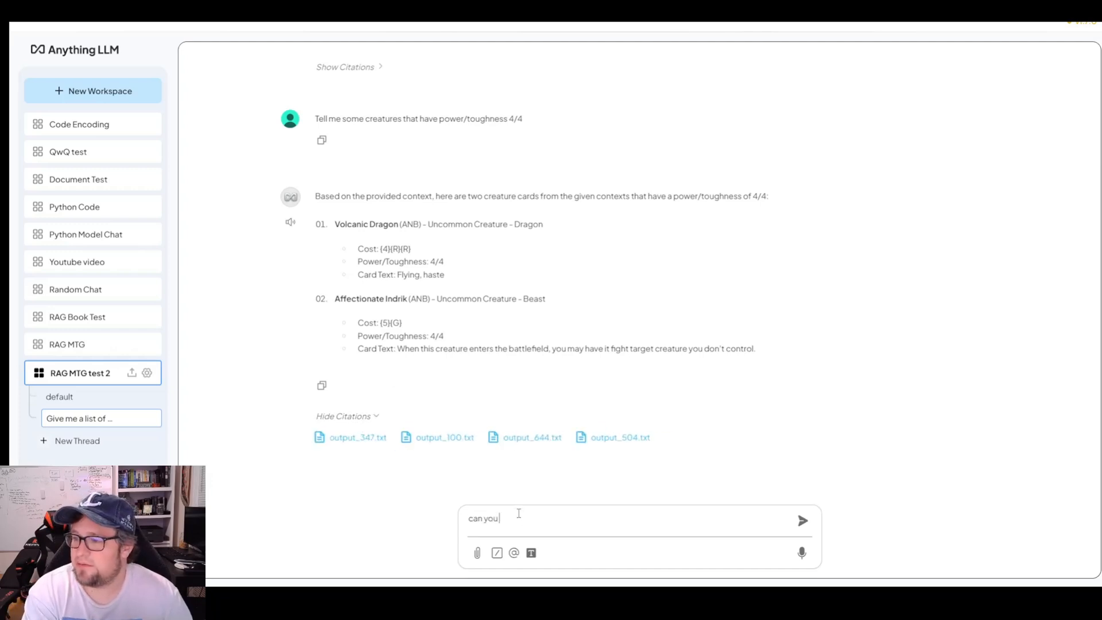
{"action": "type", "text": "tell me 3 more"}
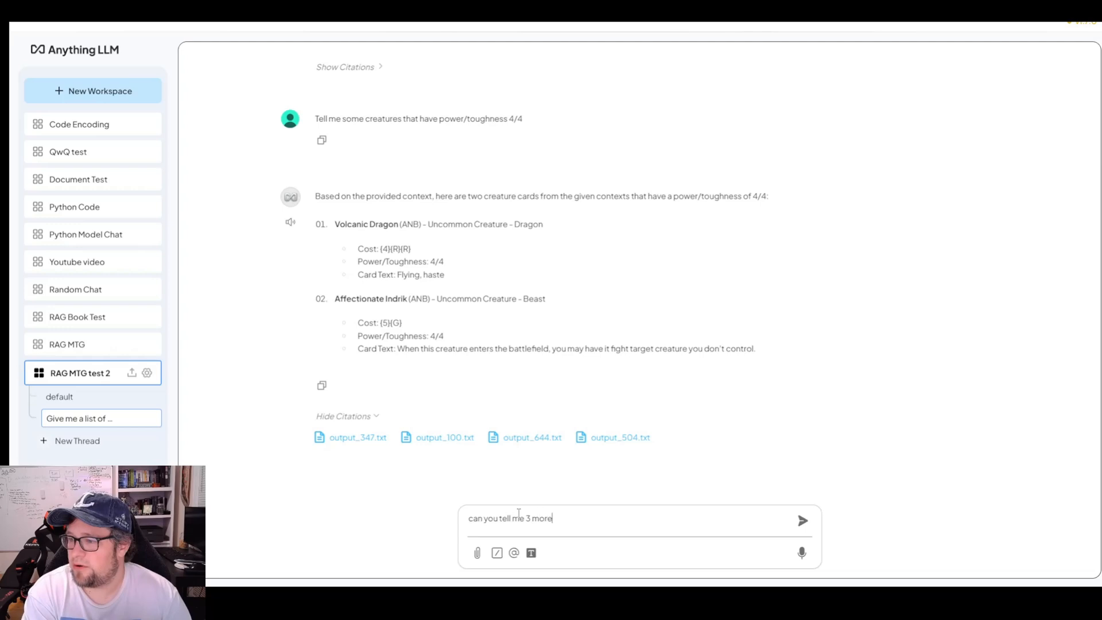
{"action": "left_click", "coordinate": [802, 519]}
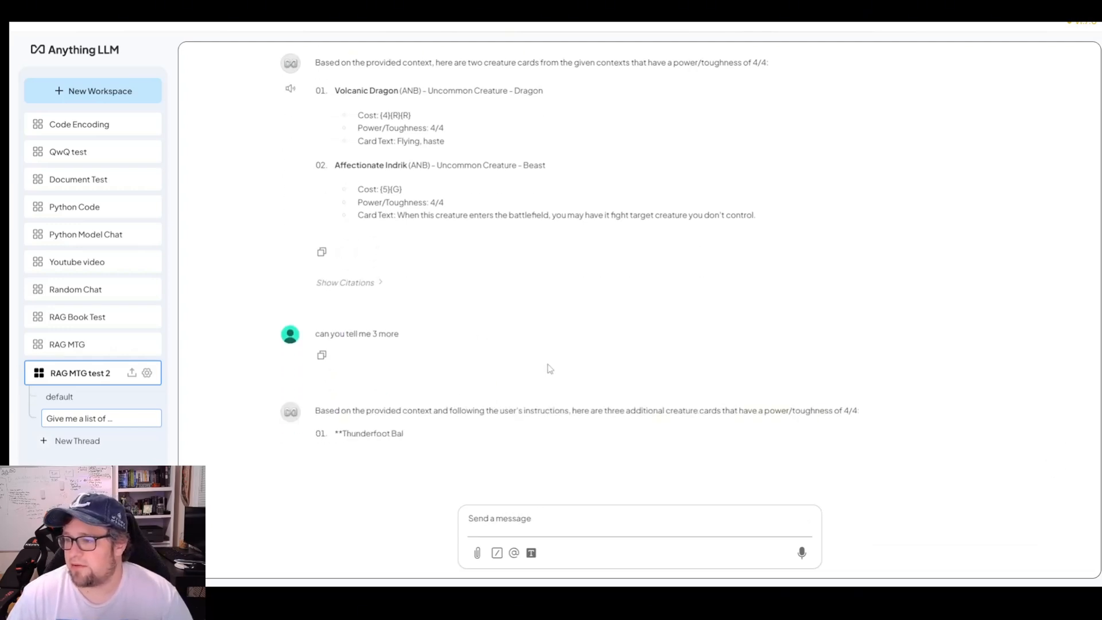
{"action": "scroll", "scroll_direction": "down", "scroll_amount": 3}
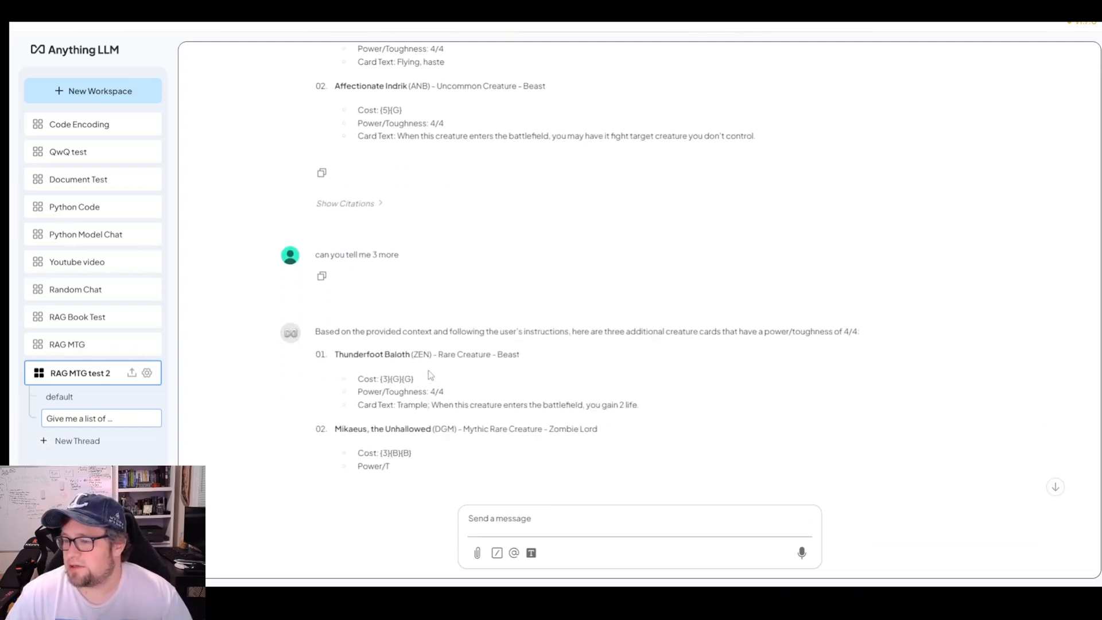
{"action": "scroll", "scroll_direction": "down", "scroll_amount": 3}
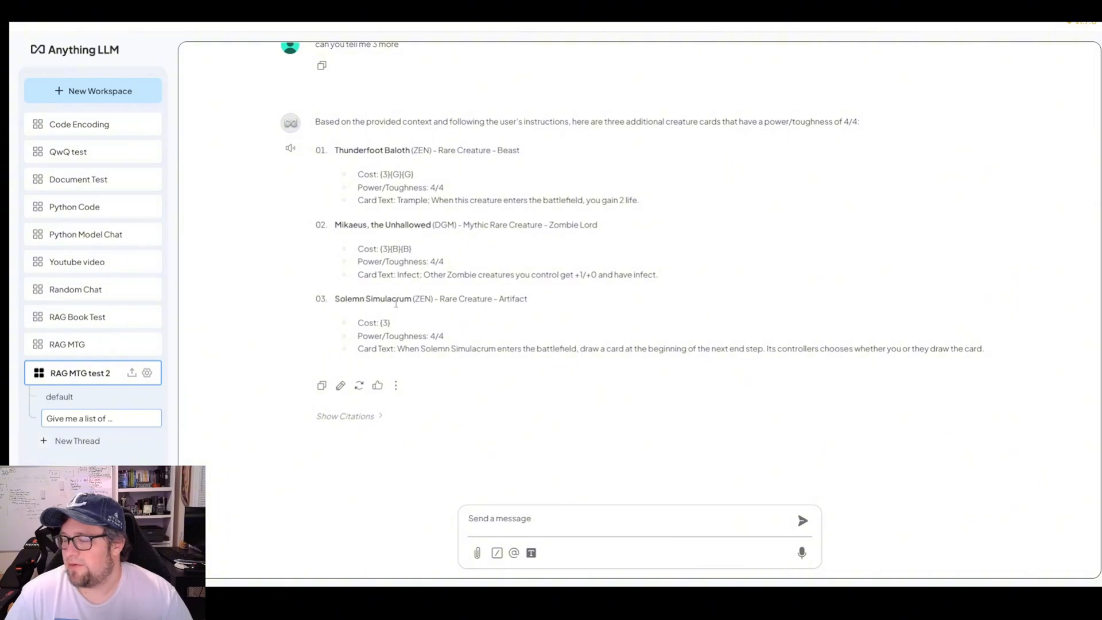
Expand citations on the three-more-4/4s answer to show its four source output files.
{"action": "left_click", "coordinate": [345, 415]}
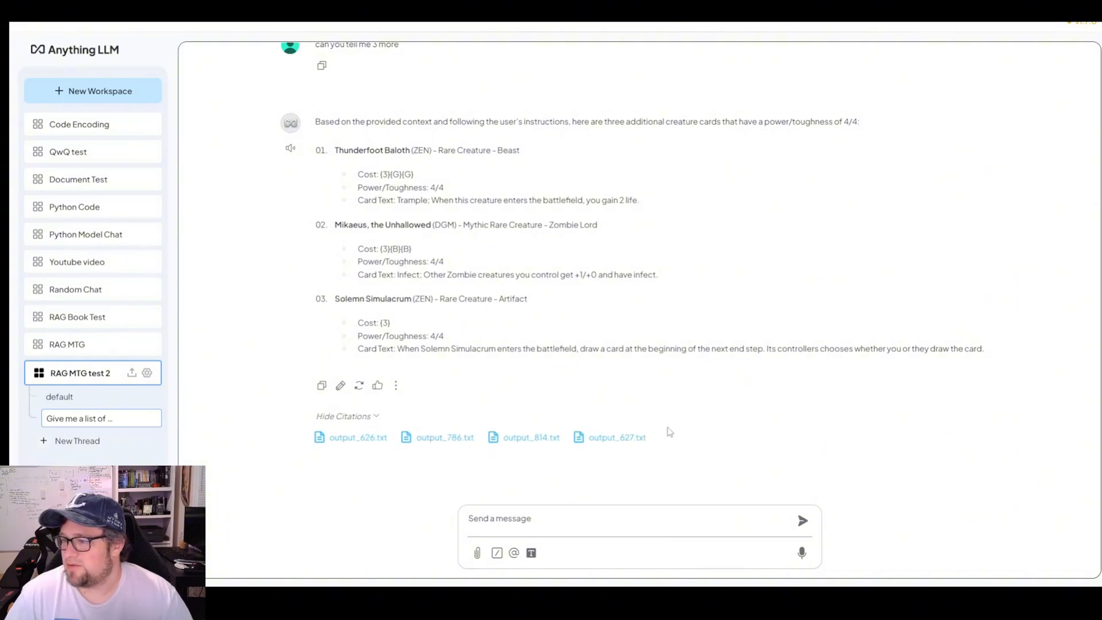
{"action": "mouse_move", "coordinate": [610, 343]}
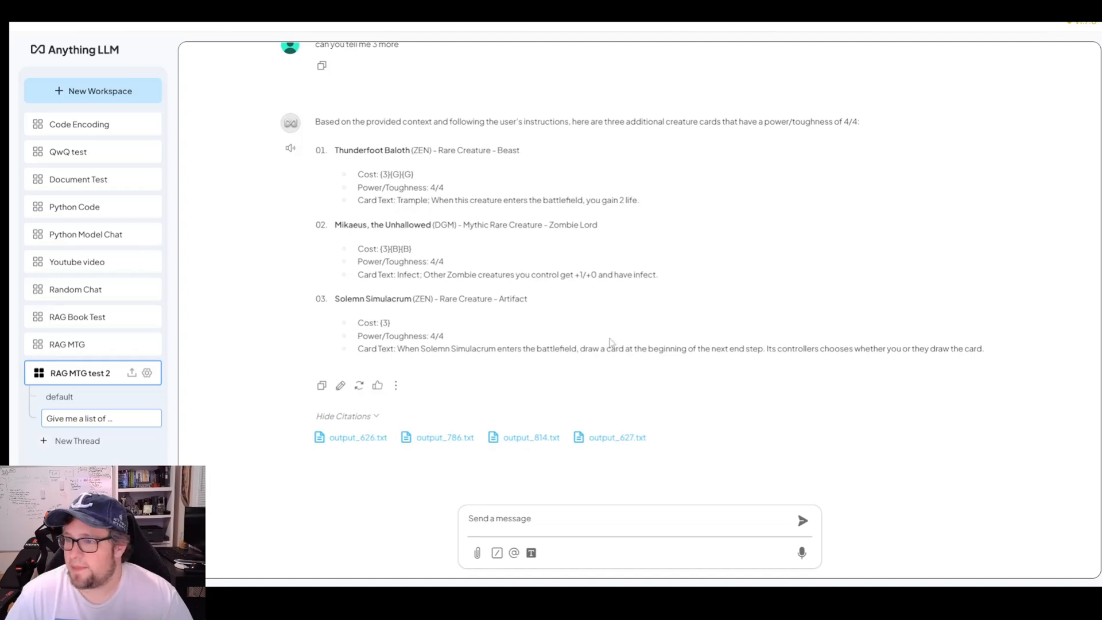
{"action": "mouse_move", "coordinate": [949, 137]}
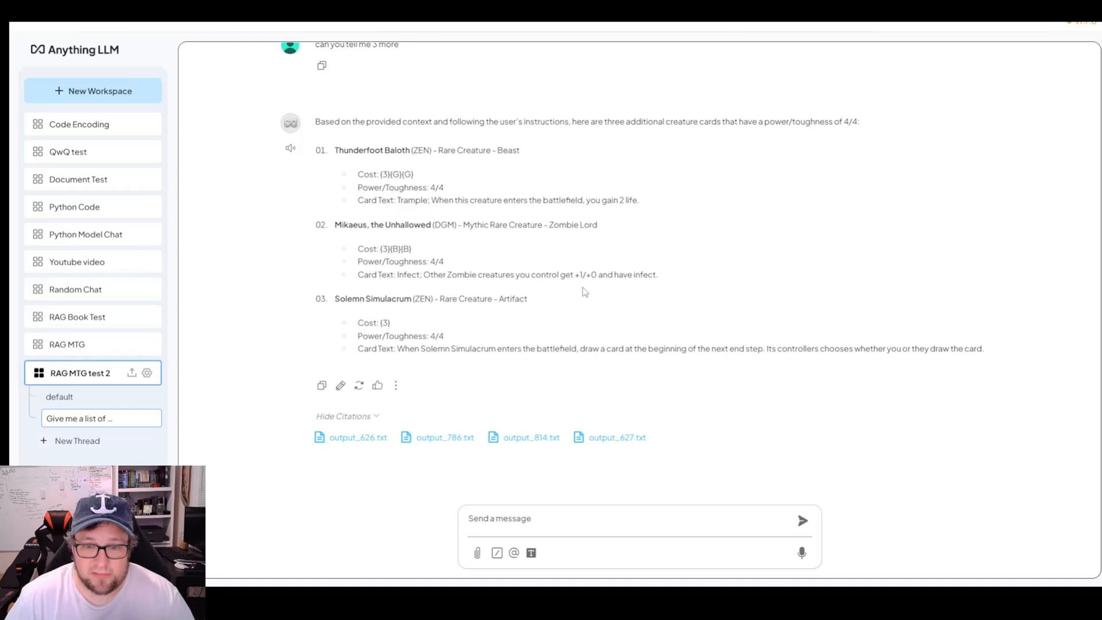
{"action": "mouse_move", "coordinate": [504, 315]}
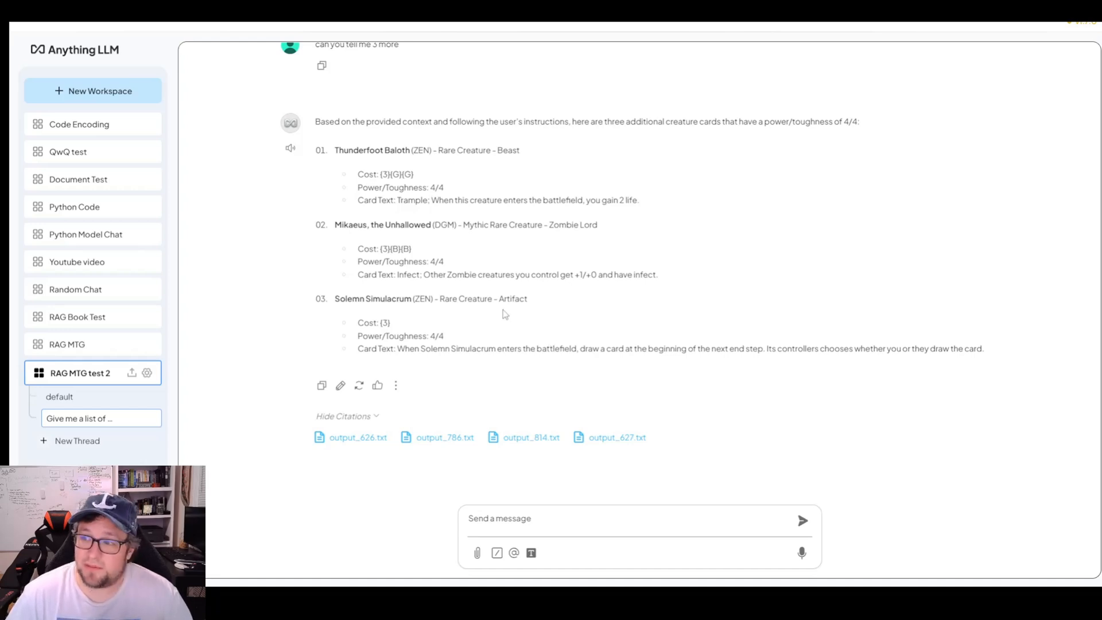
{"action": "mouse_move", "coordinate": [487, 315]}
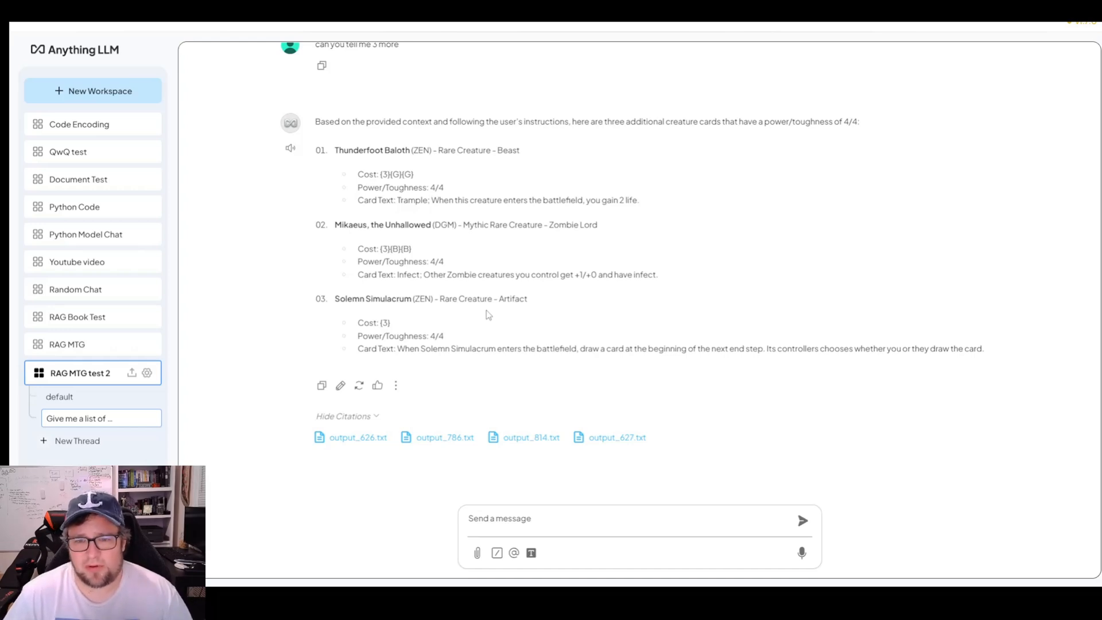
{"action": "scroll", "scroll_direction": "up", "scroll_amount": 3}
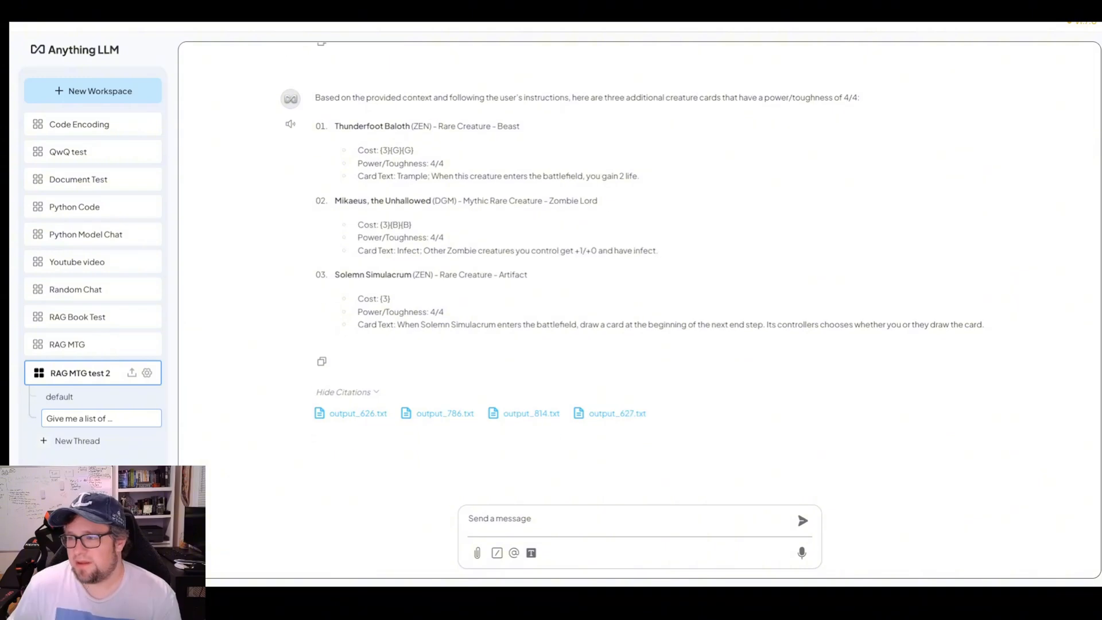